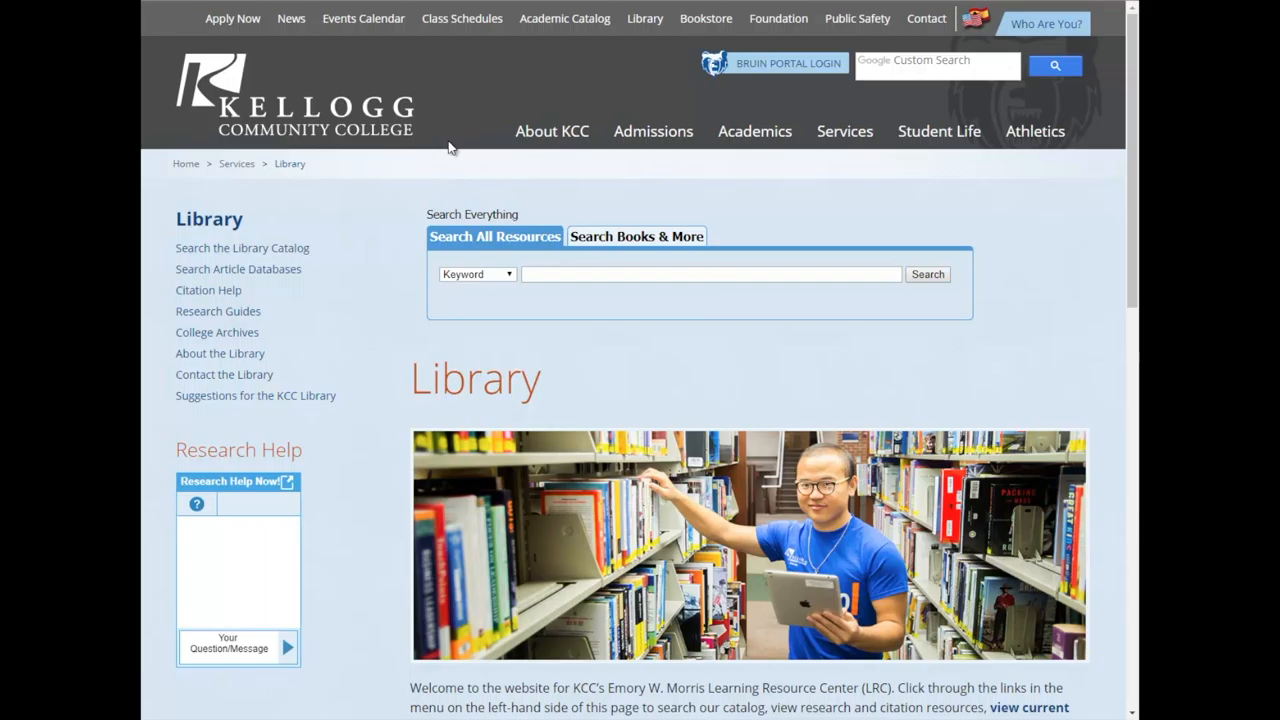
mouse_move(644, 18)
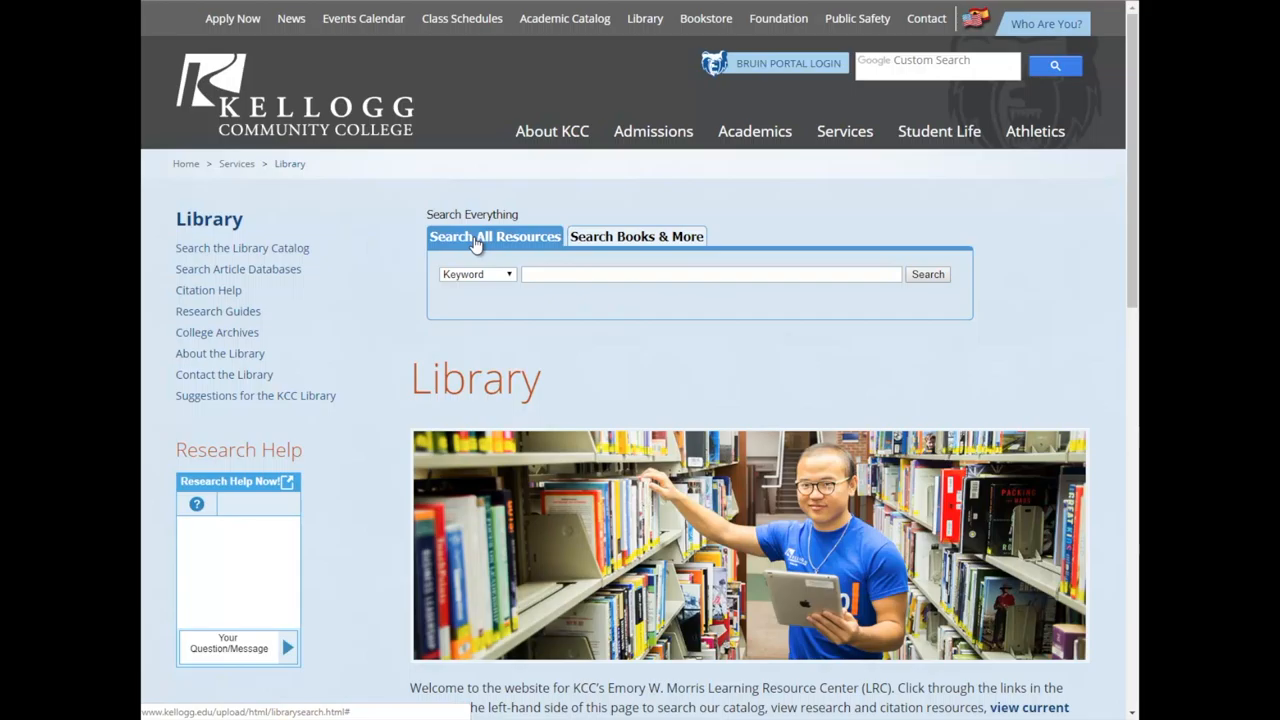
mouse_move(420, 224)
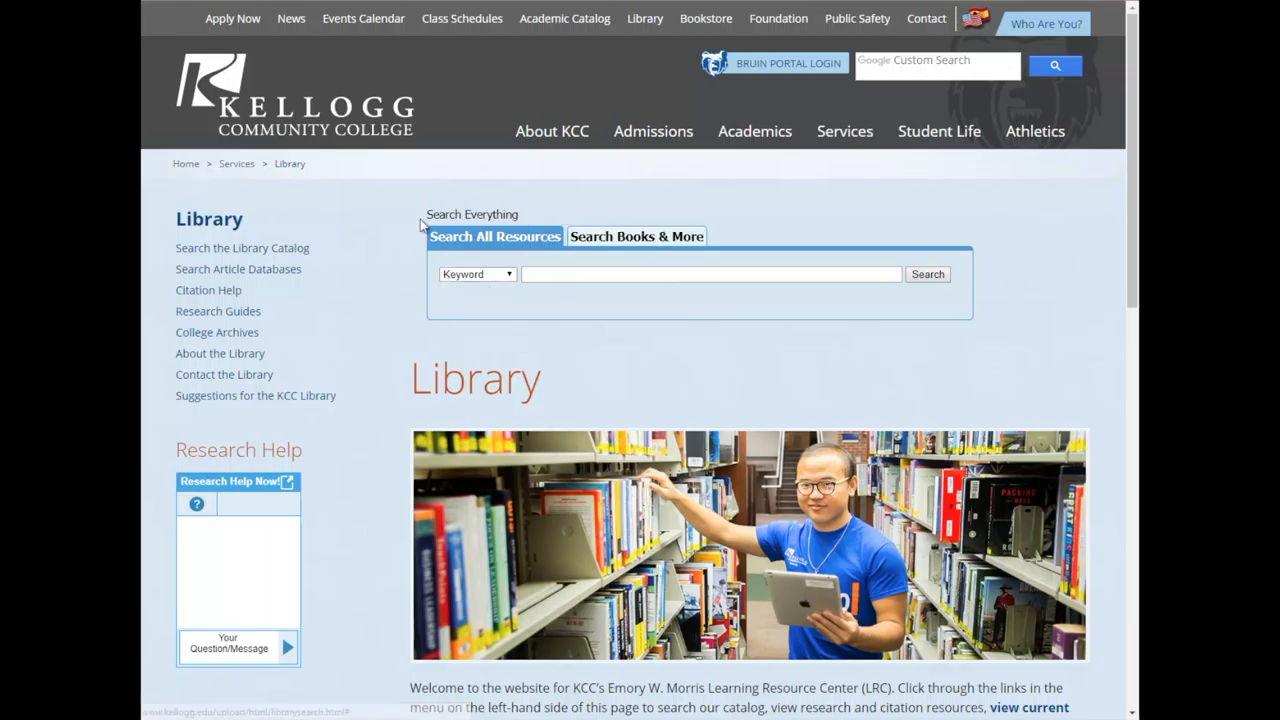
mouse_move(570, 212)
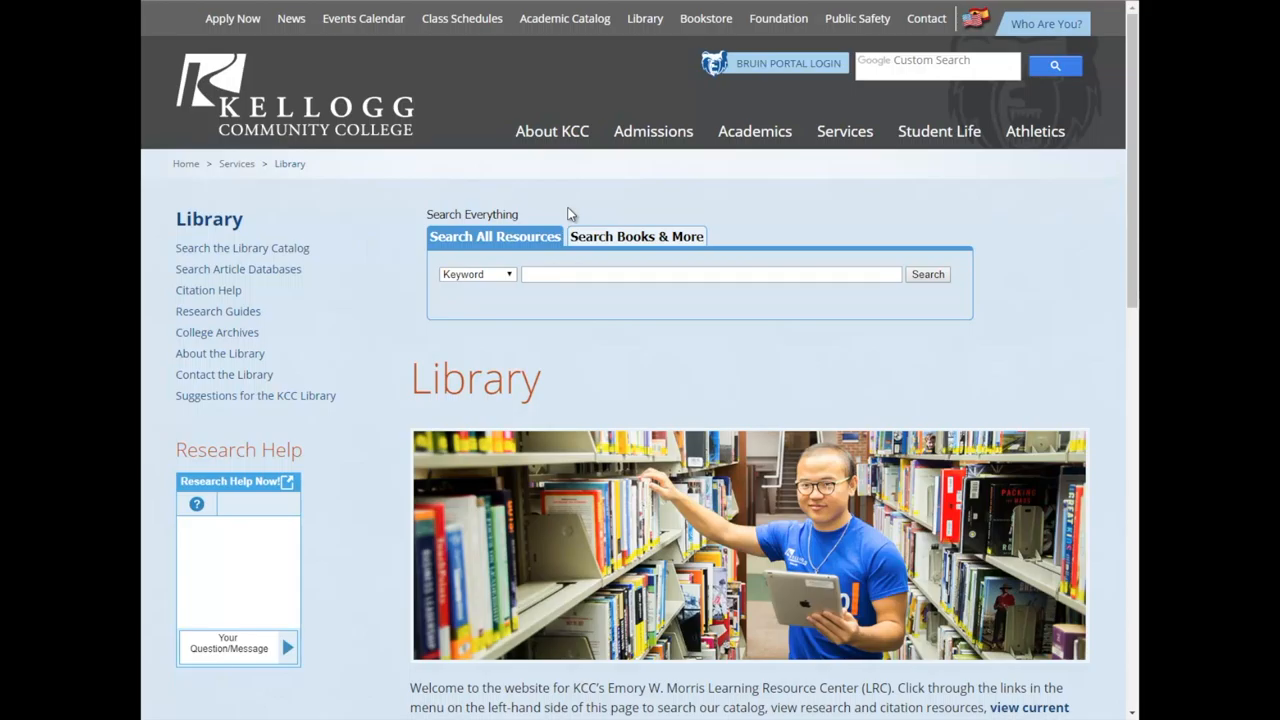
mouse_move(444, 200)
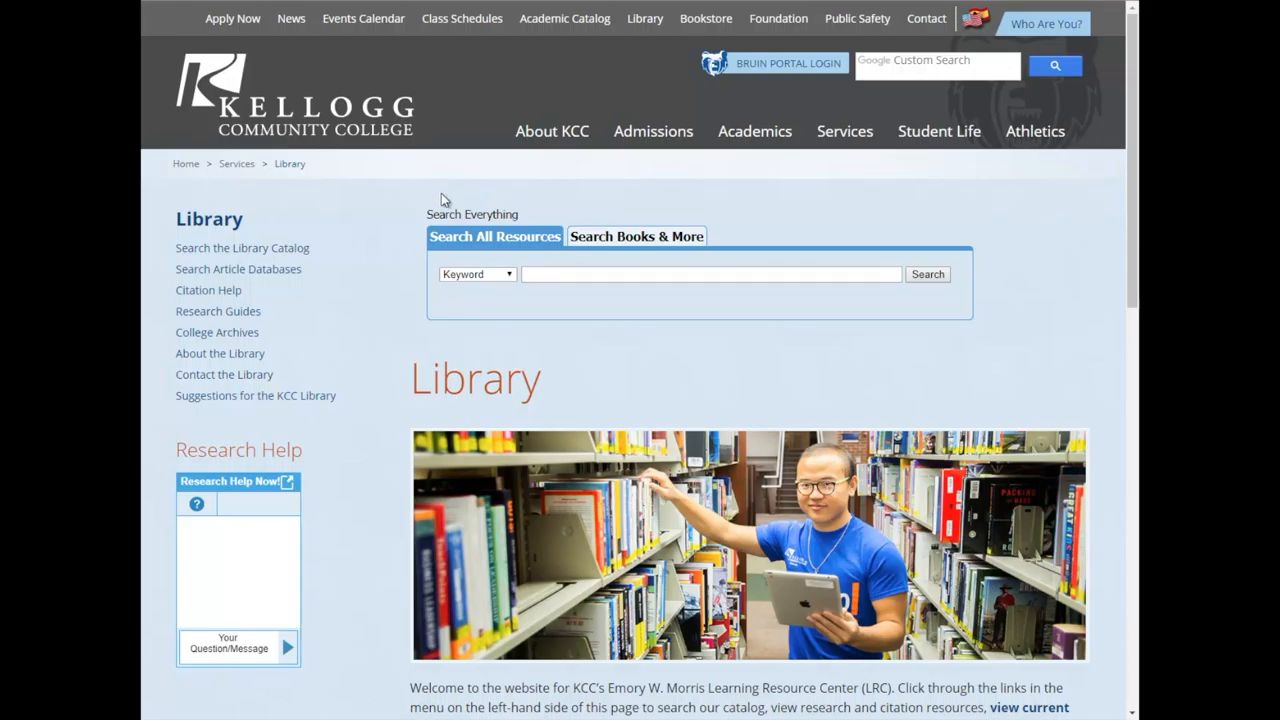
mouse_move(242, 248)
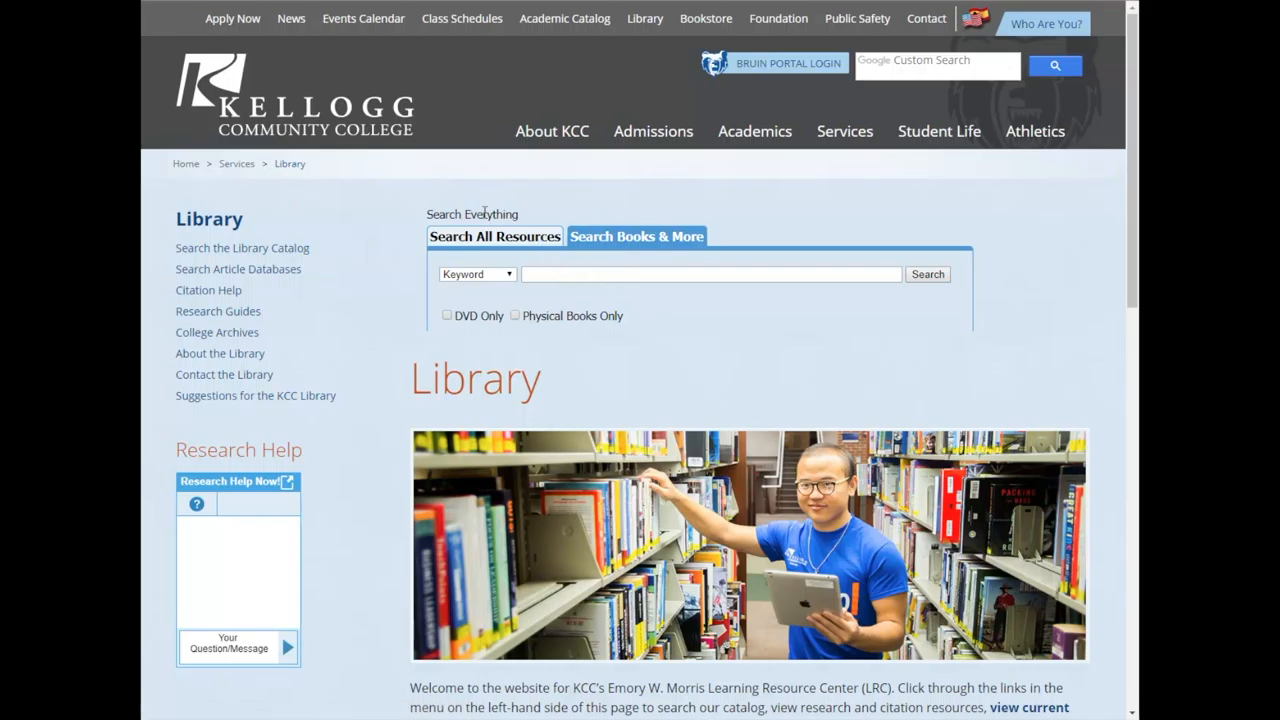
mouse_move(416, 184)
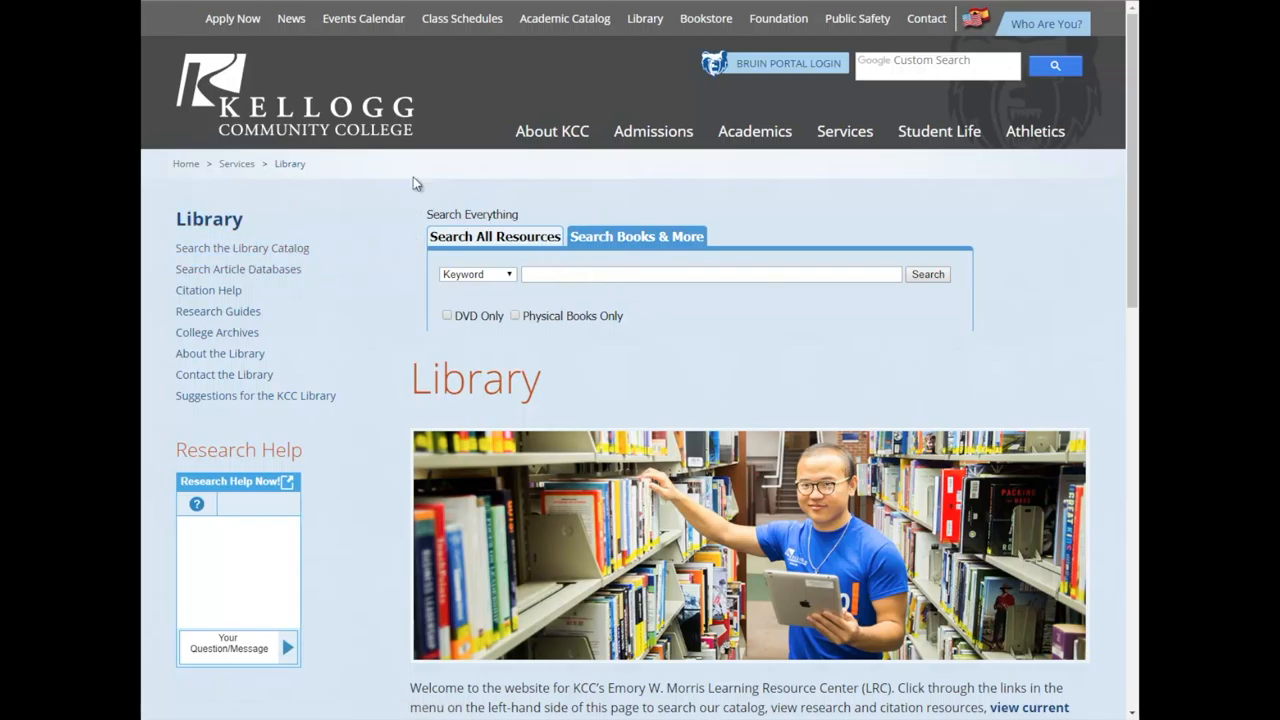
mouse_move(224, 252)
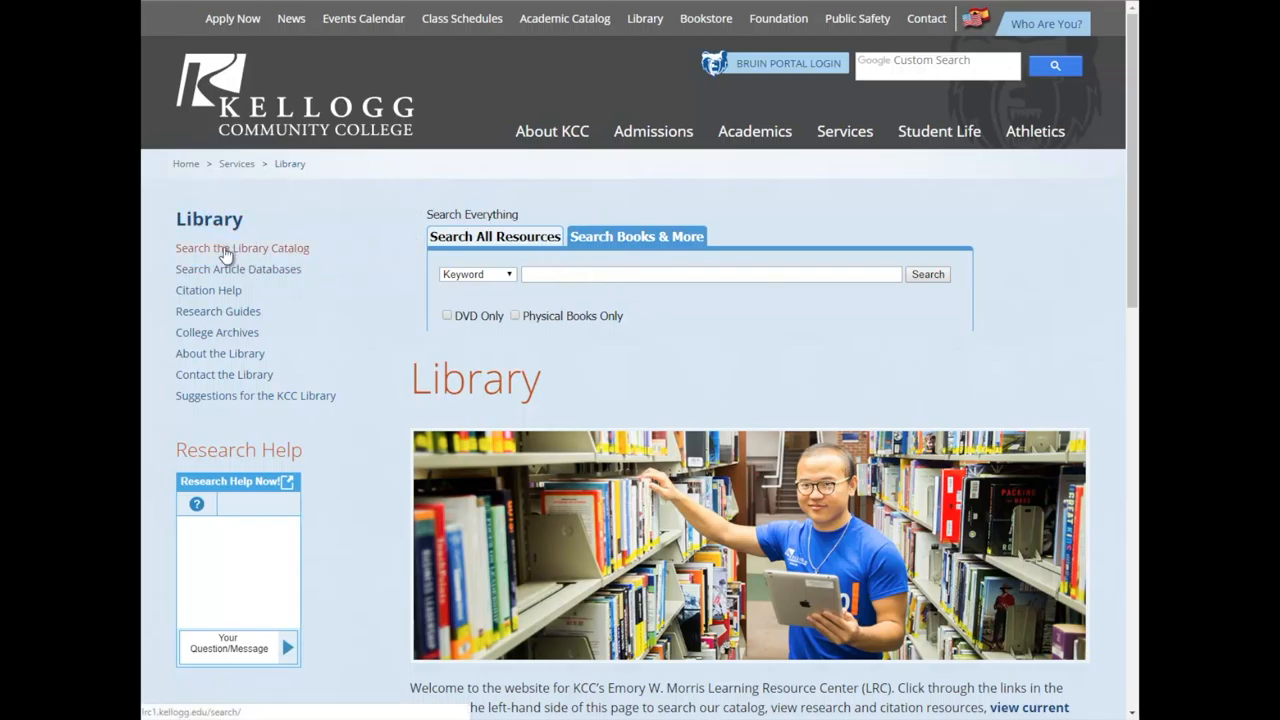
Log into My Account from the catalog and view the five checked-out items
click(242, 248)
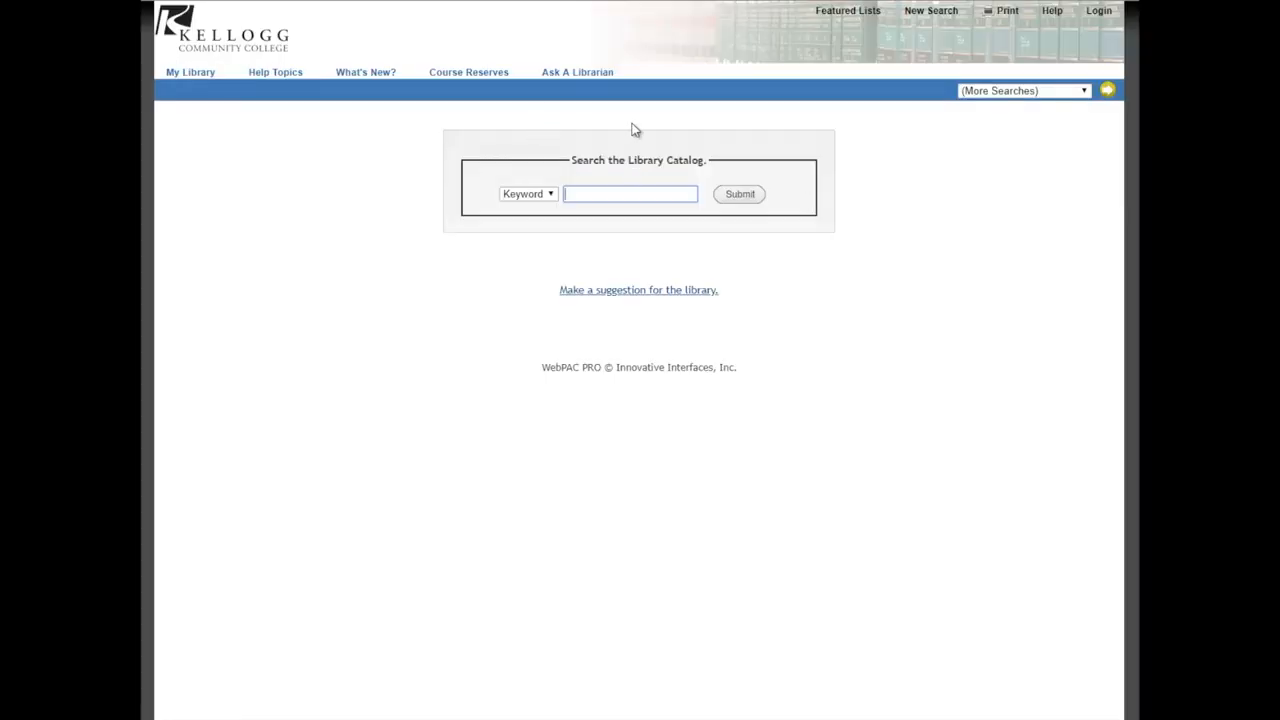
mouse_move(368, 560)
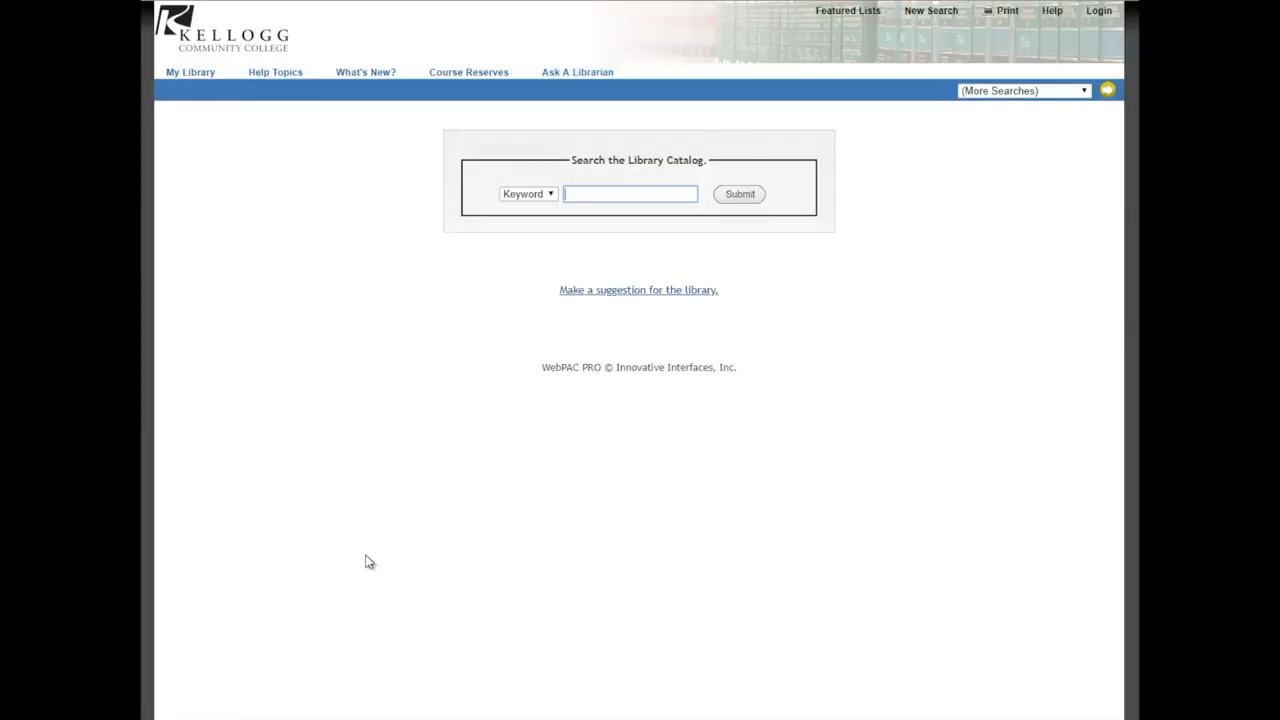
click(618, 194)
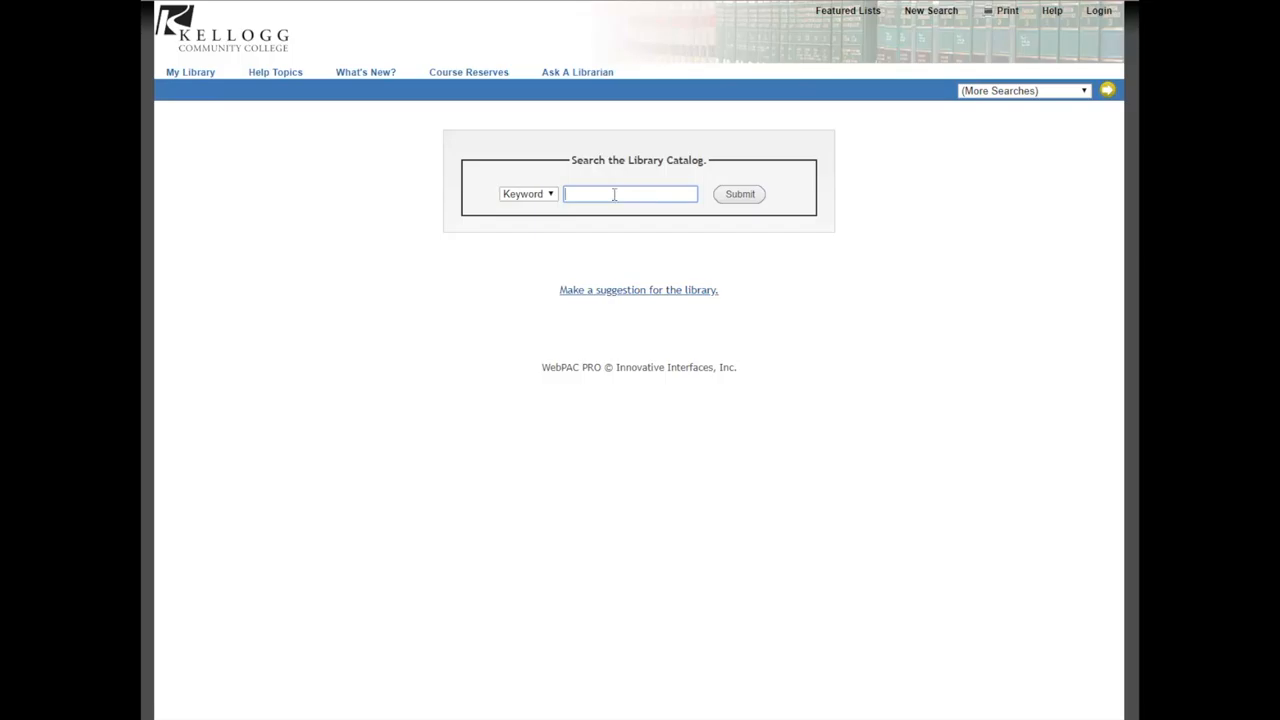
click(190, 72)
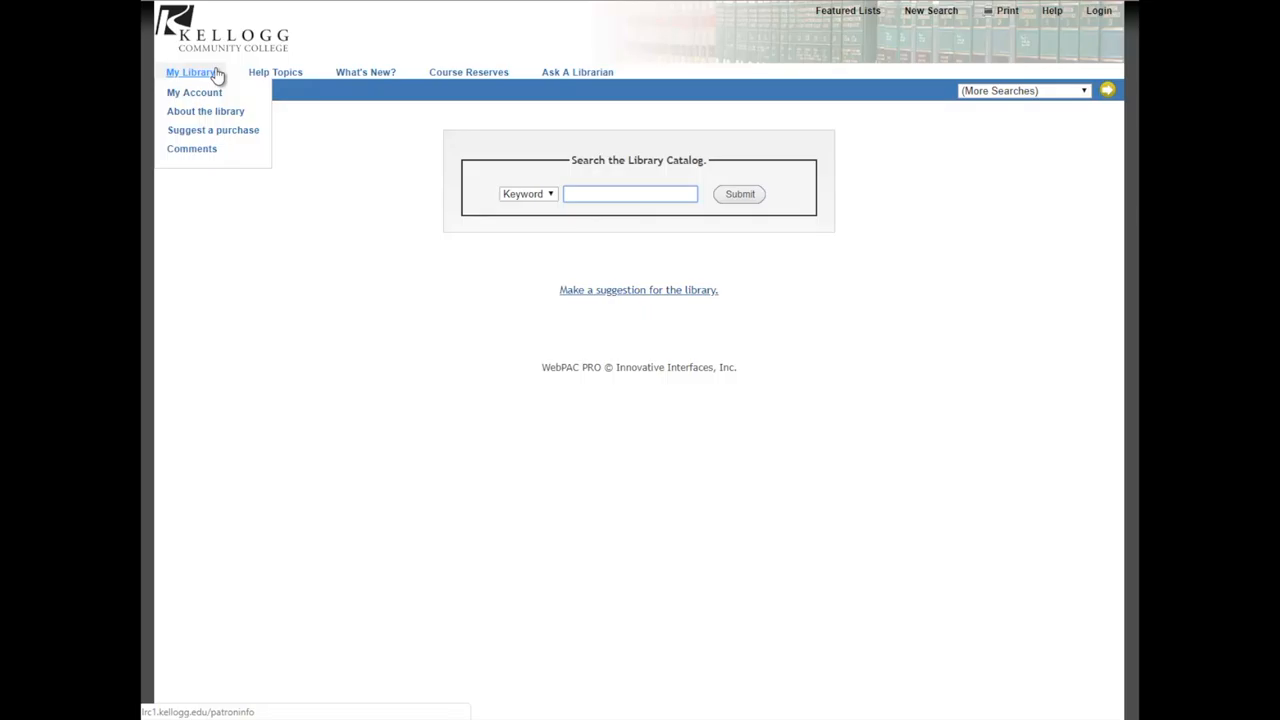
mouse_move(194, 92)
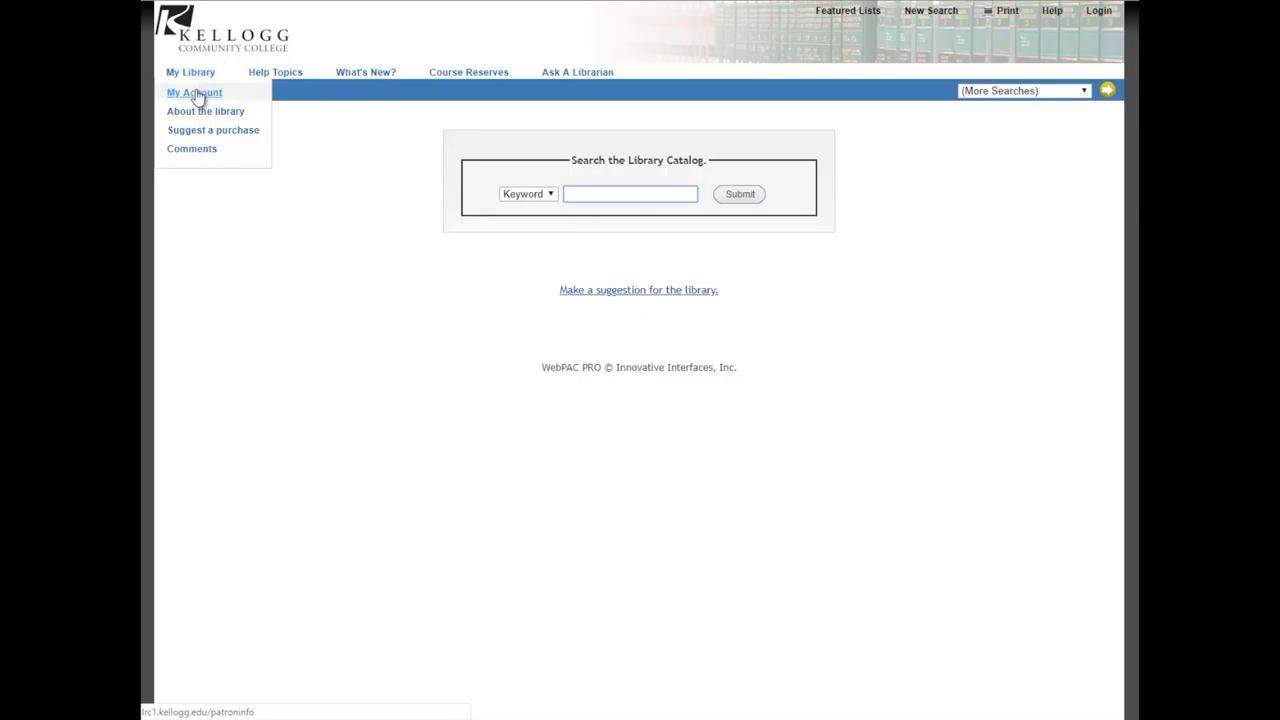
click(194, 92)
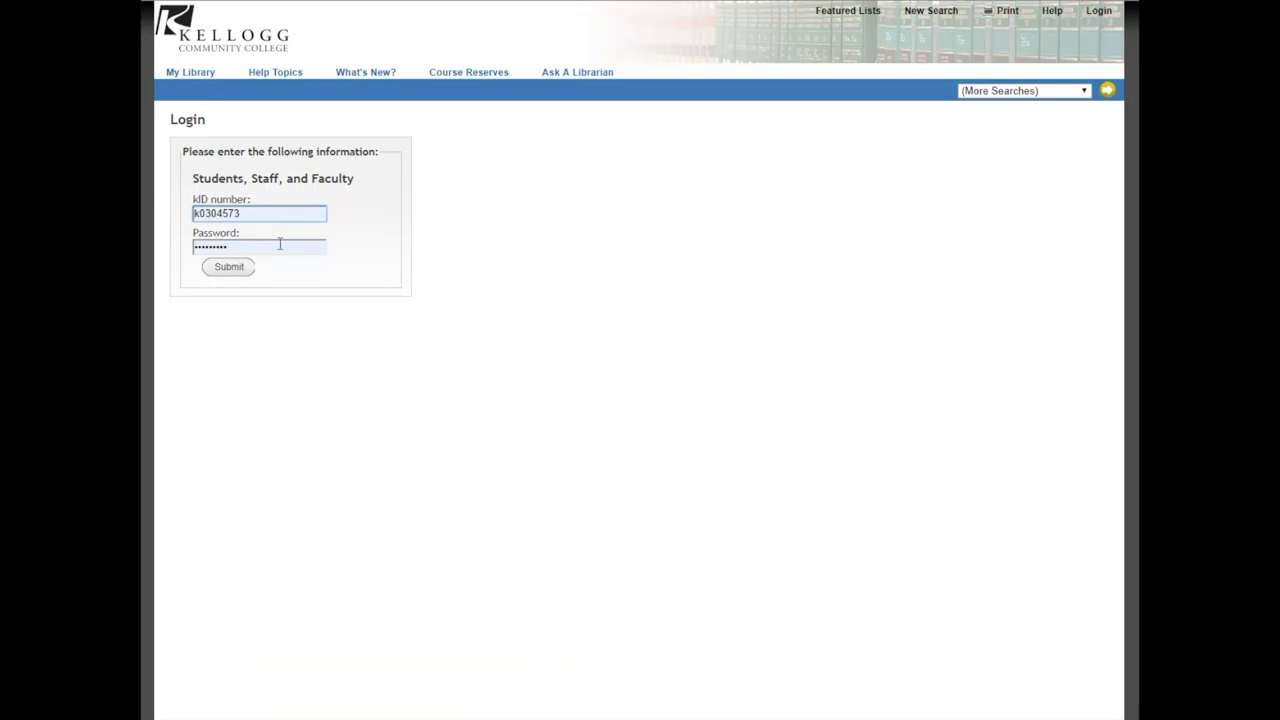
click(228, 266)
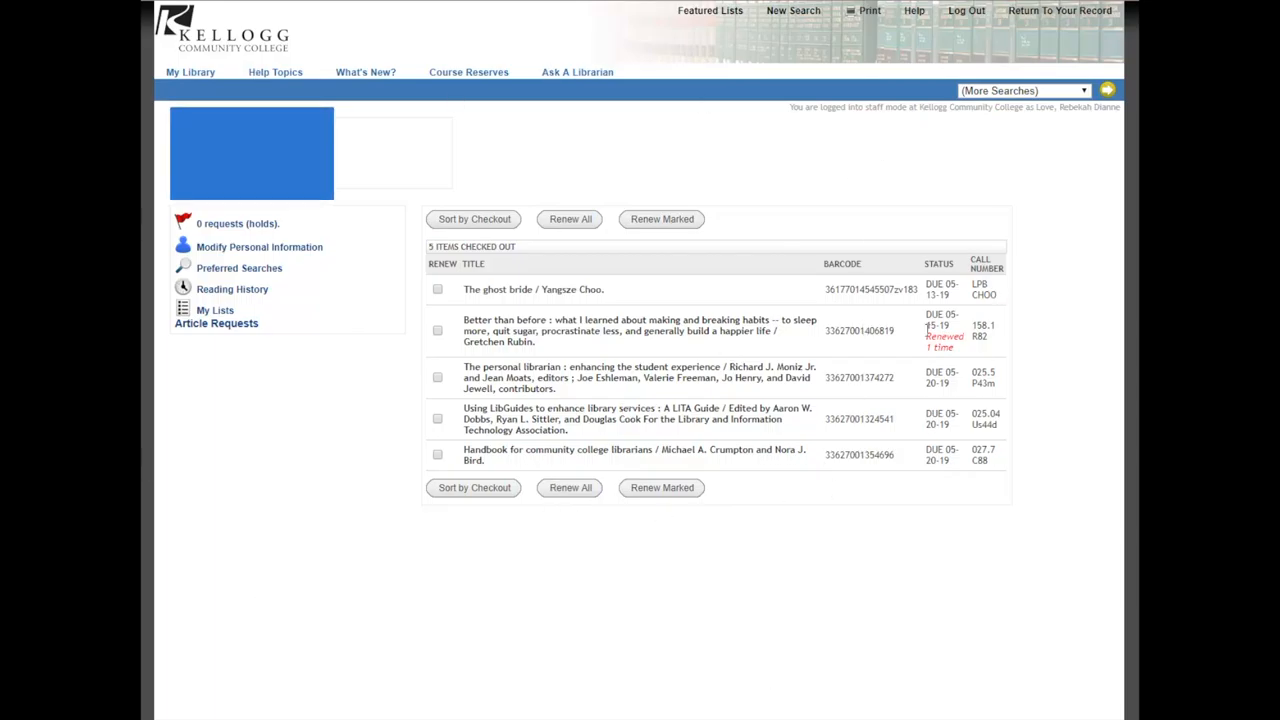
mouse_move(544, 318)
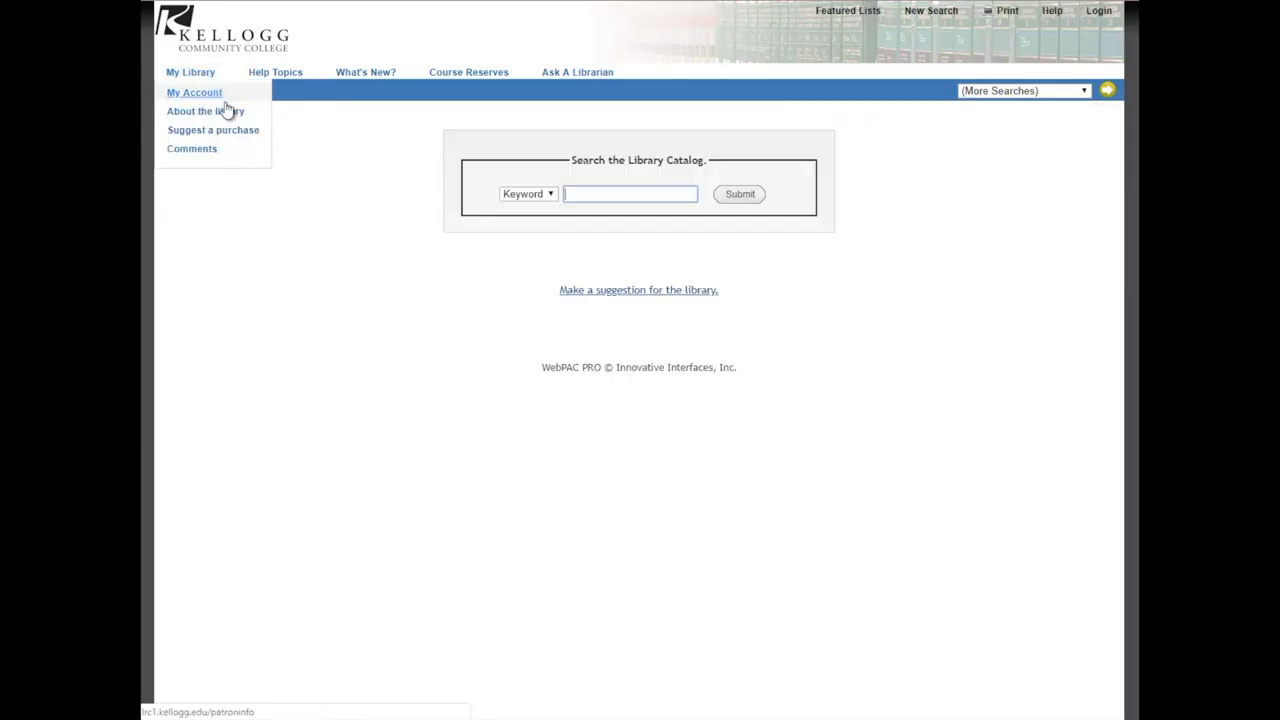
mouse_move(204, 112)
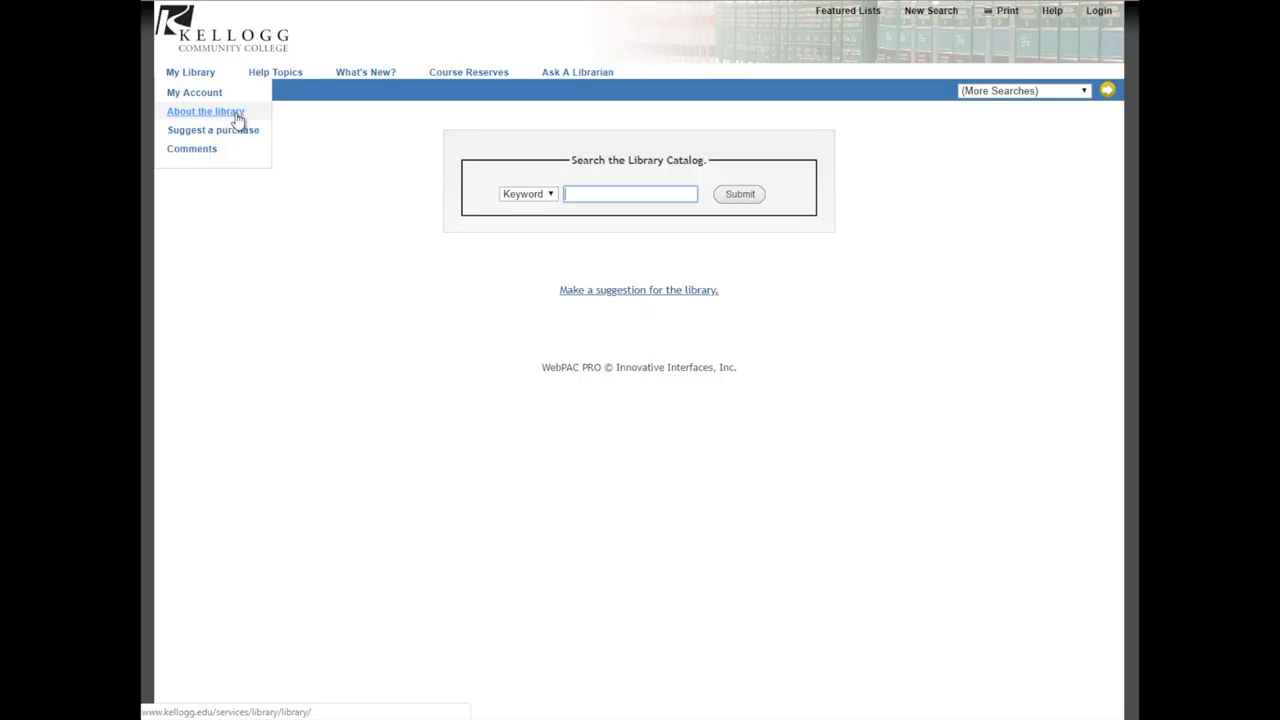
mouse_move(212, 130)
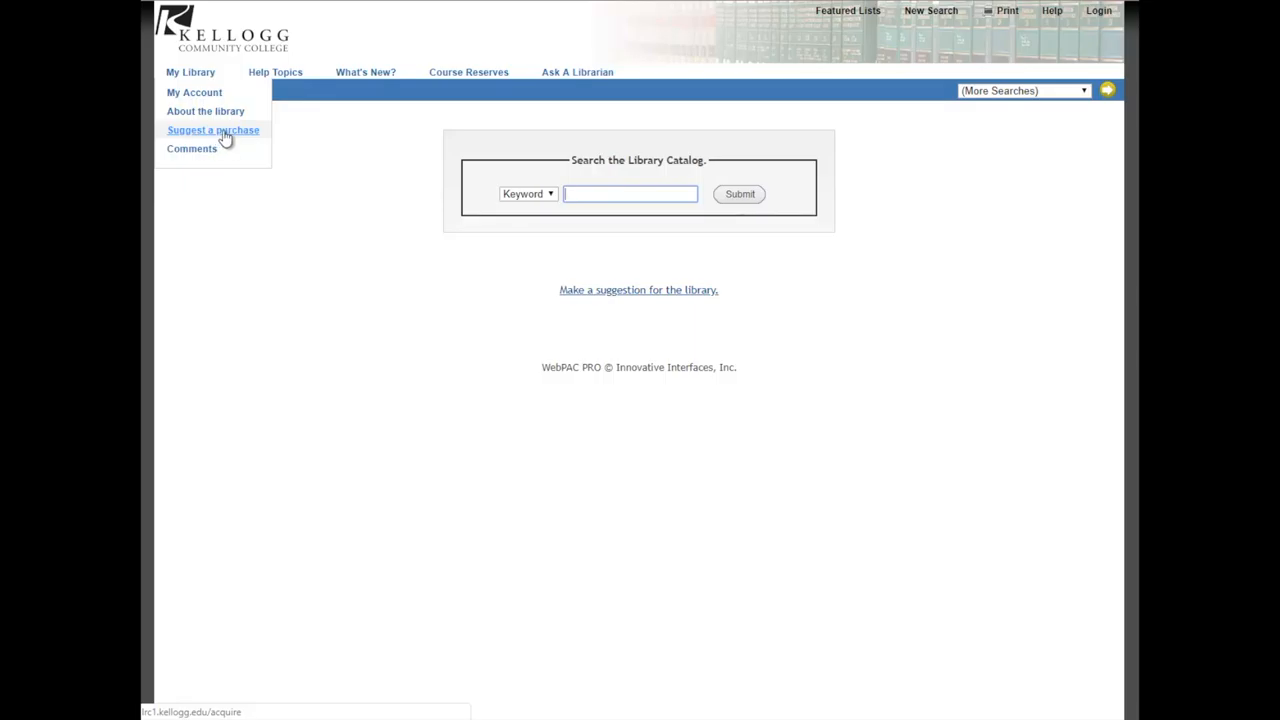
mouse_move(192, 148)
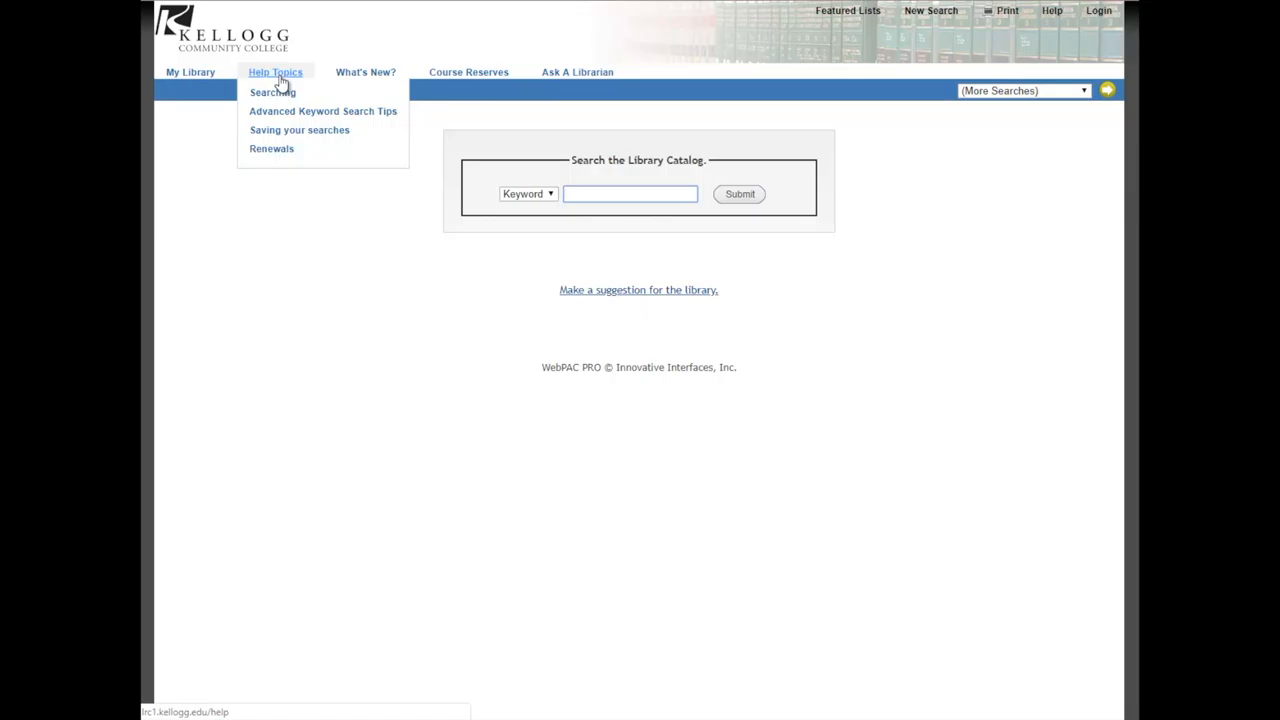
click(630, 194)
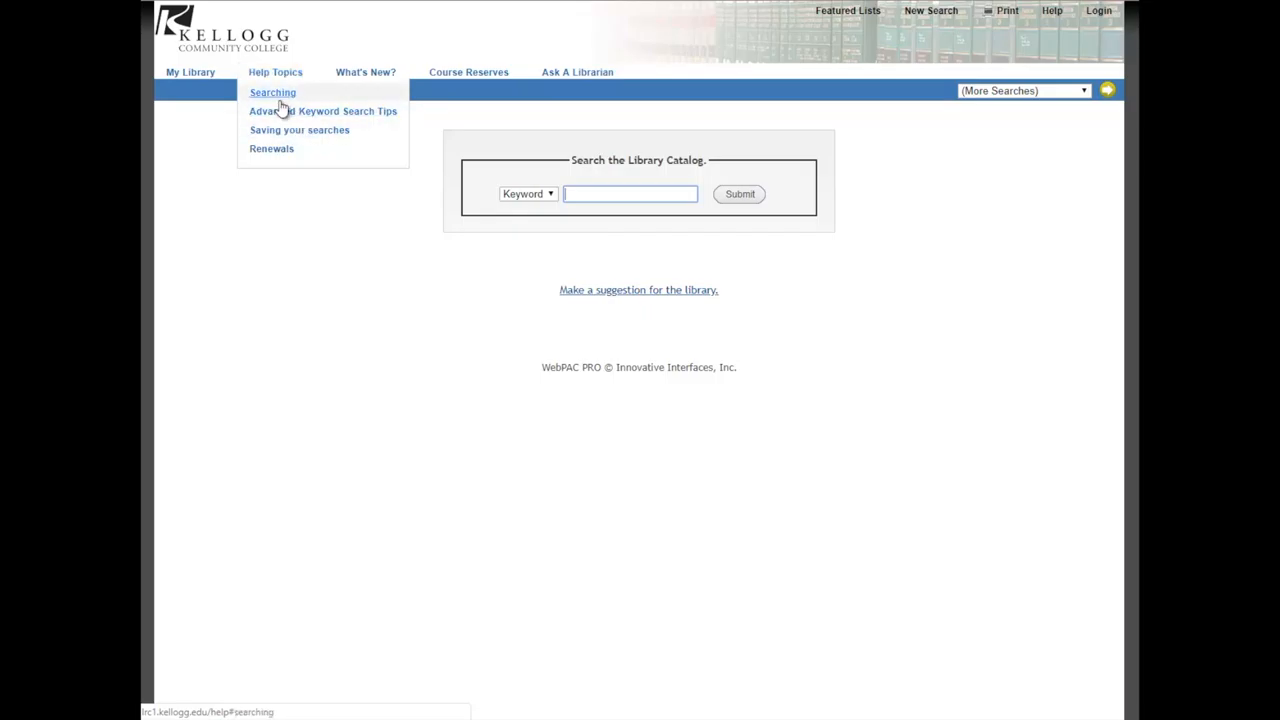
mouse_move(364, 72)
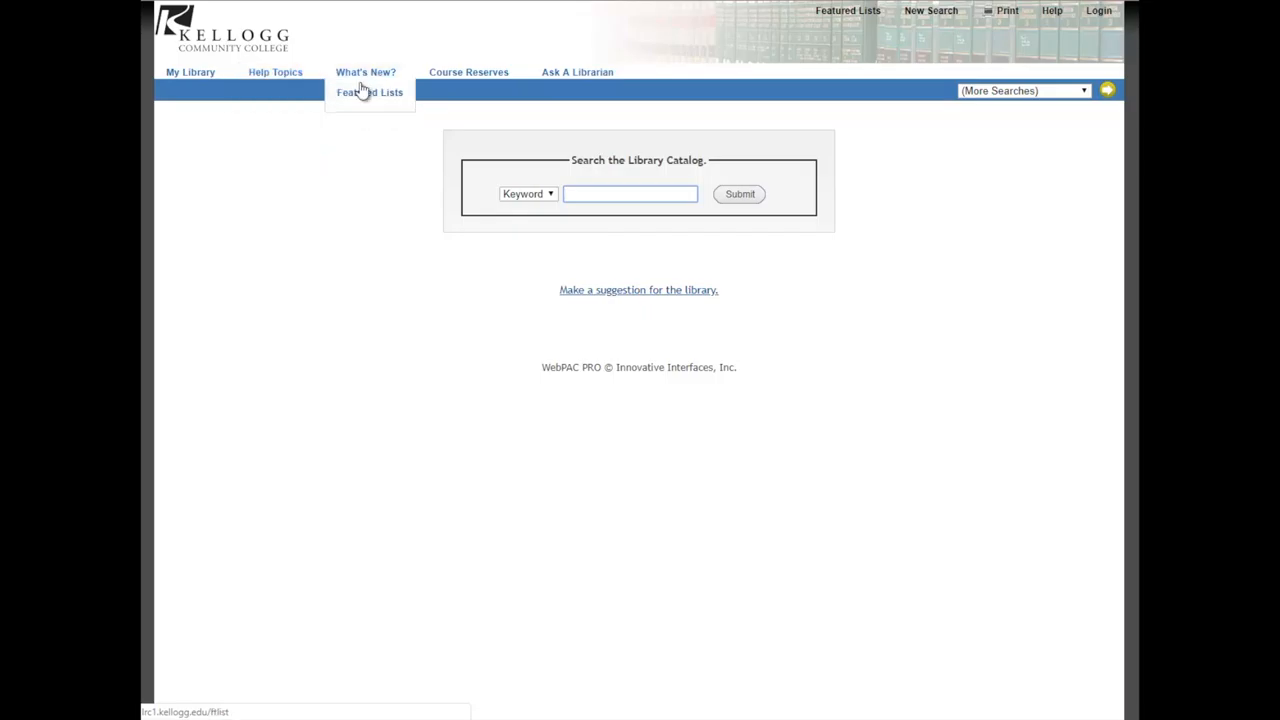
mouse_move(848, 10)
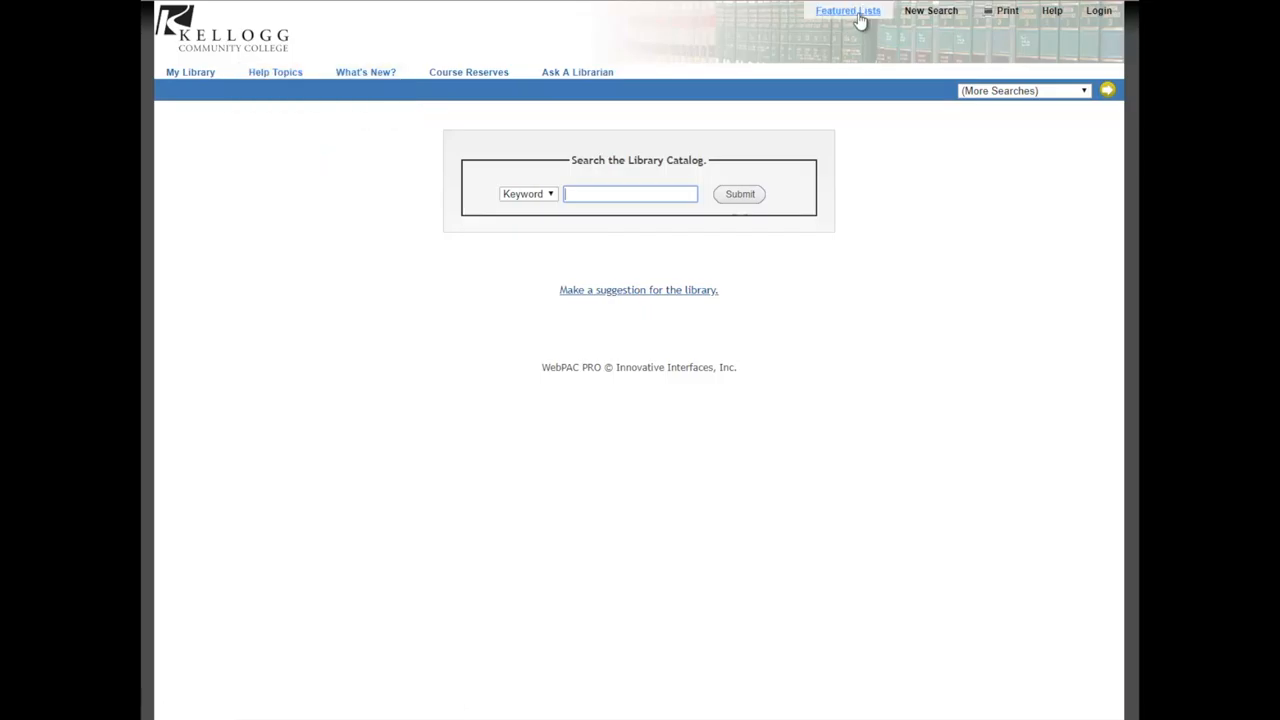
click(848, 12)
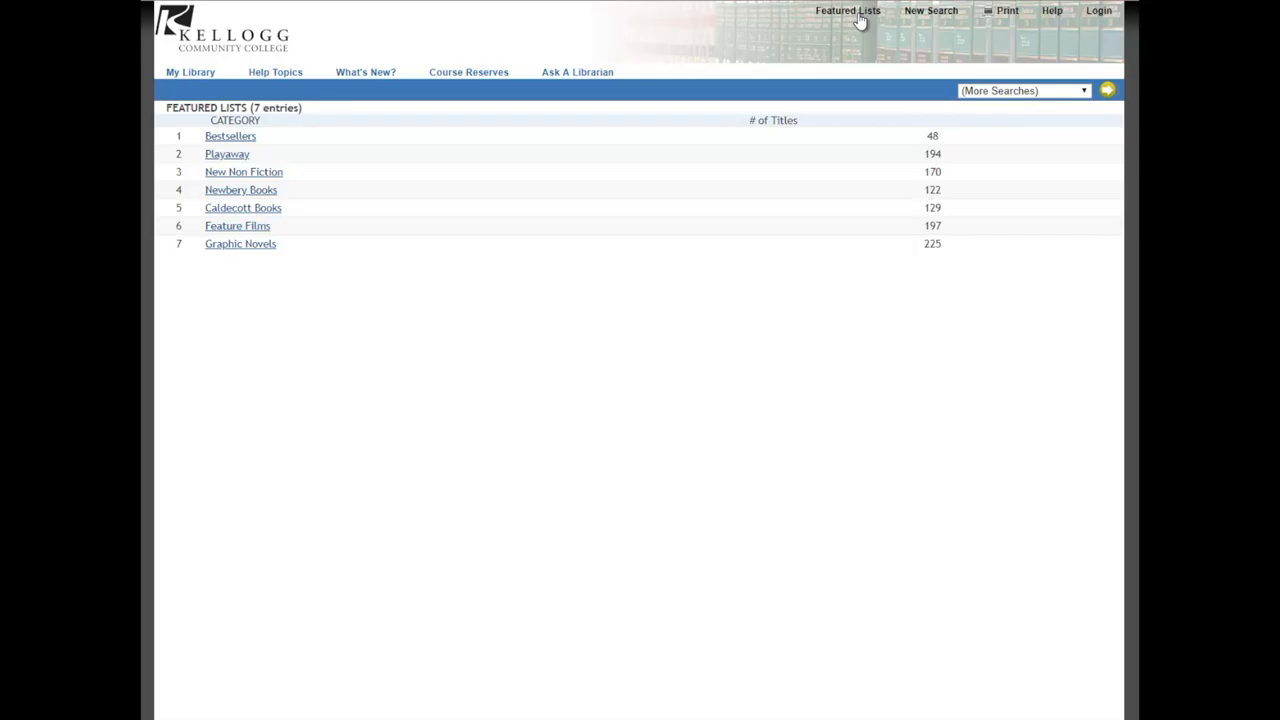
mouse_move(236, 224)
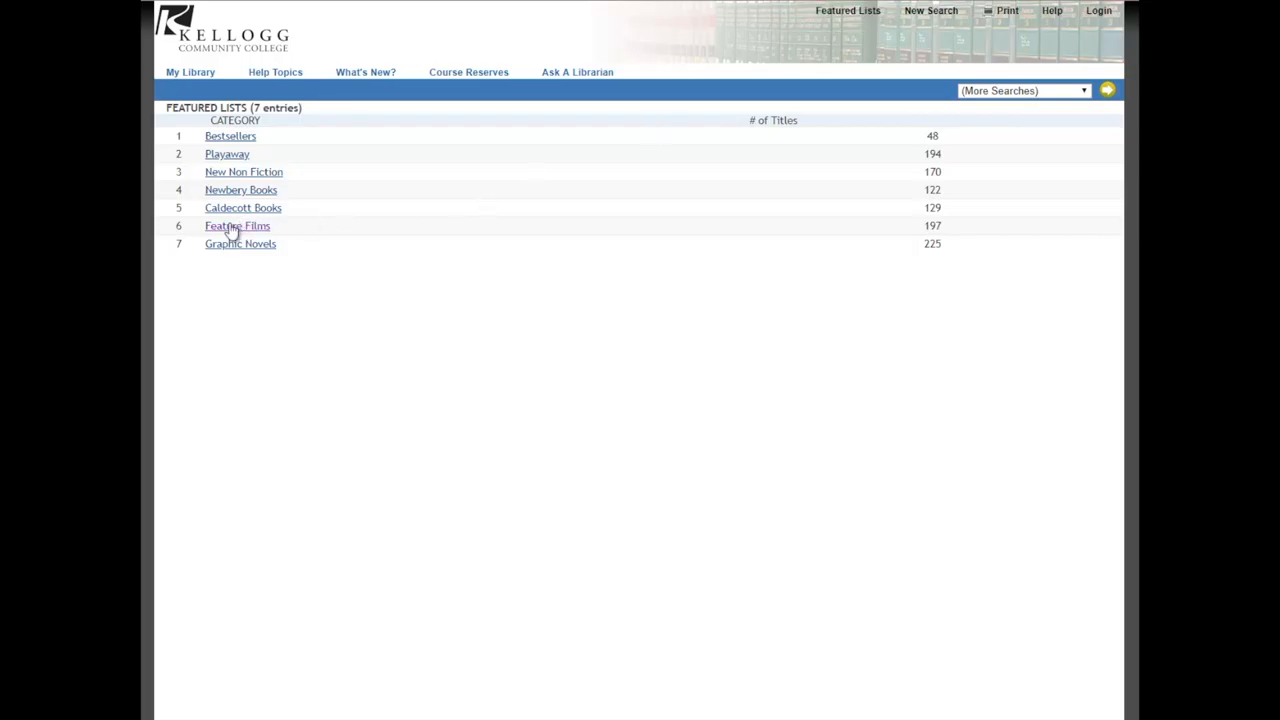
click(236, 224)
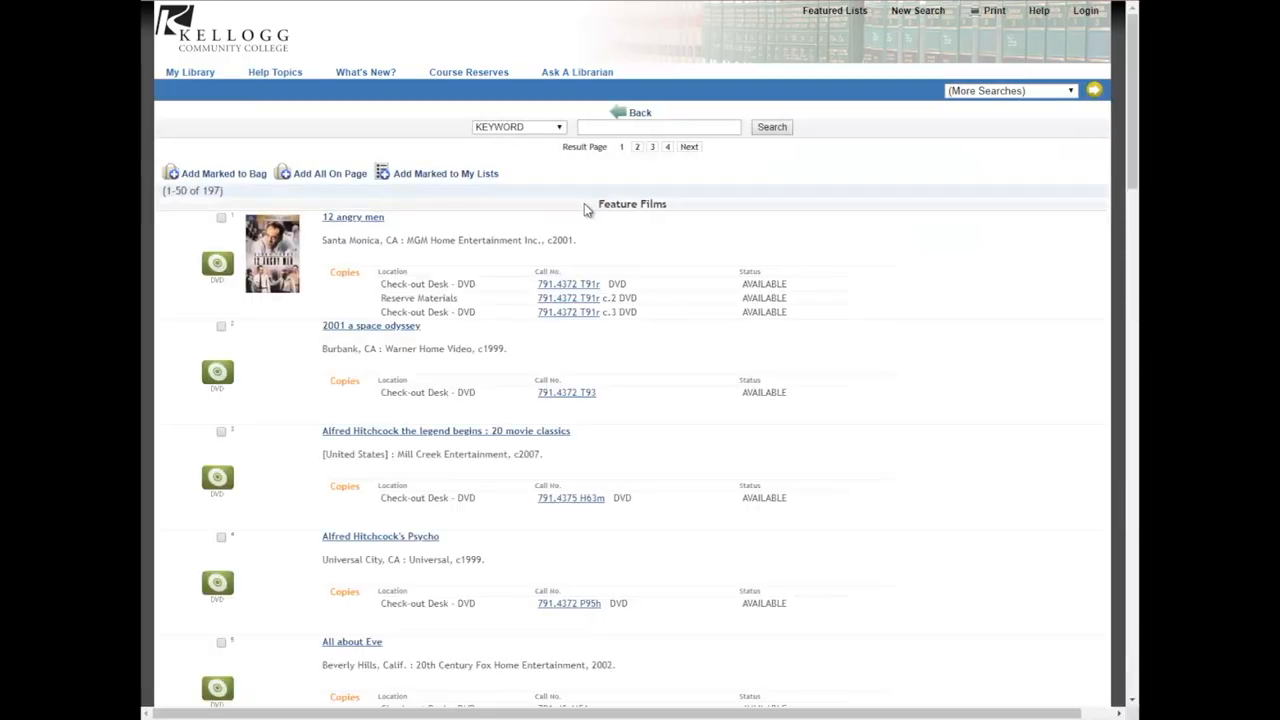
scroll(down, 3)
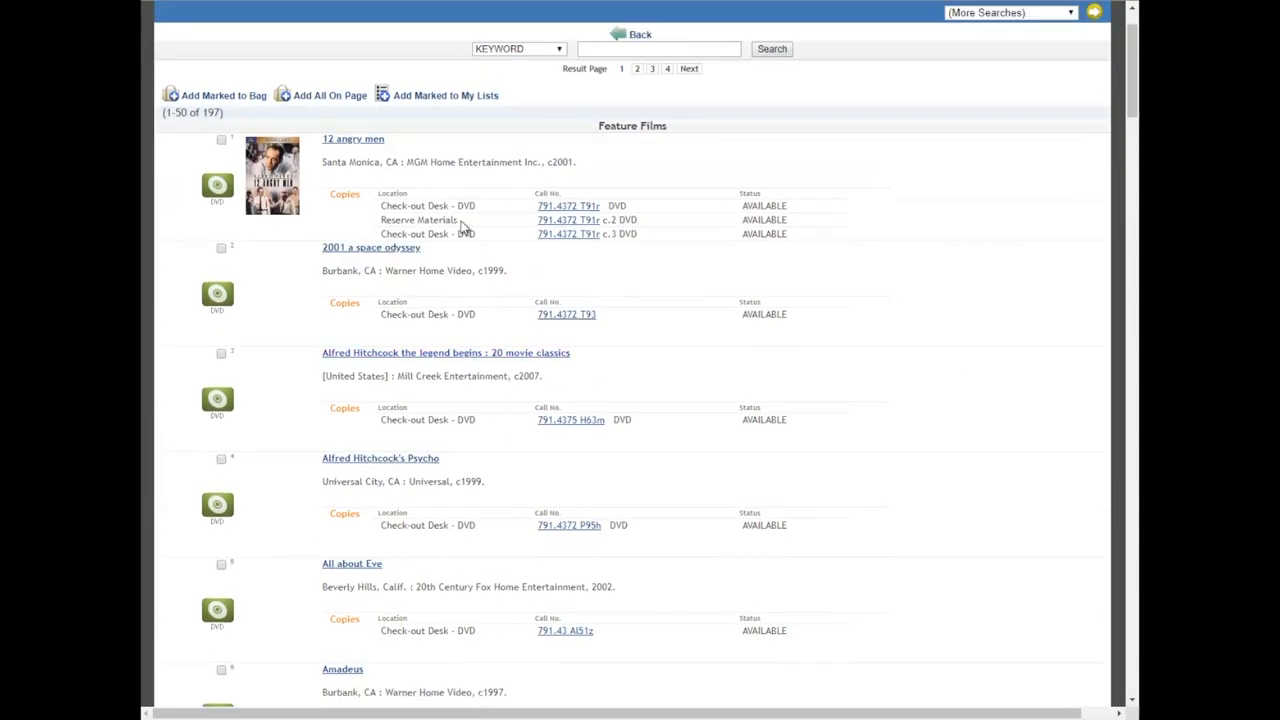
scroll(down, 3)
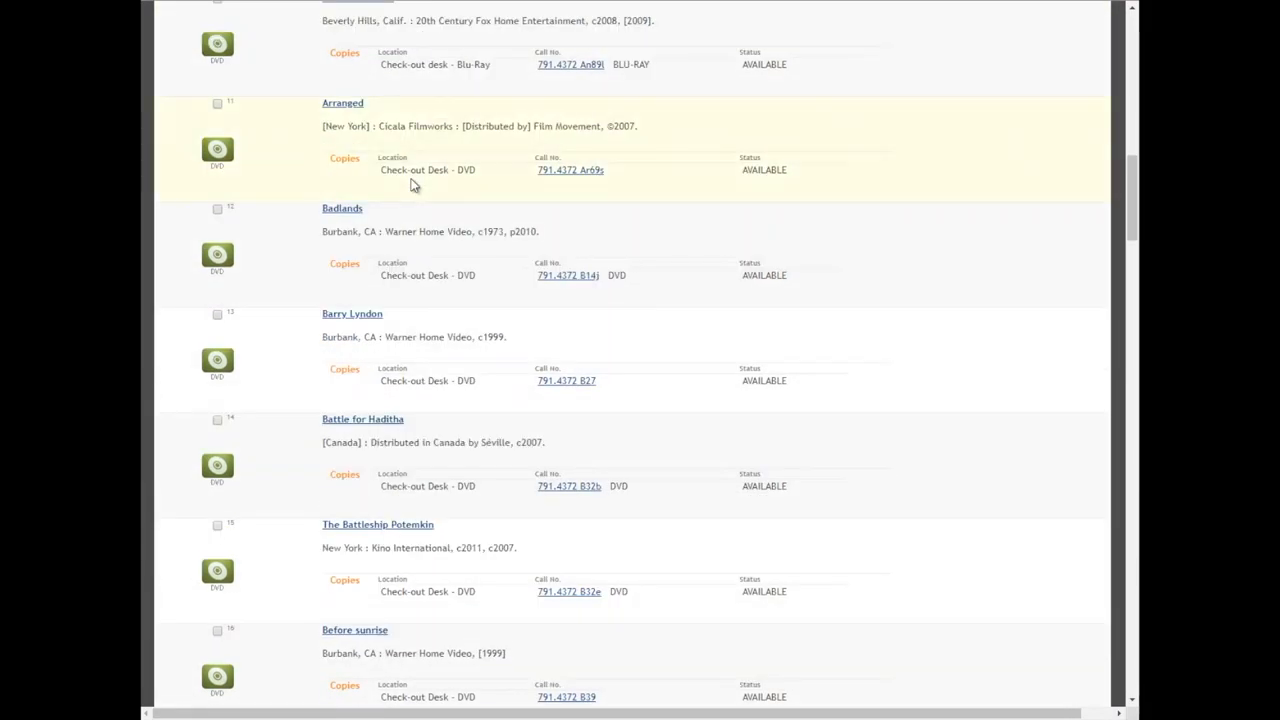
scroll(down, 3)
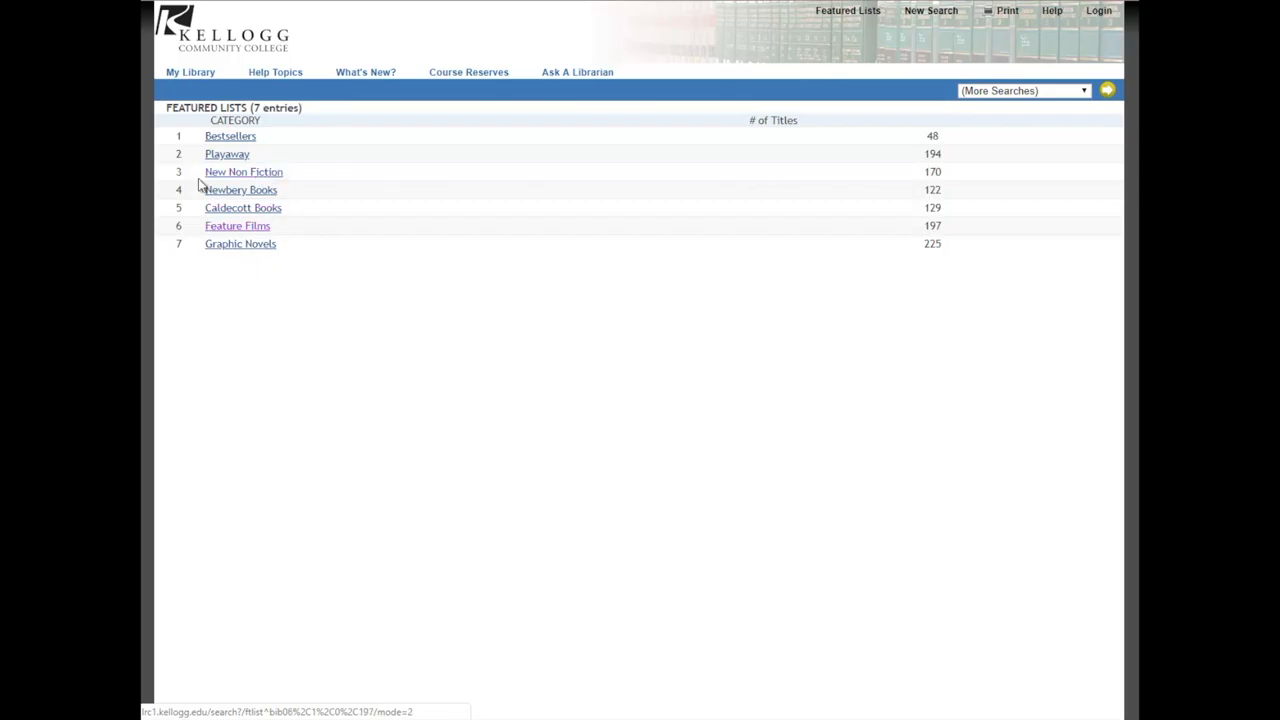
mouse_move(690, 224)
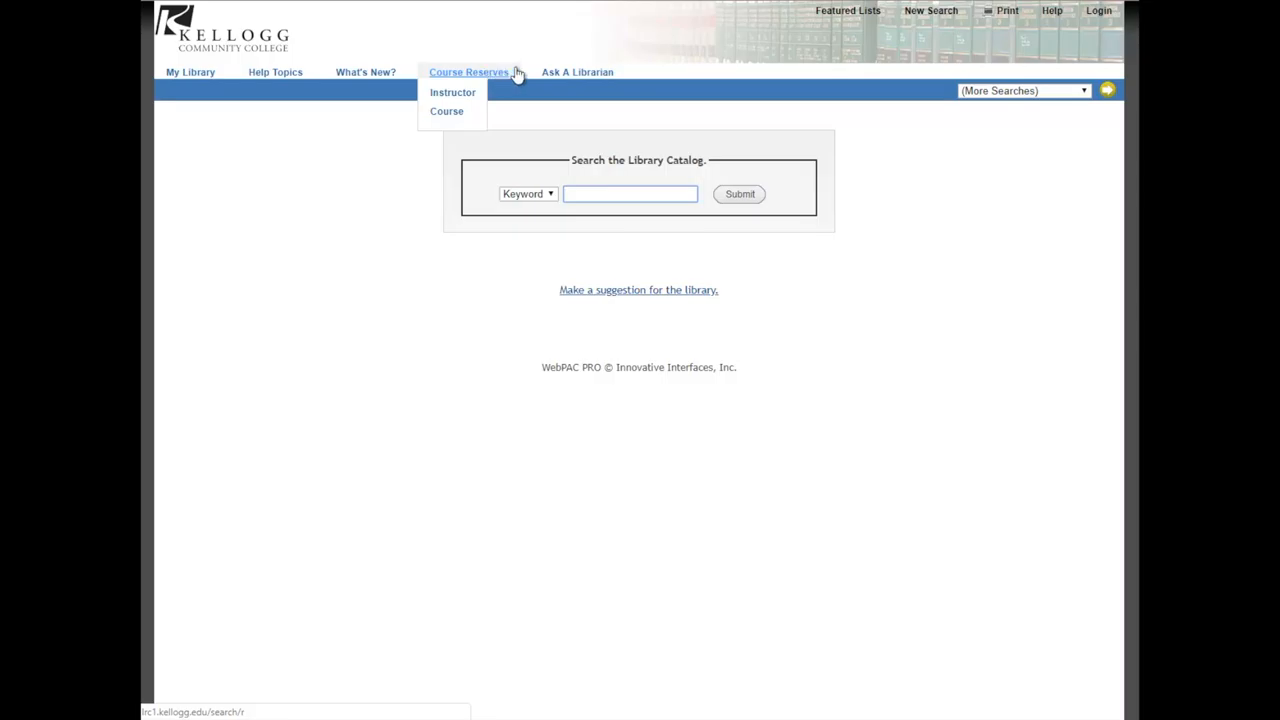
mouse_move(518, 76)
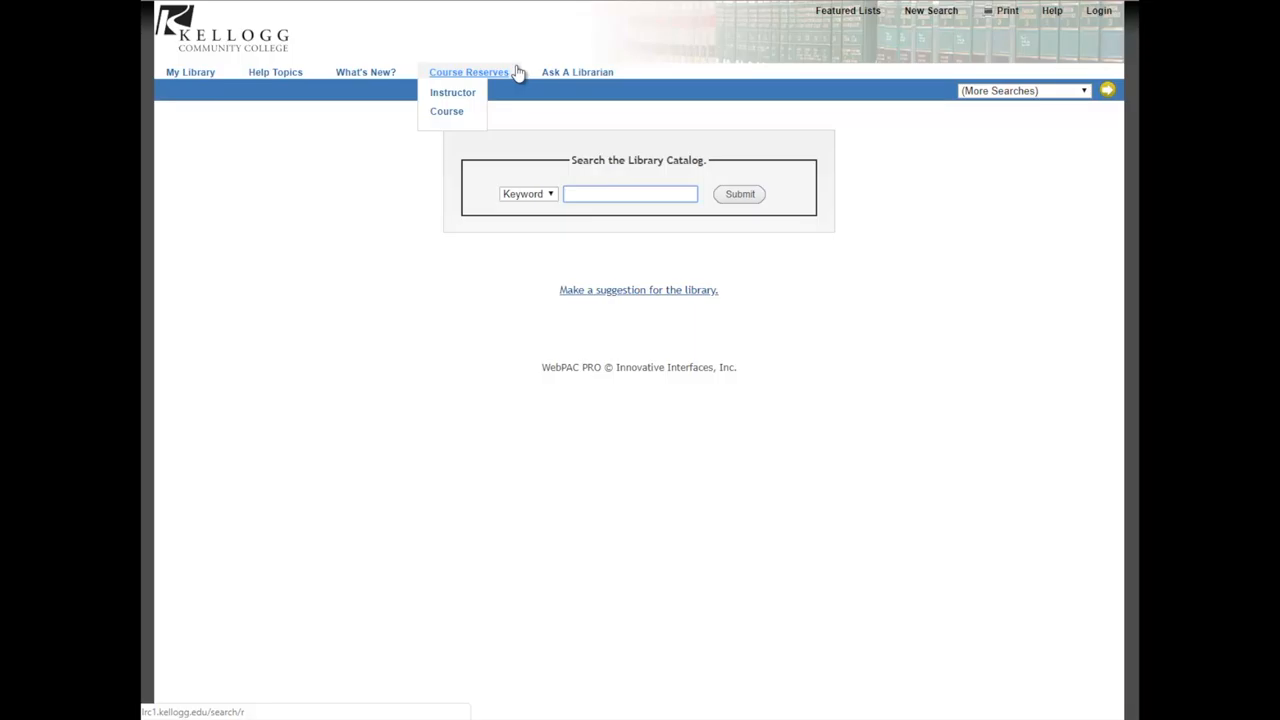
Search Course Reserves for 'hist 103' and find the two matching courses
click(628, 192)
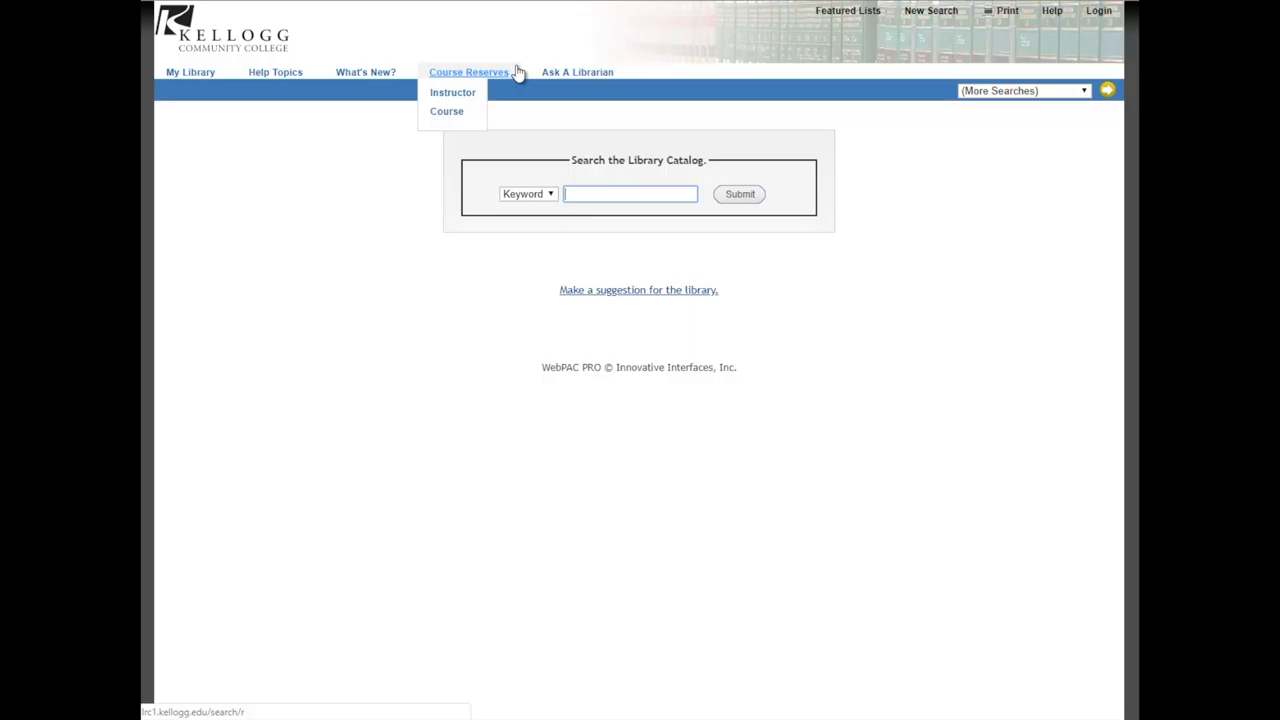
mouse_move(512, 76)
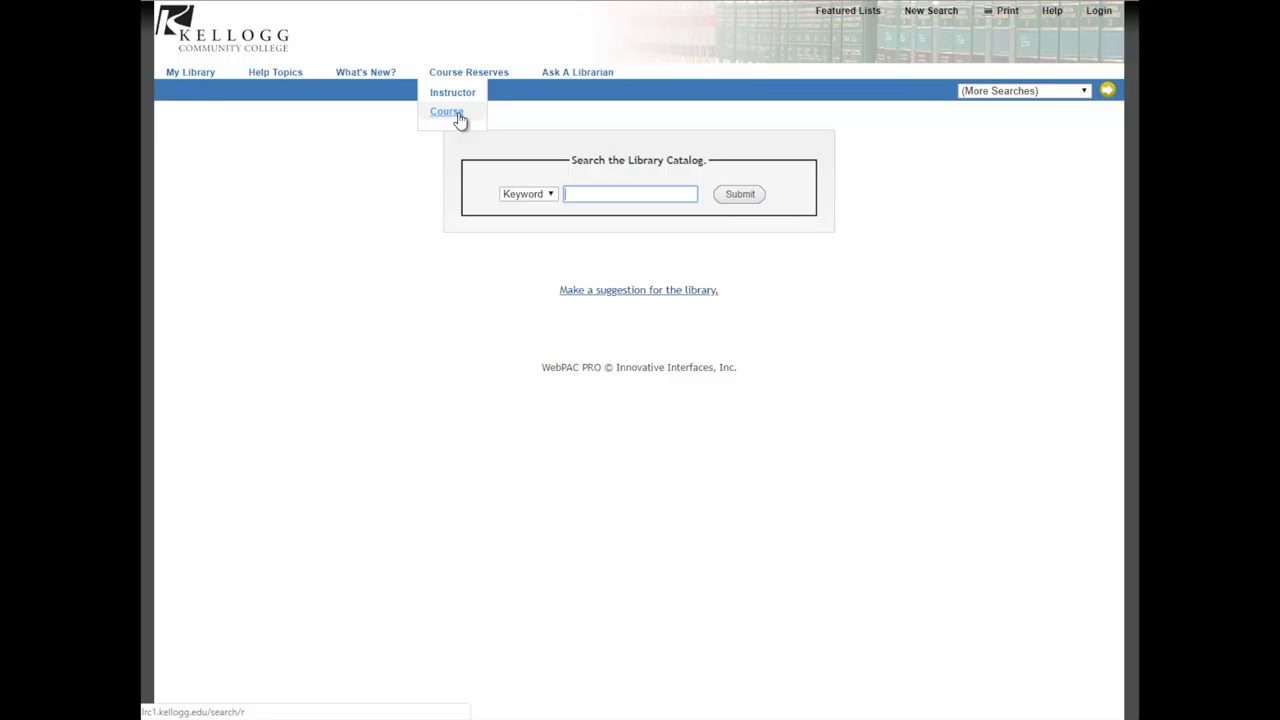
click(446, 112)
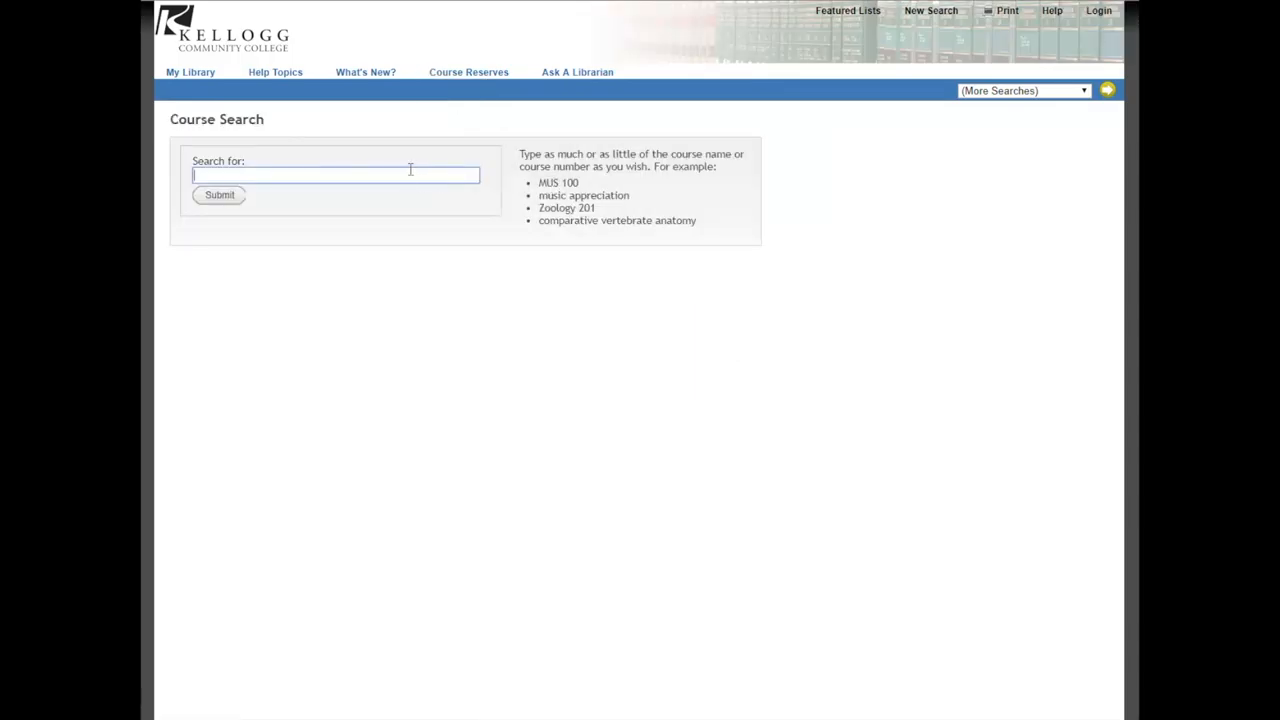
text(hist)
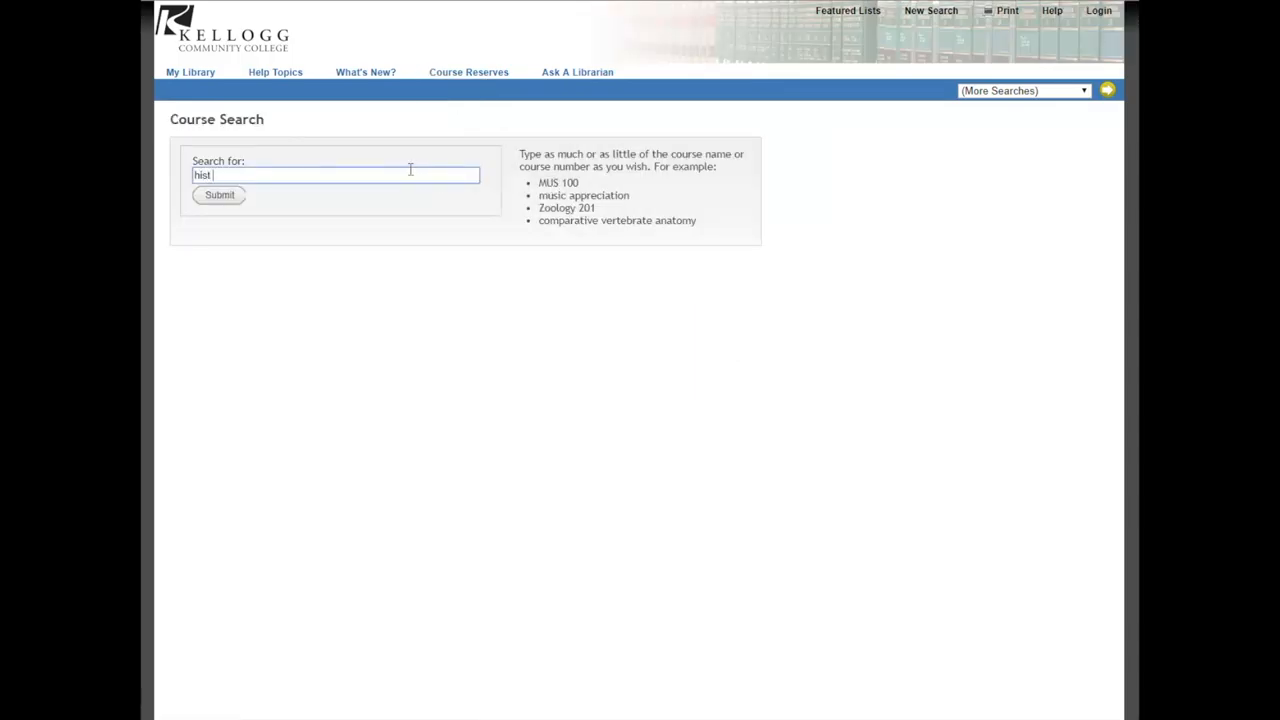
click(220, 196)
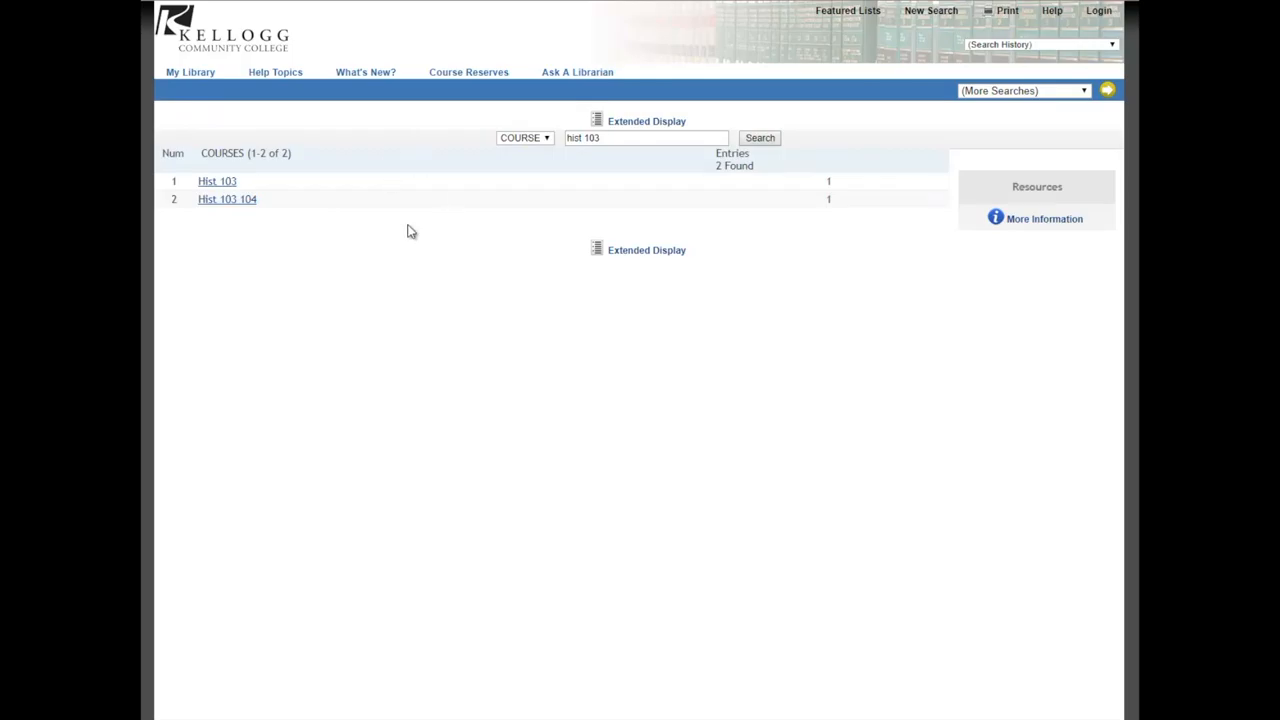
click(216, 180)
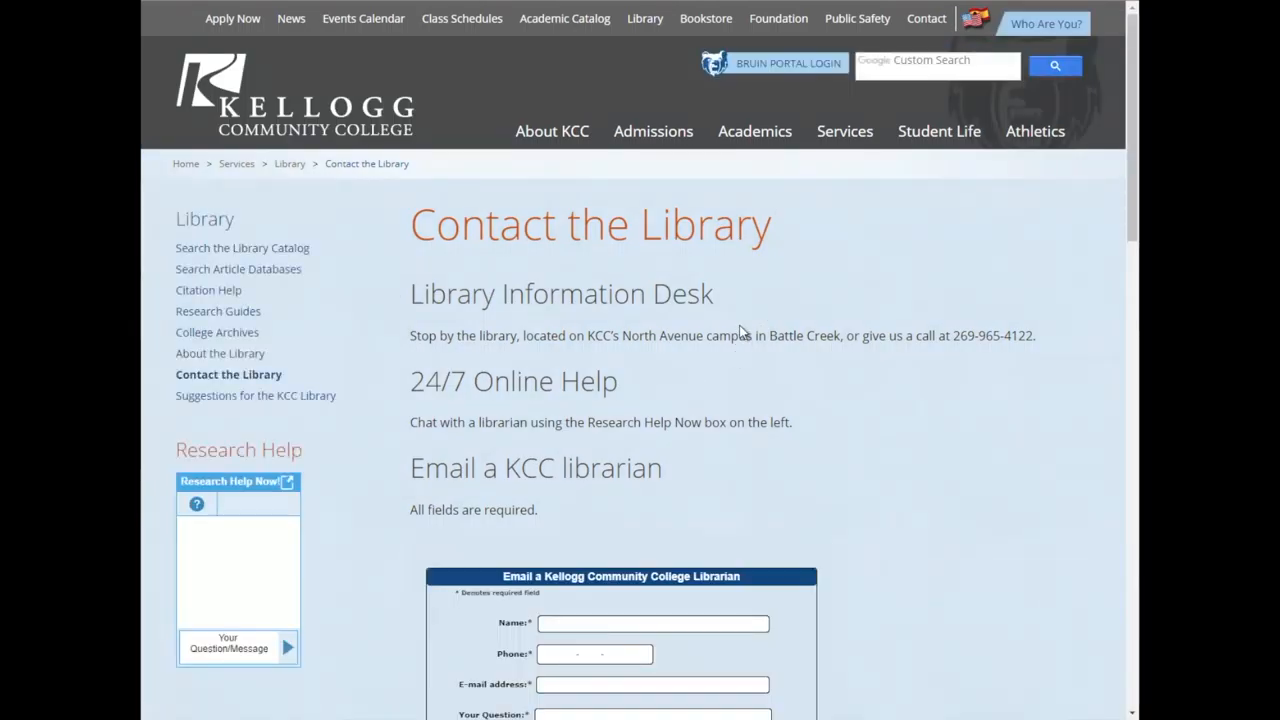
Scroll through the Contact the Library page down to the Department Contacts
scroll(down, 3)
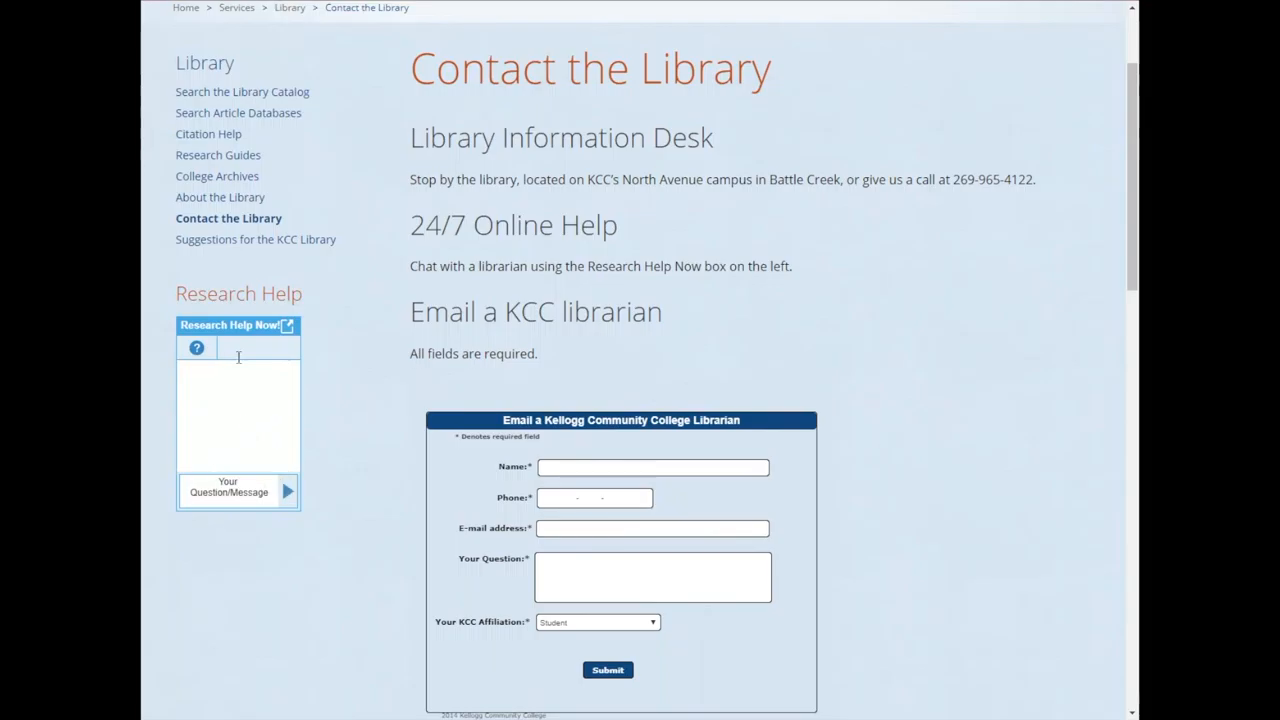
scroll(down, 3)
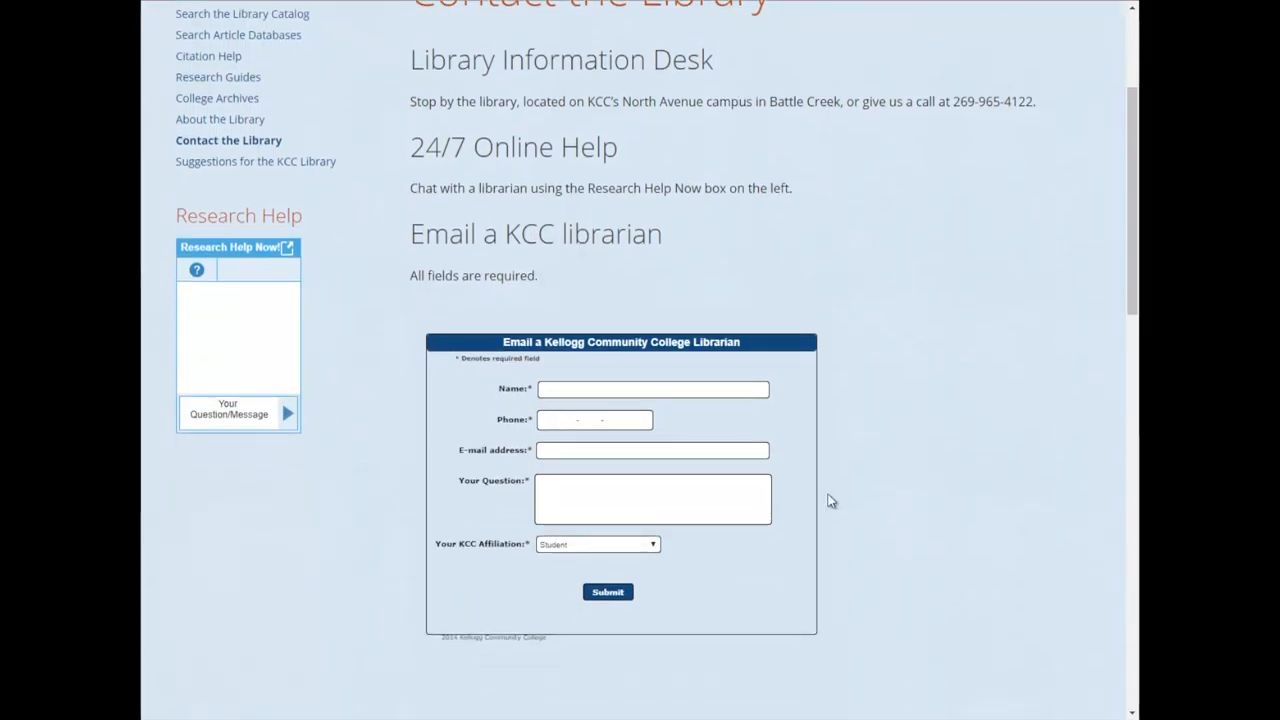
scroll(down, 3)
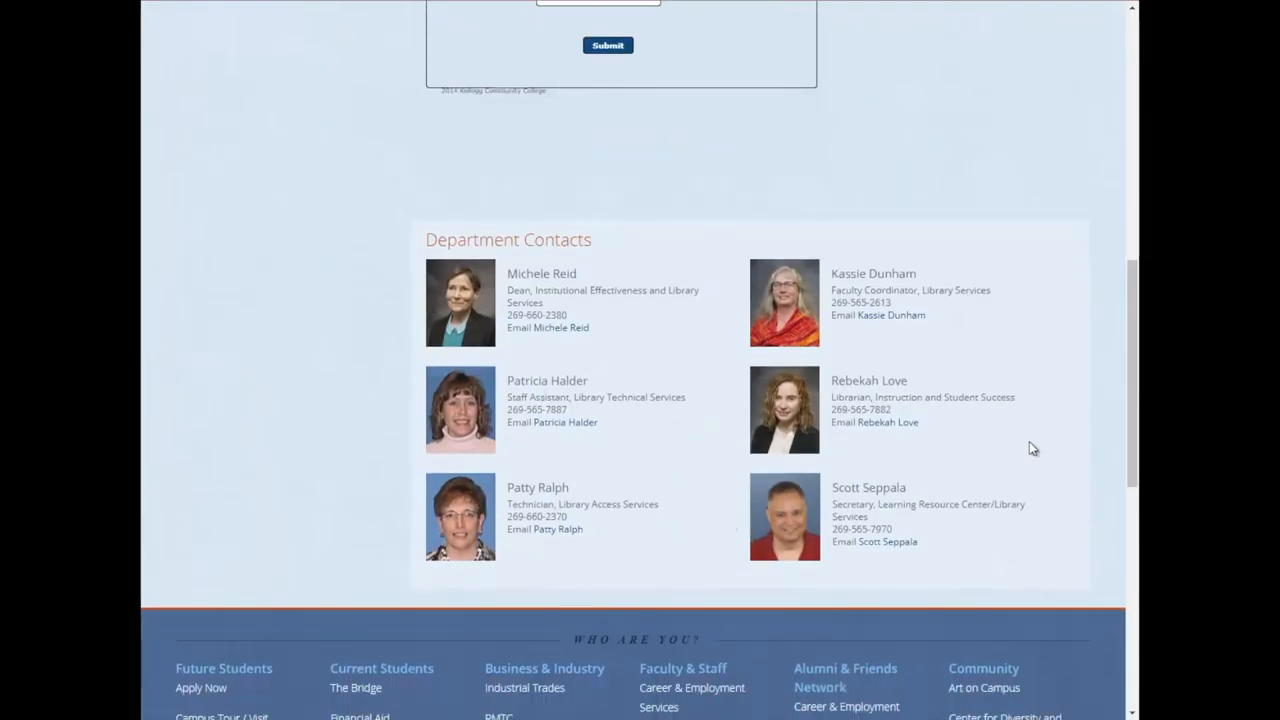
mouse_move(992, 540)
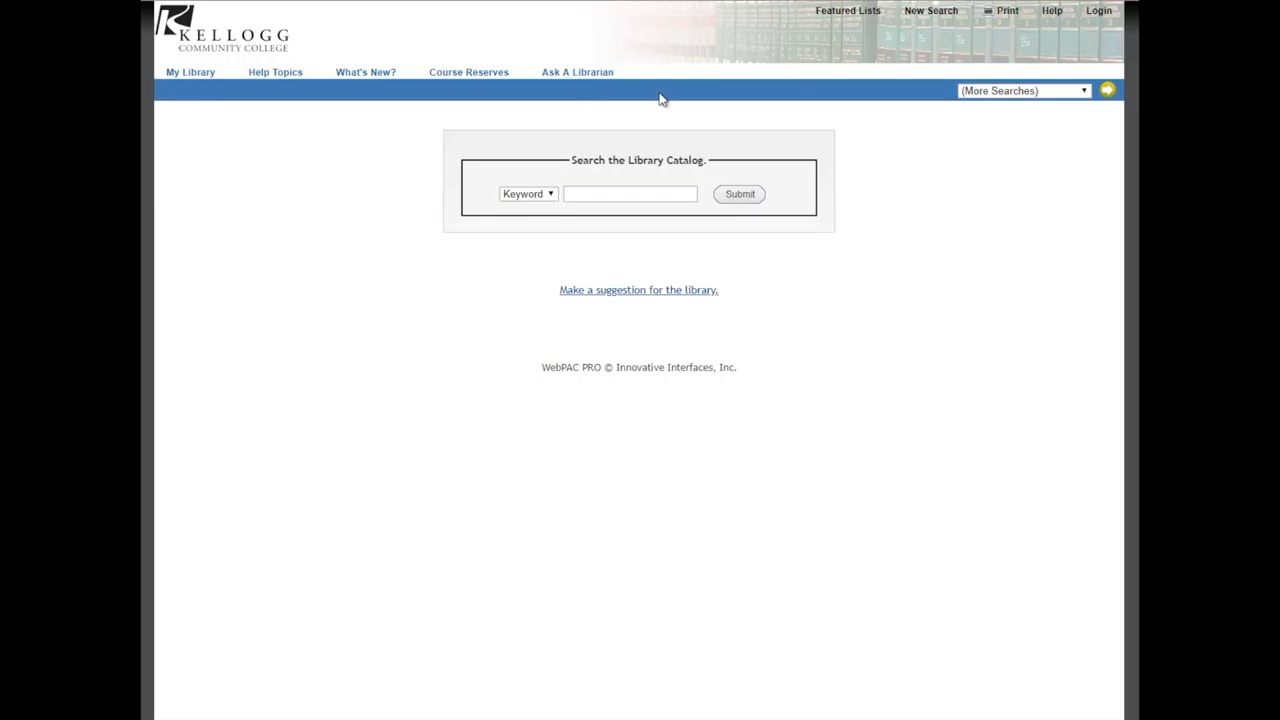
Review the Keyword search types and choose Advanced Keyword under More Searches
click(528, 192)
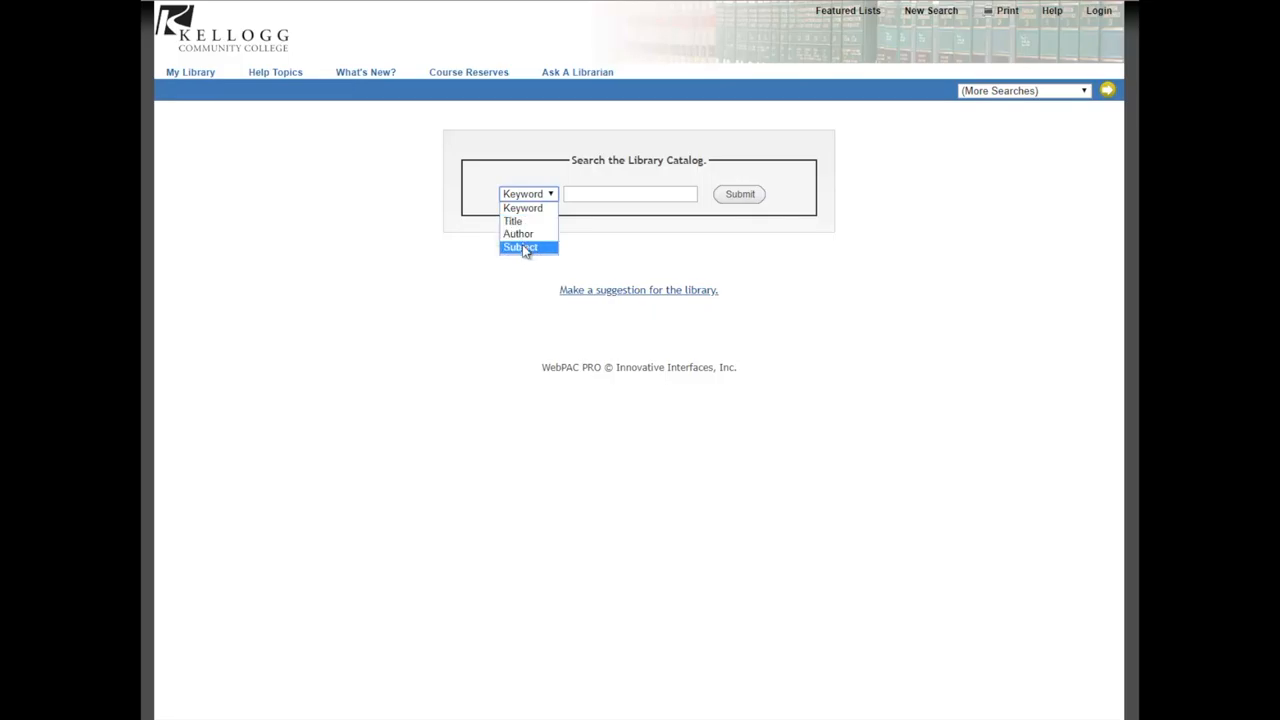
mouse_move(522, 208)
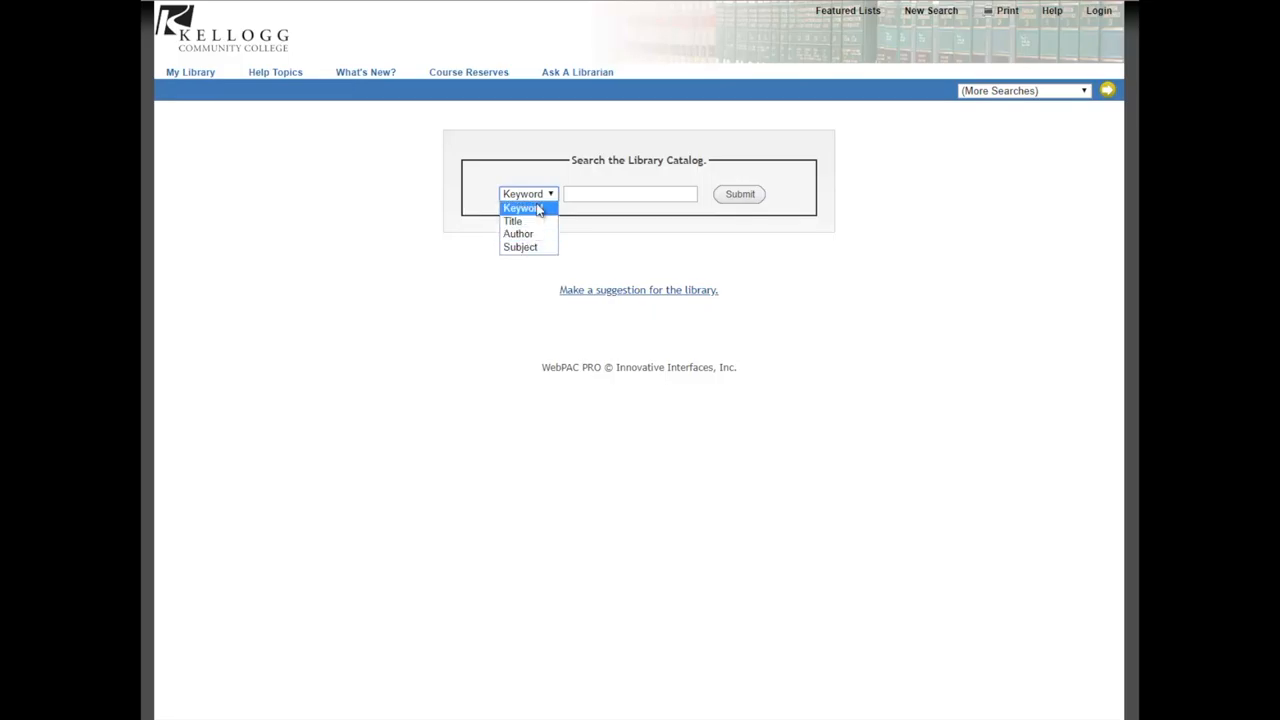
mouse_move(544, 212)
text(librayr)
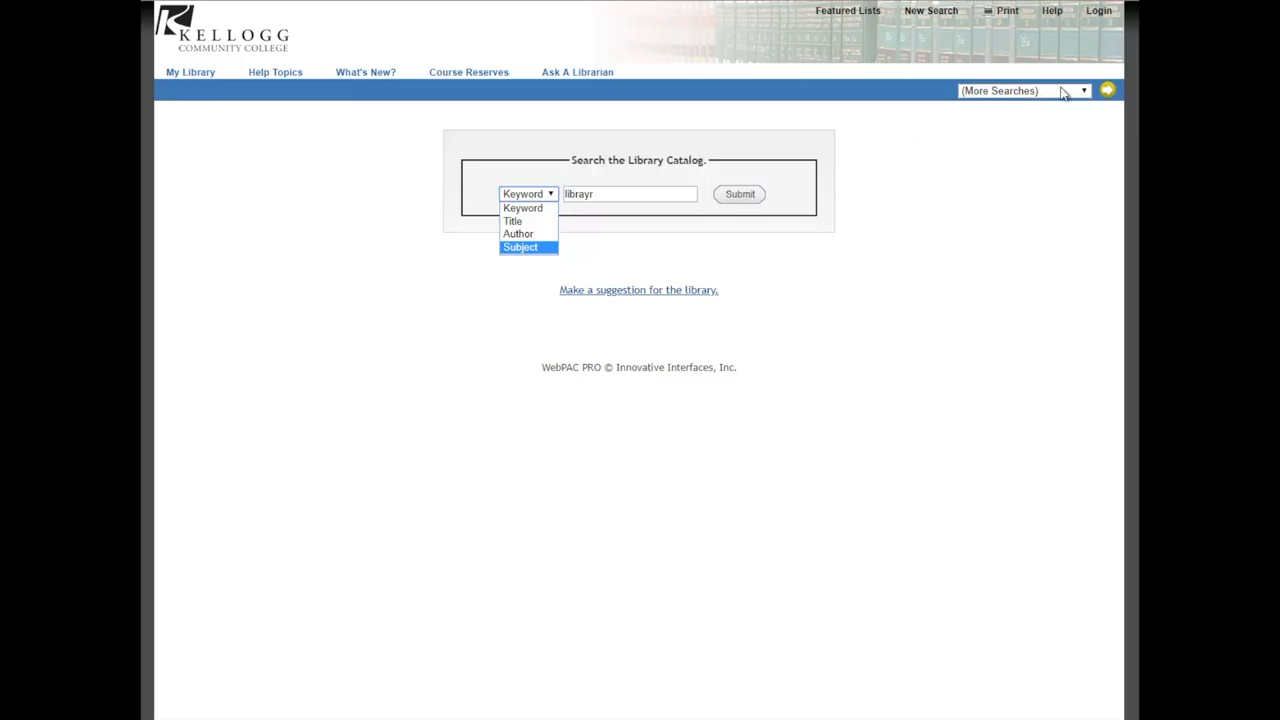
click(1020, 90)
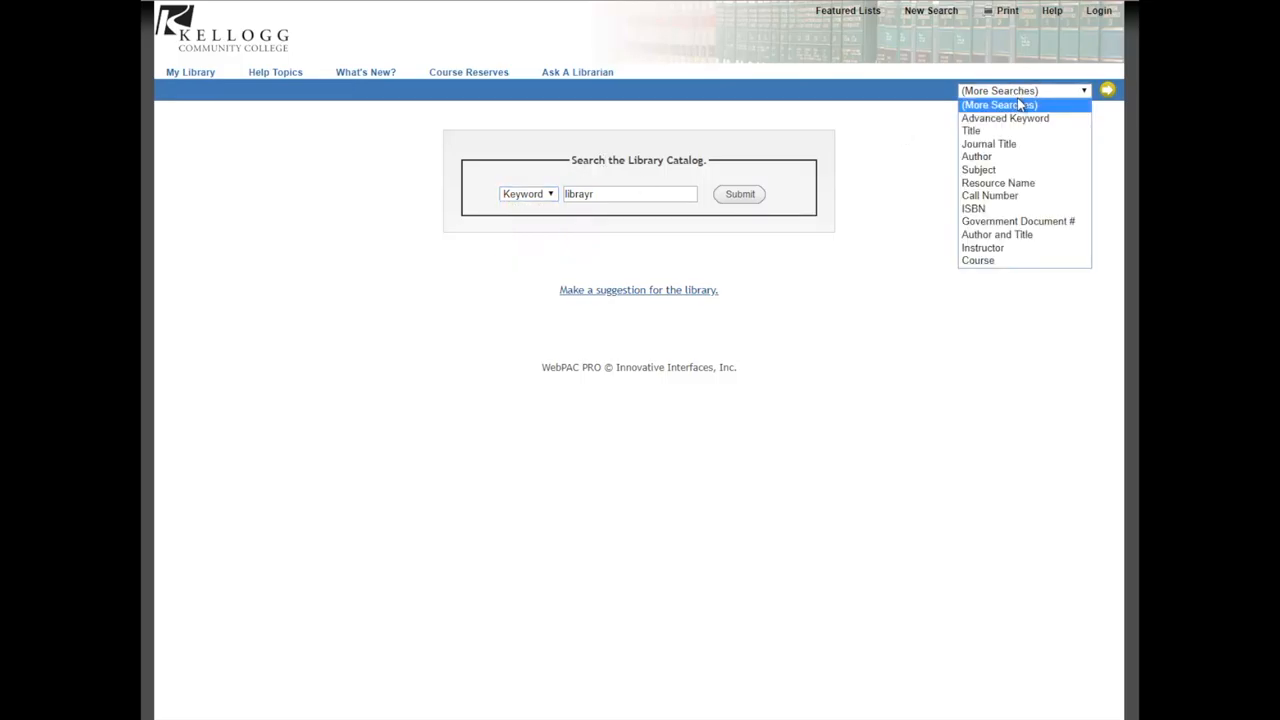
mouse_move(972, 208)
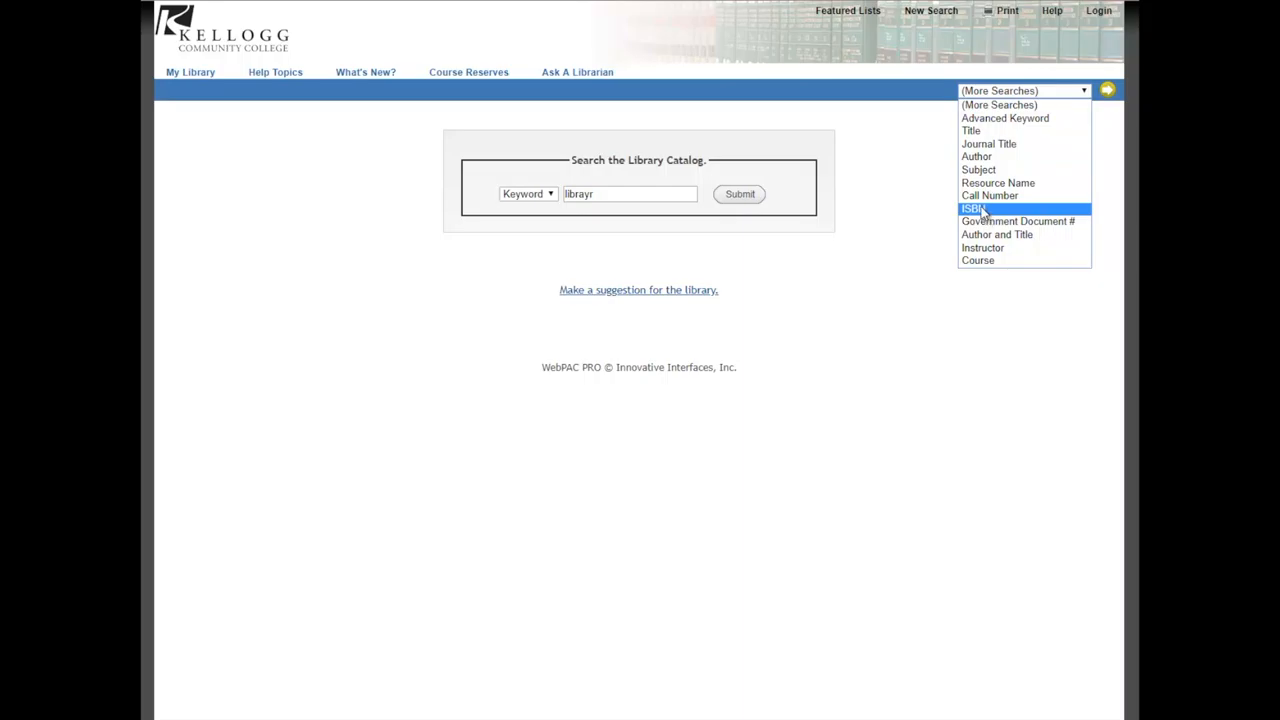
mouse_move(990, 196)
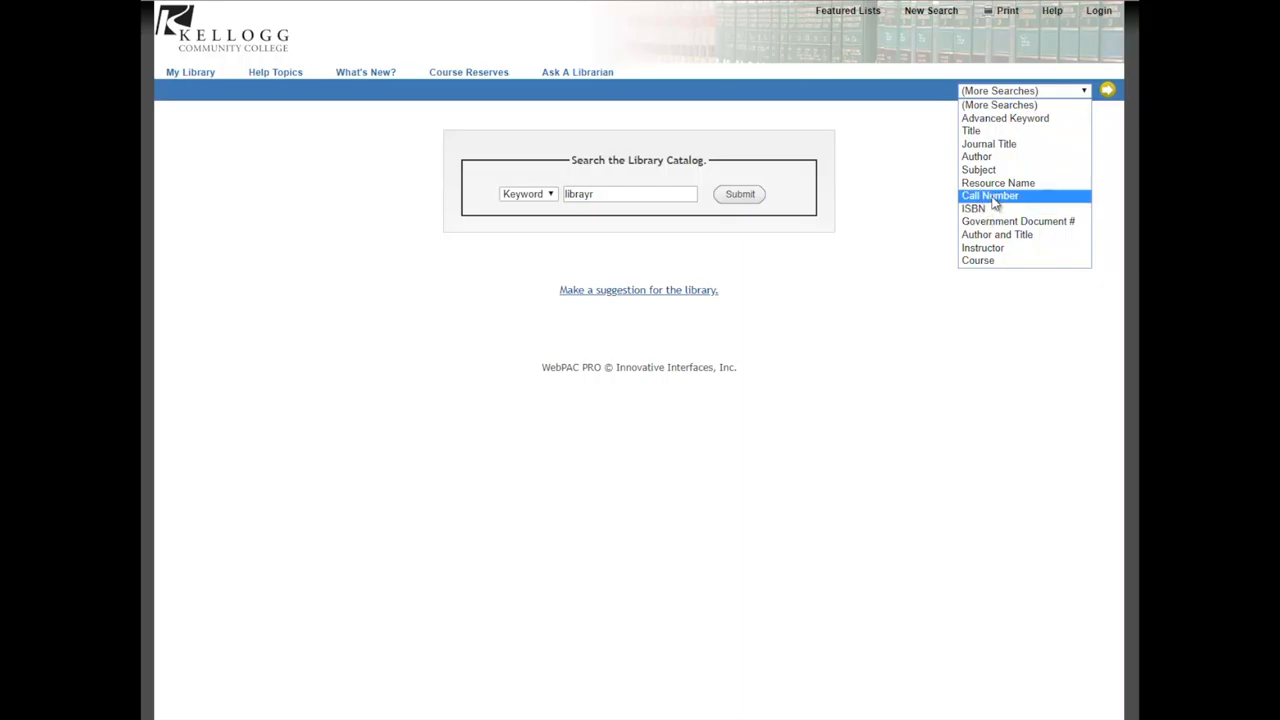
mouse_move(1000, 104)
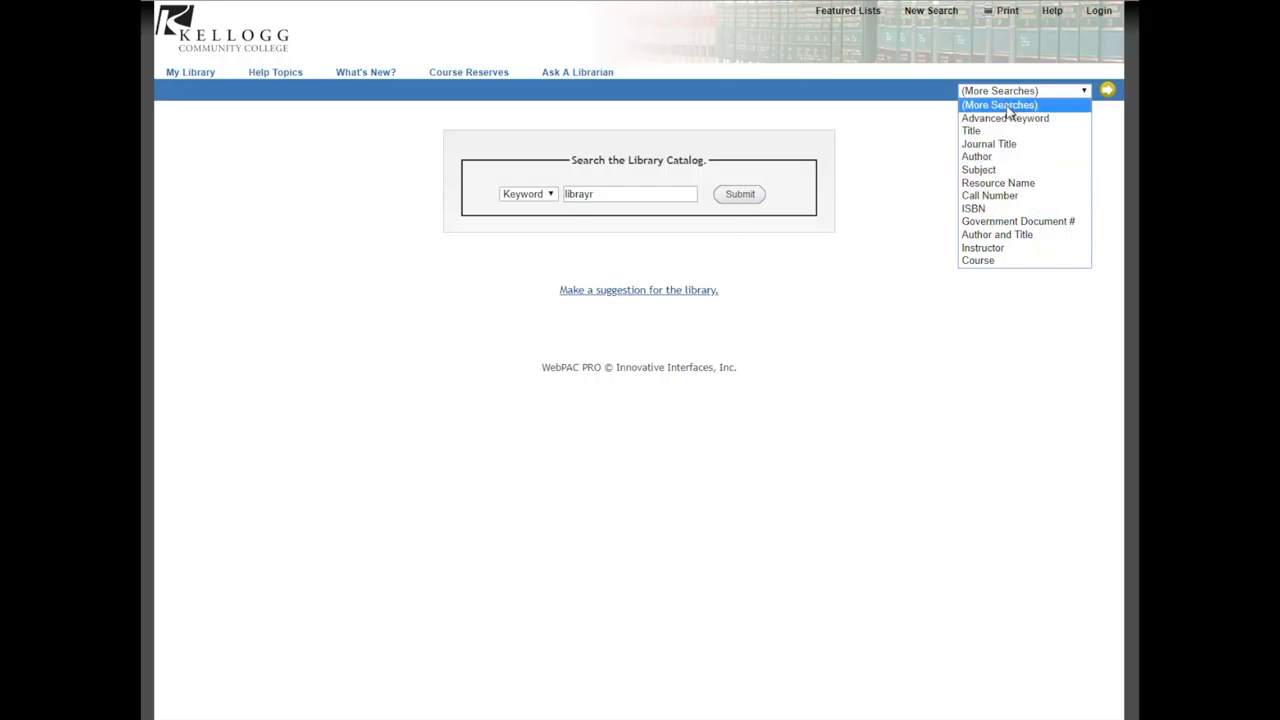
mouse_move(1004, 118)
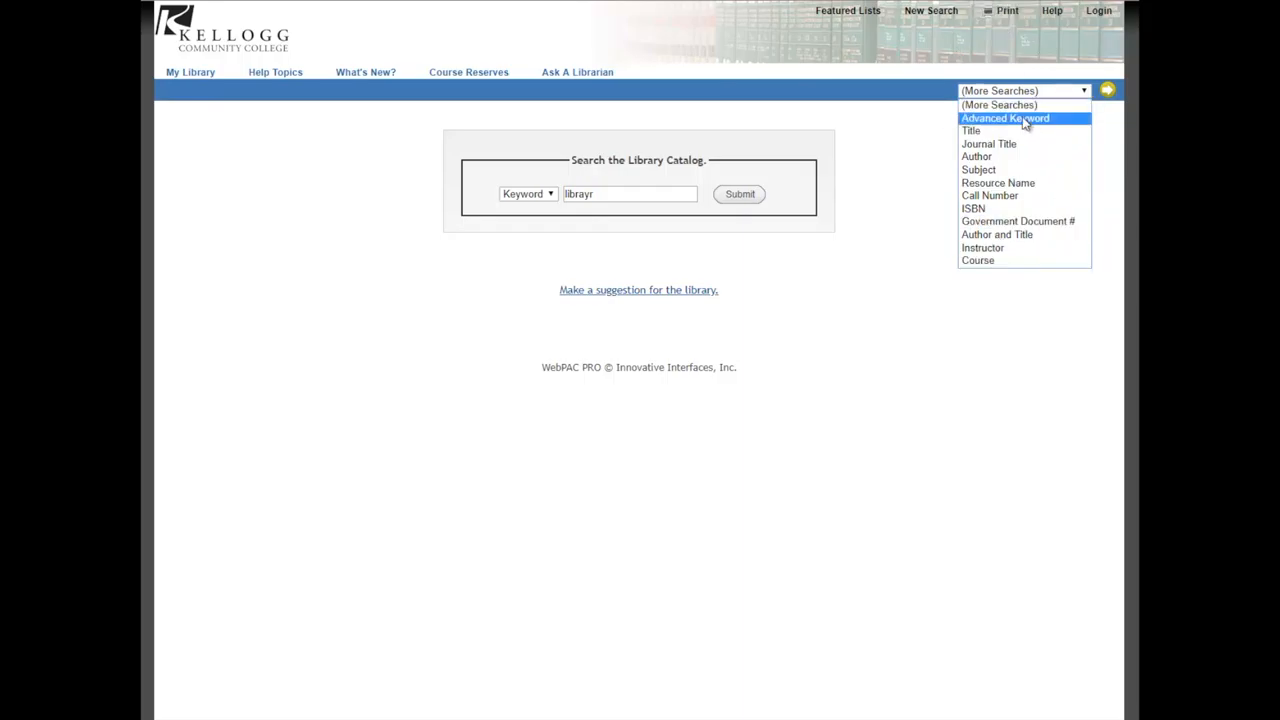
click(1004, 118)
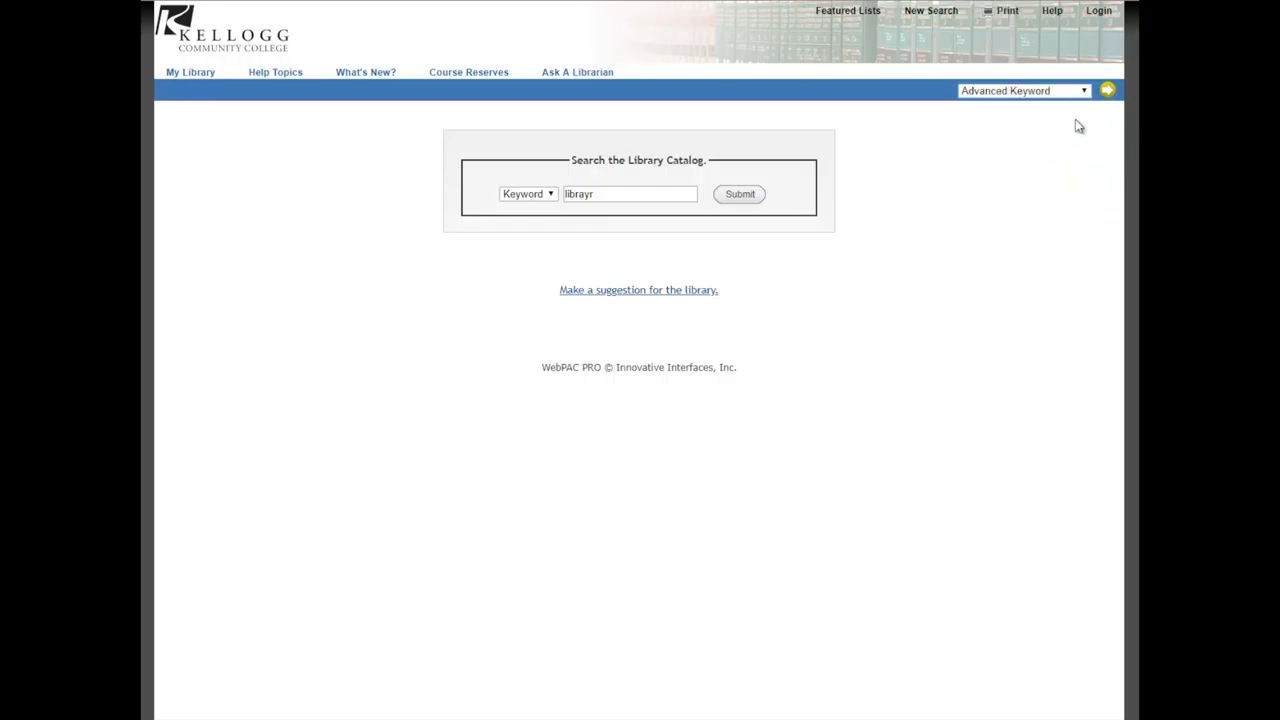
mouse_move(688, 152)
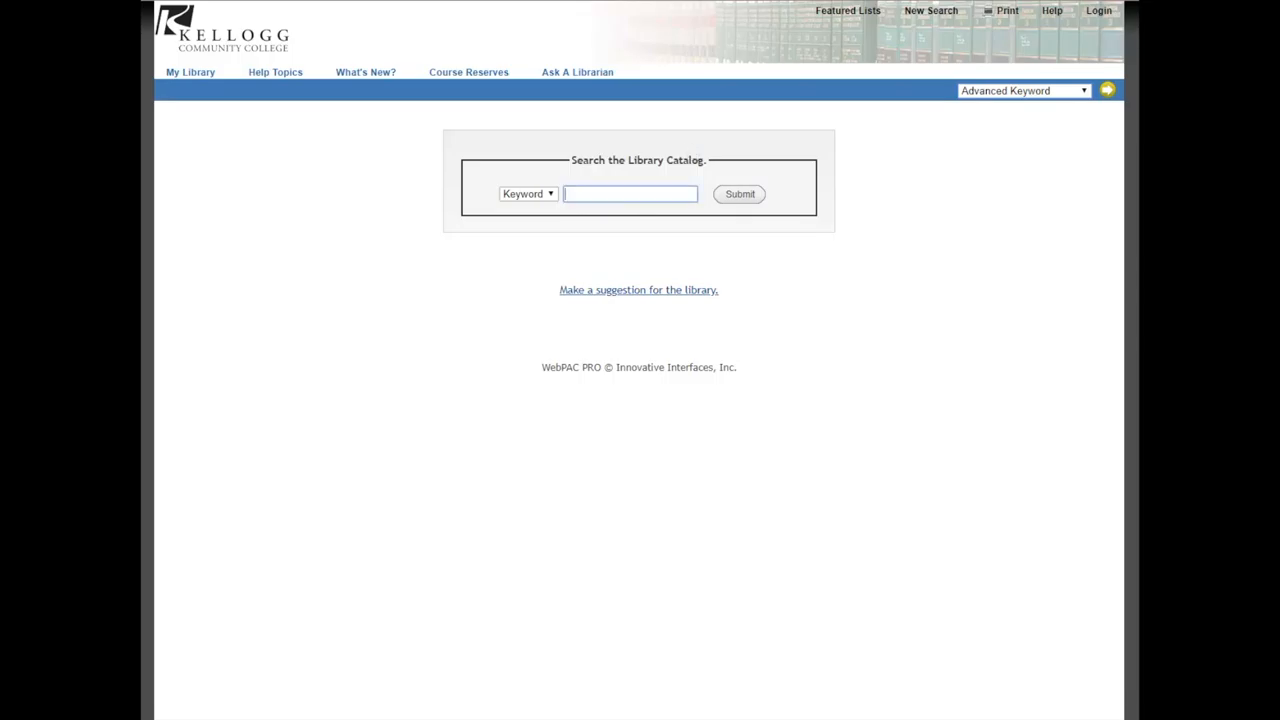
click(630, 192)
text(dogs)
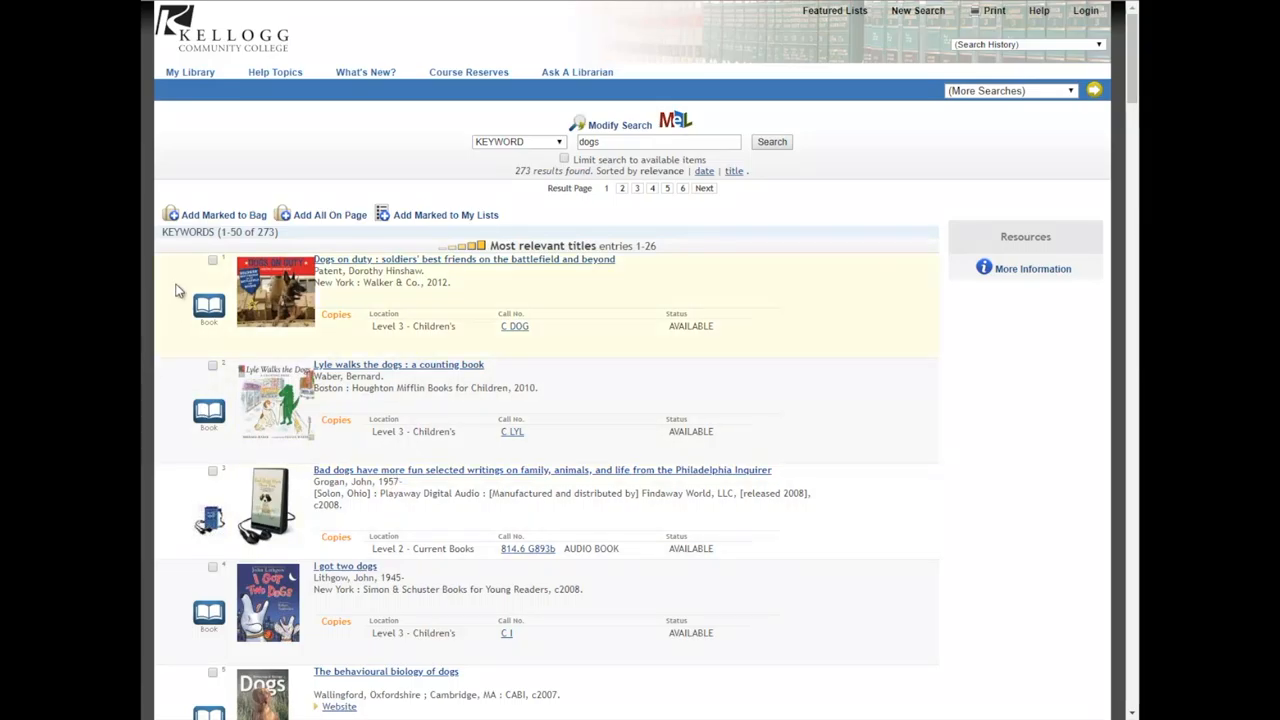
mouse_move(228, 330)
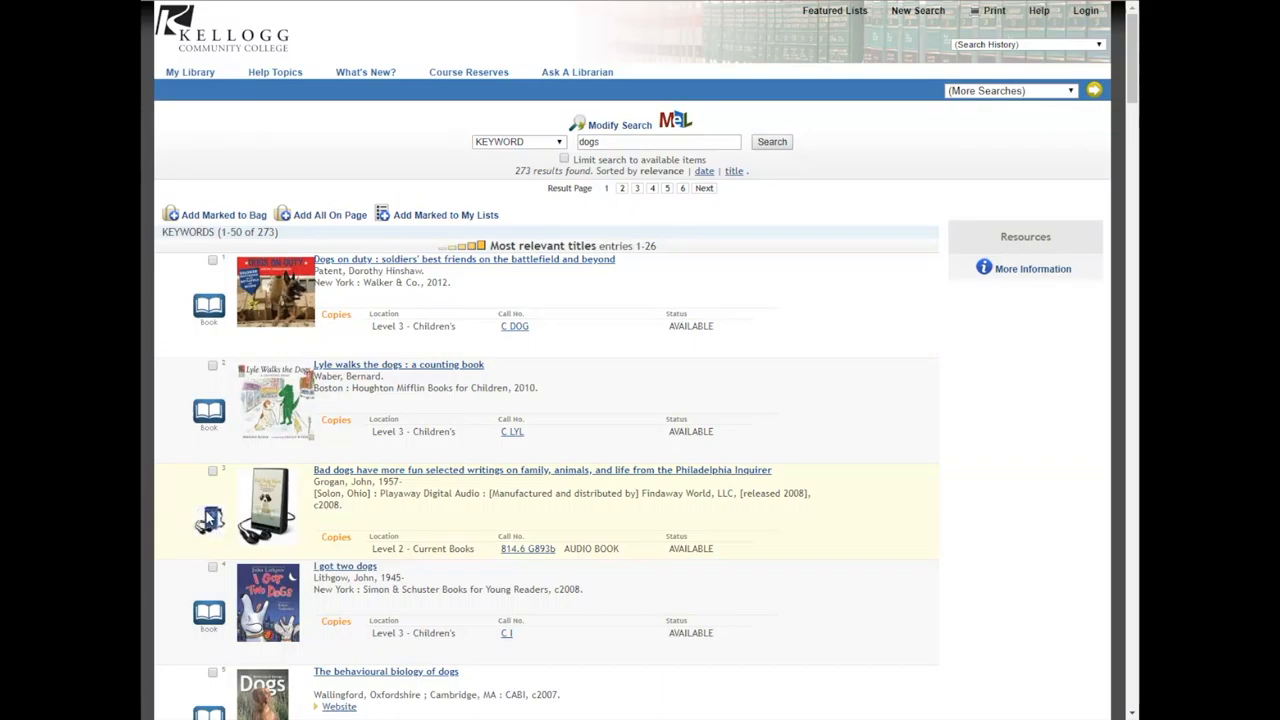
Scroll through the 272 'dogs' results of books, DVDs and e-books, then back up
scroll(down, 3)
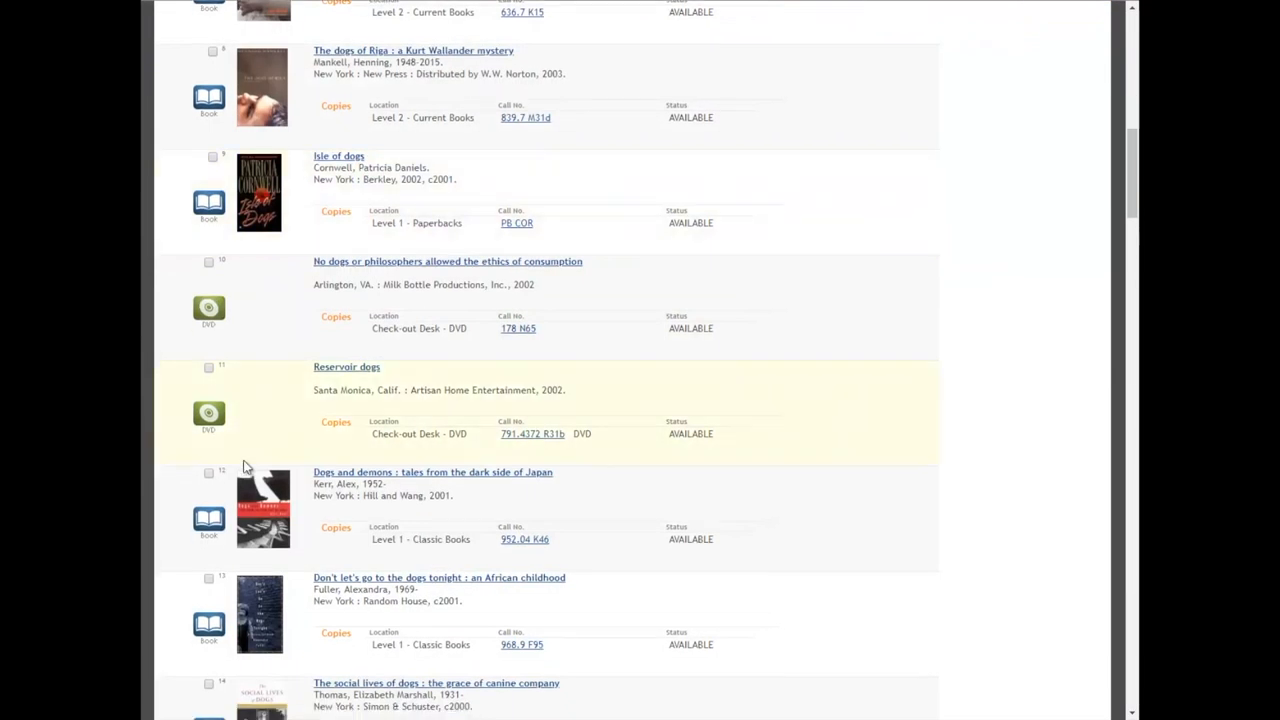
scroll(down, 3)
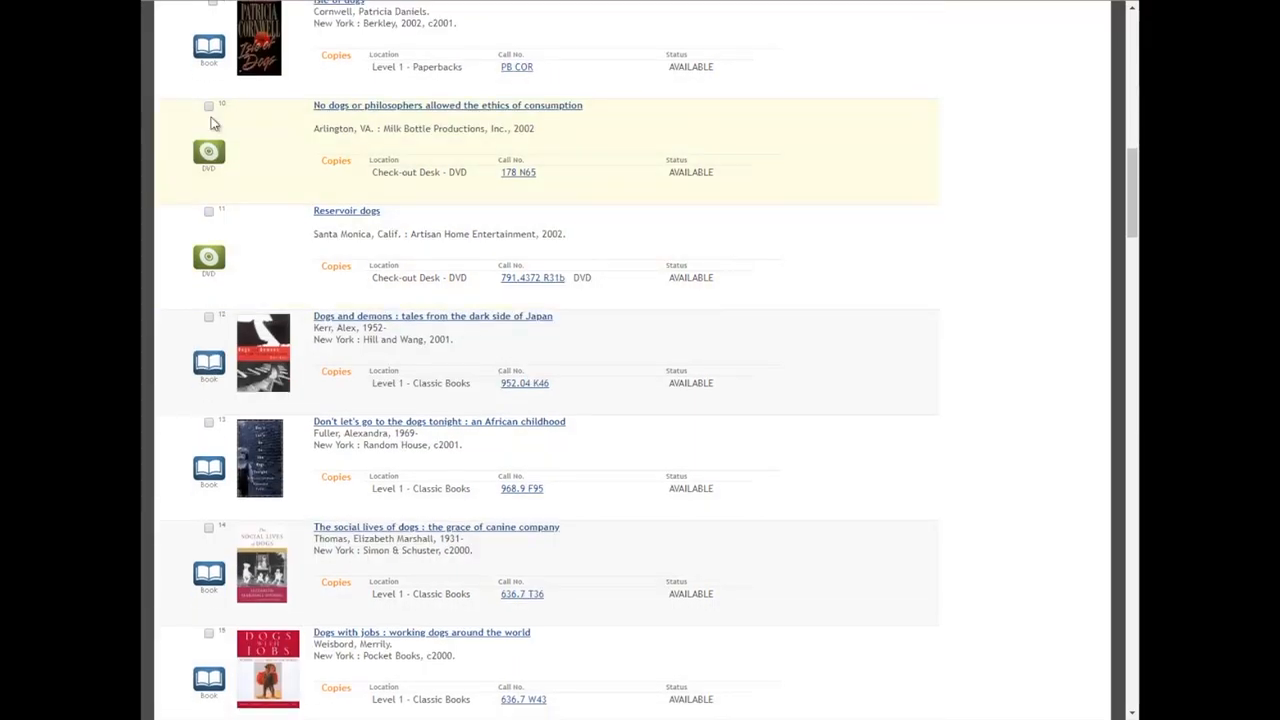
scroll(down, 3)
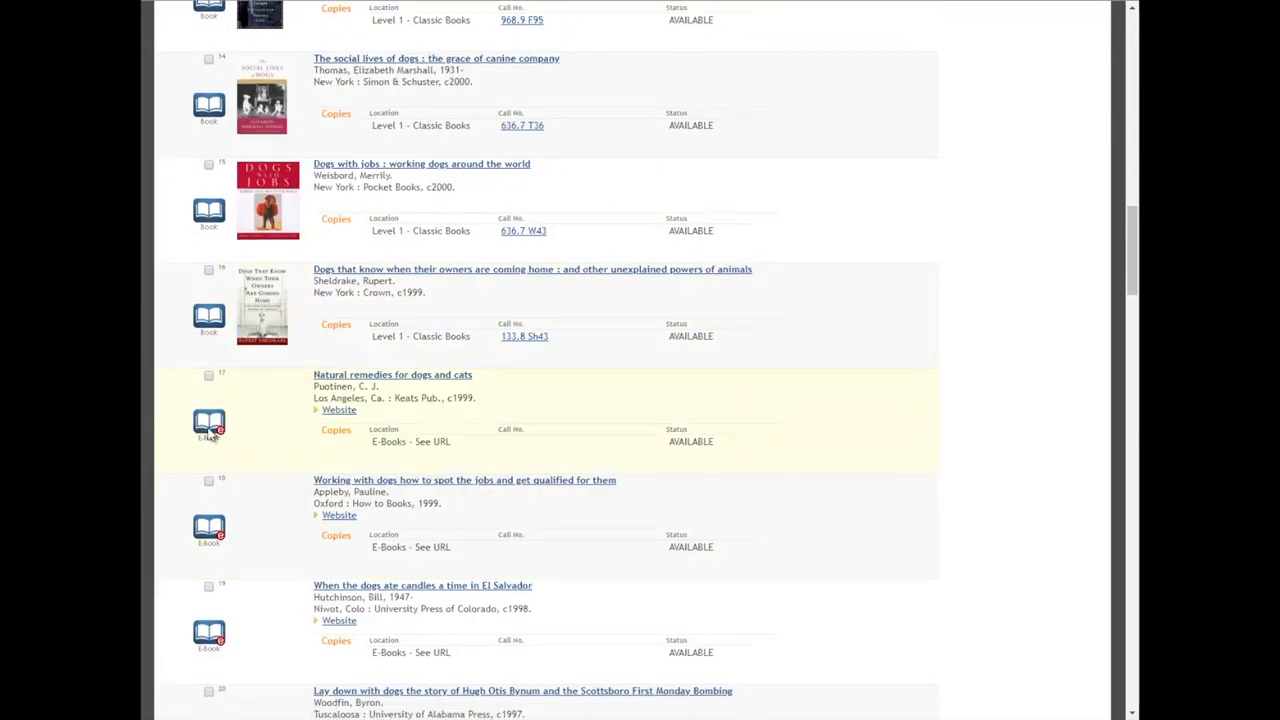
scroll(down, 3)
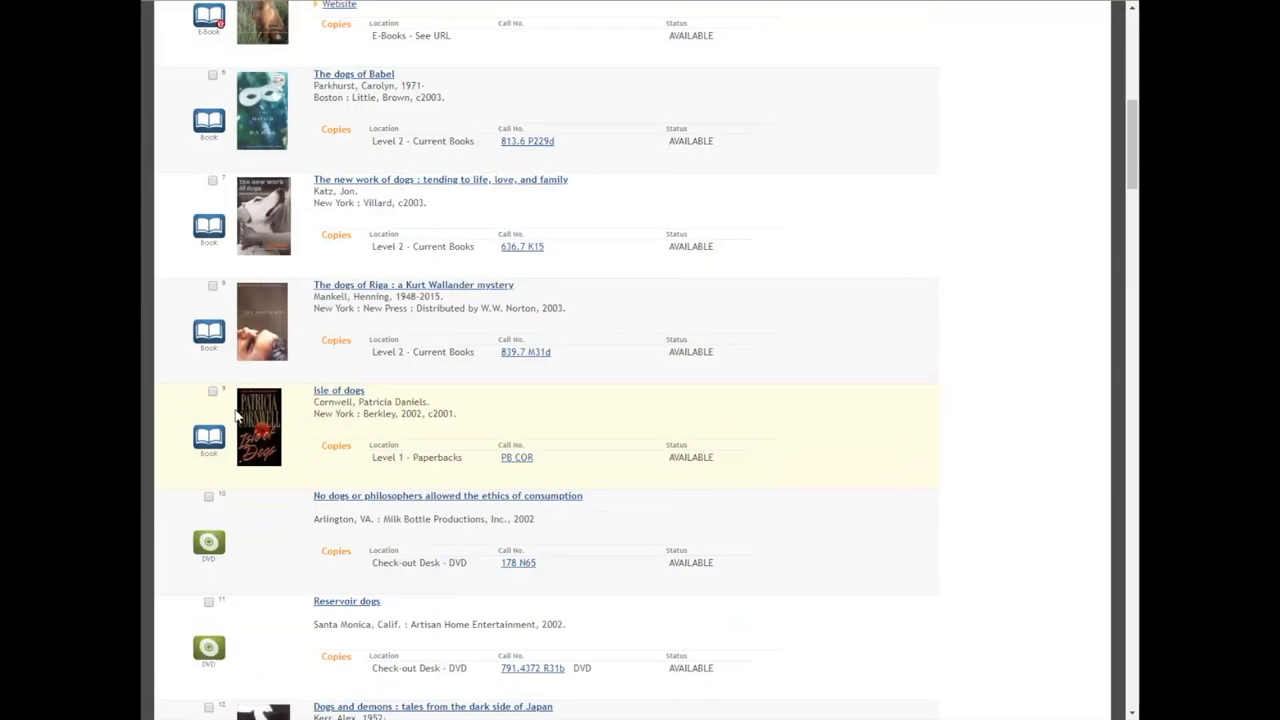
scroll(up, 3)
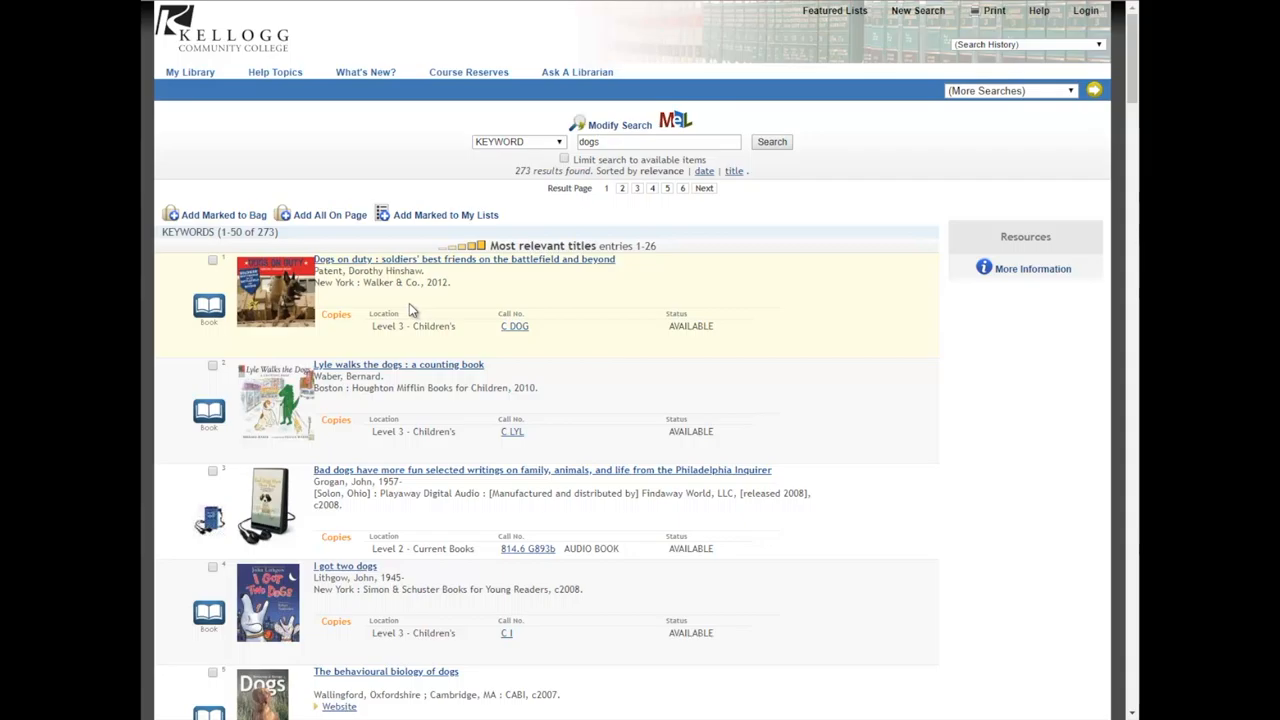
mouse_move(414, 310)
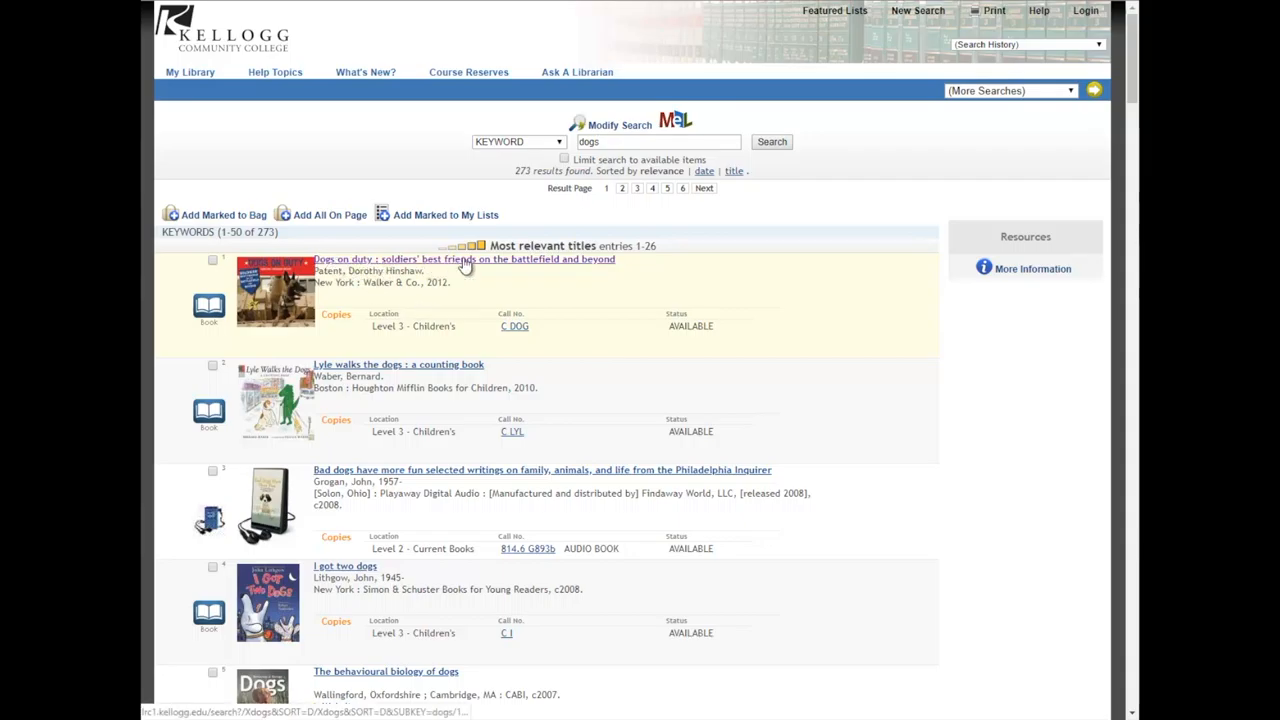
mouse_move(352, 312)
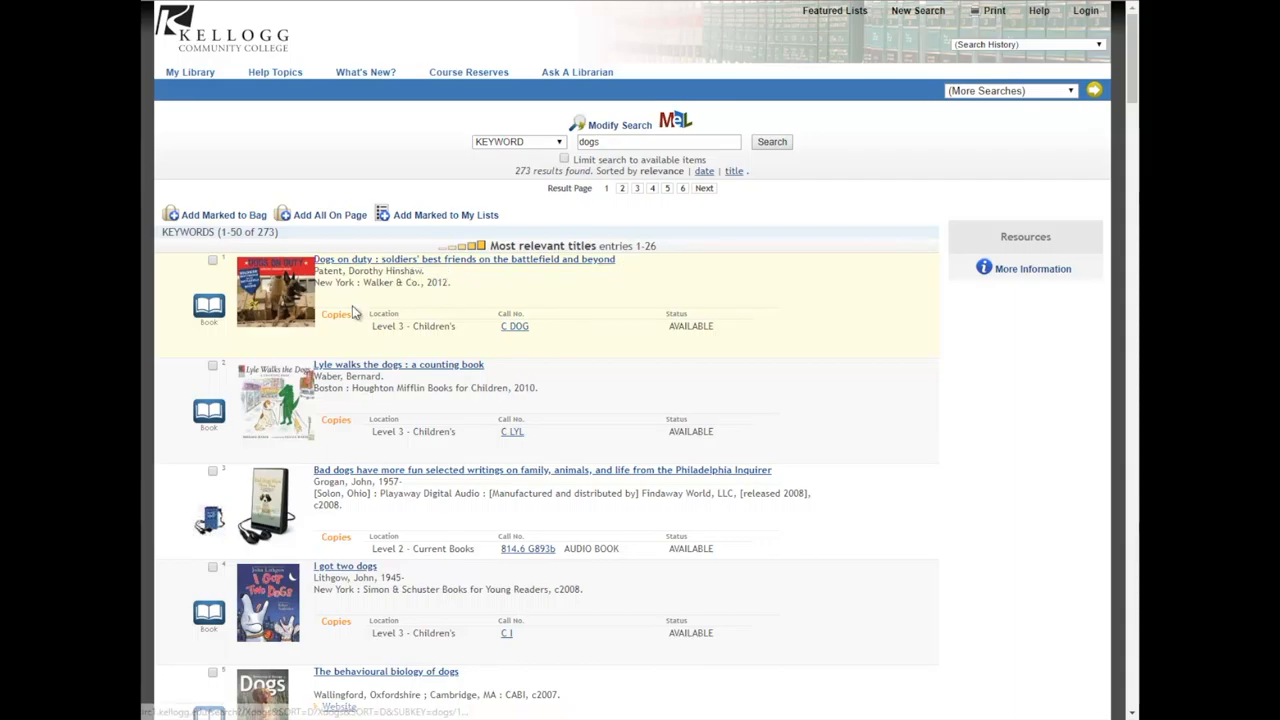
mouse_move(362, 328)
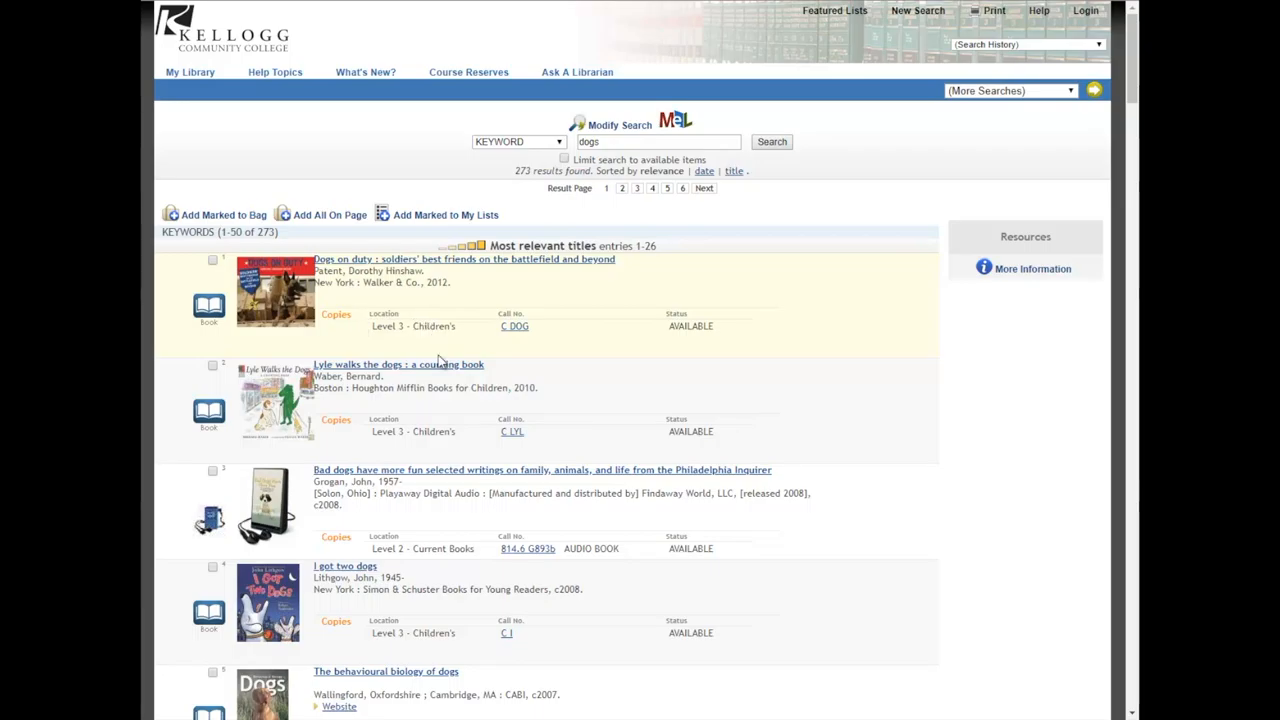
mouse_move(464, 318)
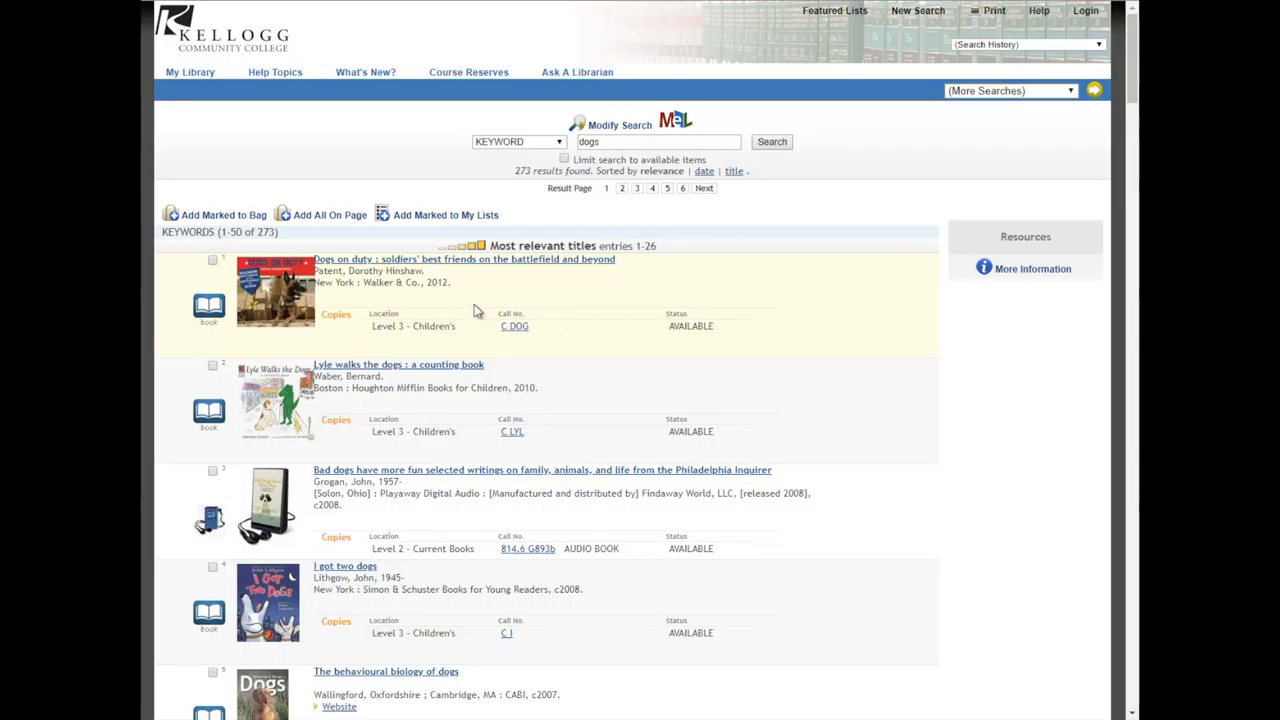
mouse_move(572, 328)
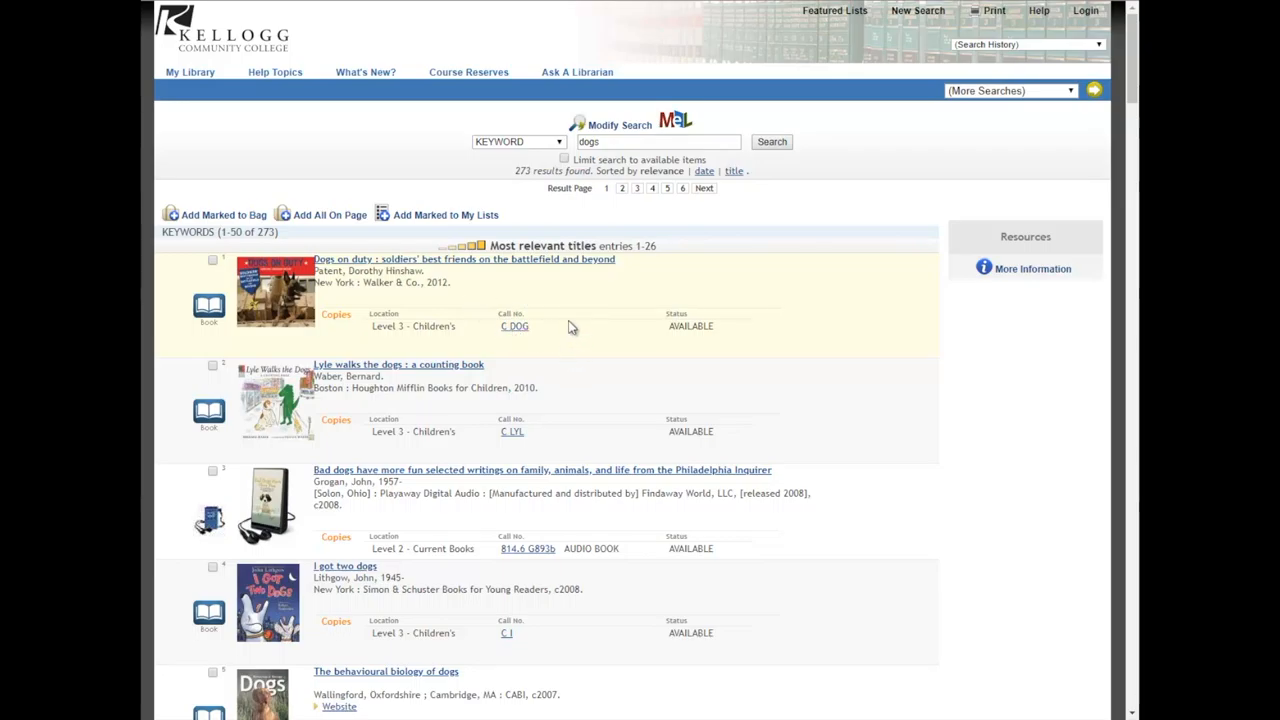
mouse_move(500, 344)
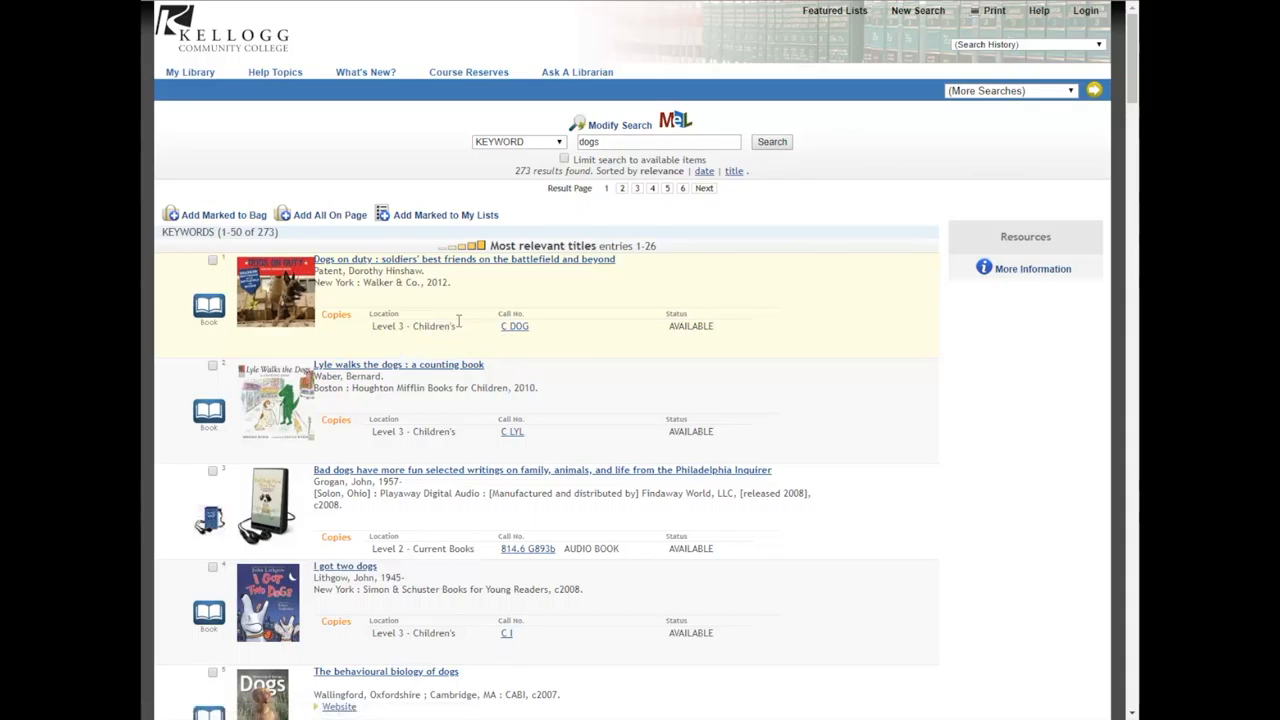
mouse_move(536, 324)
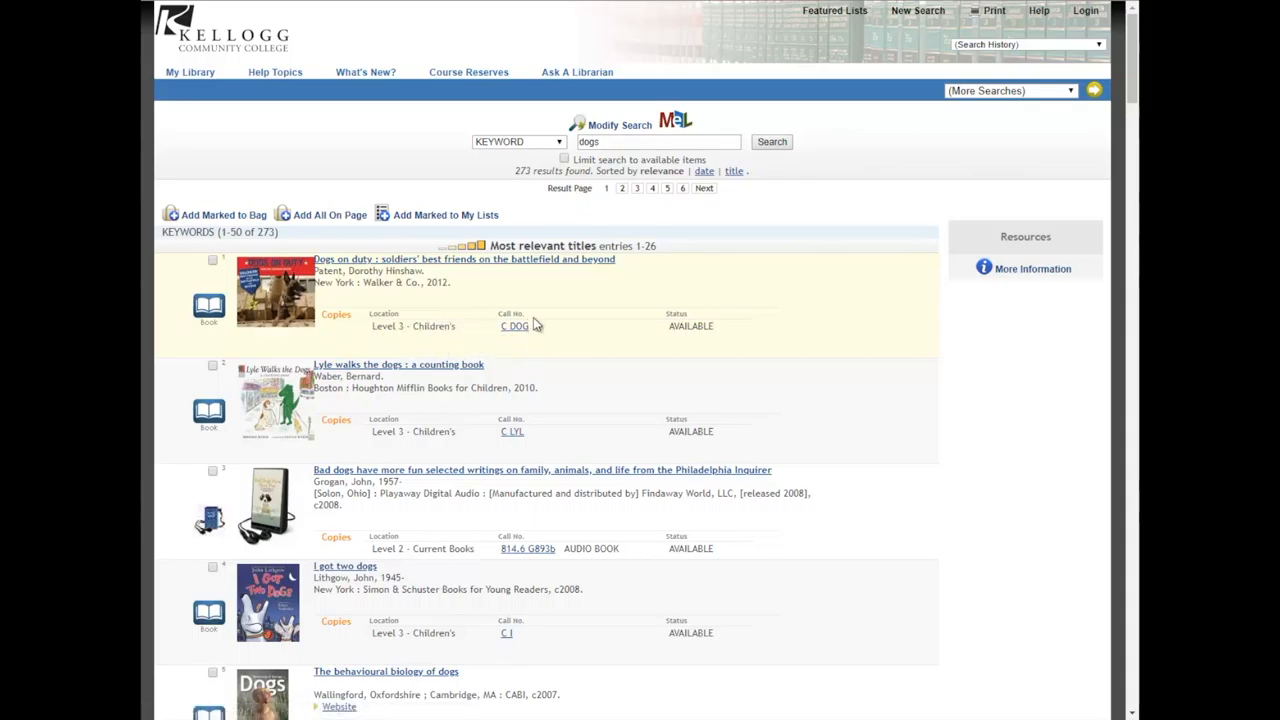
mouse_move(584, 356)
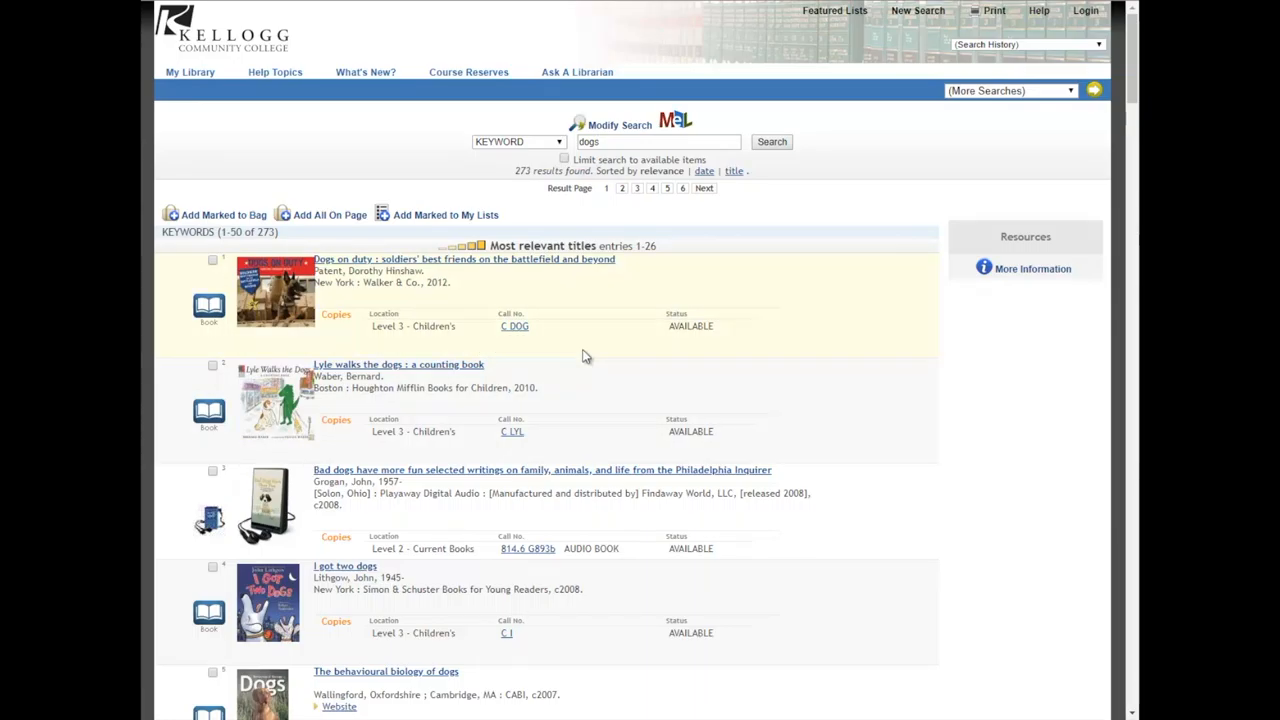
Scroll the first 'dogs' entries showing locations, call numbers and availability
scroll(down, 3)
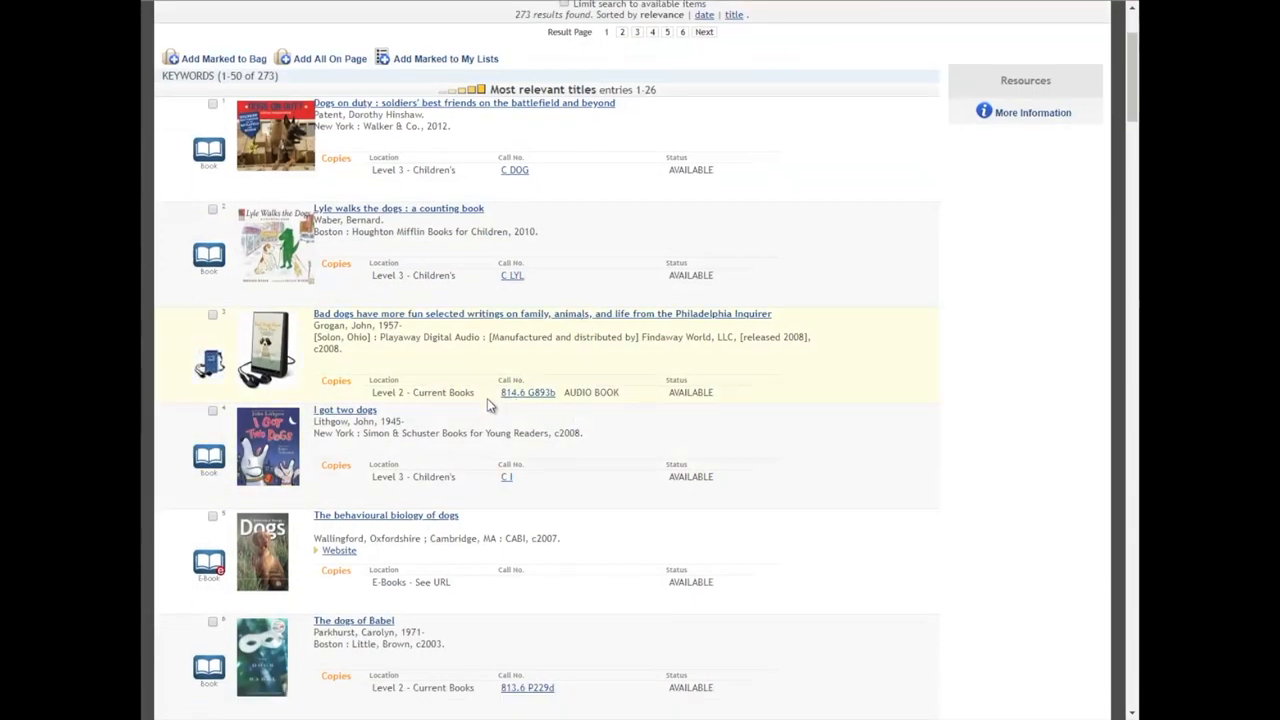
mouse_move(538, 414)
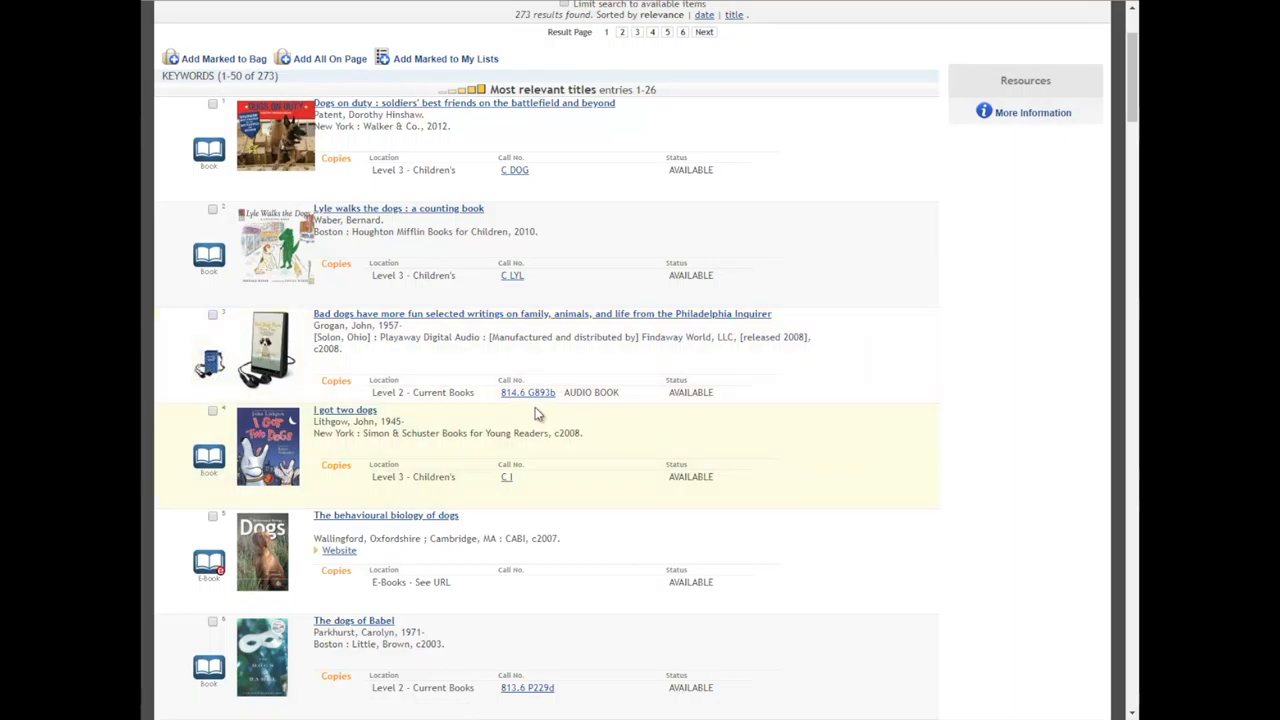
mouse_move(572, 358)
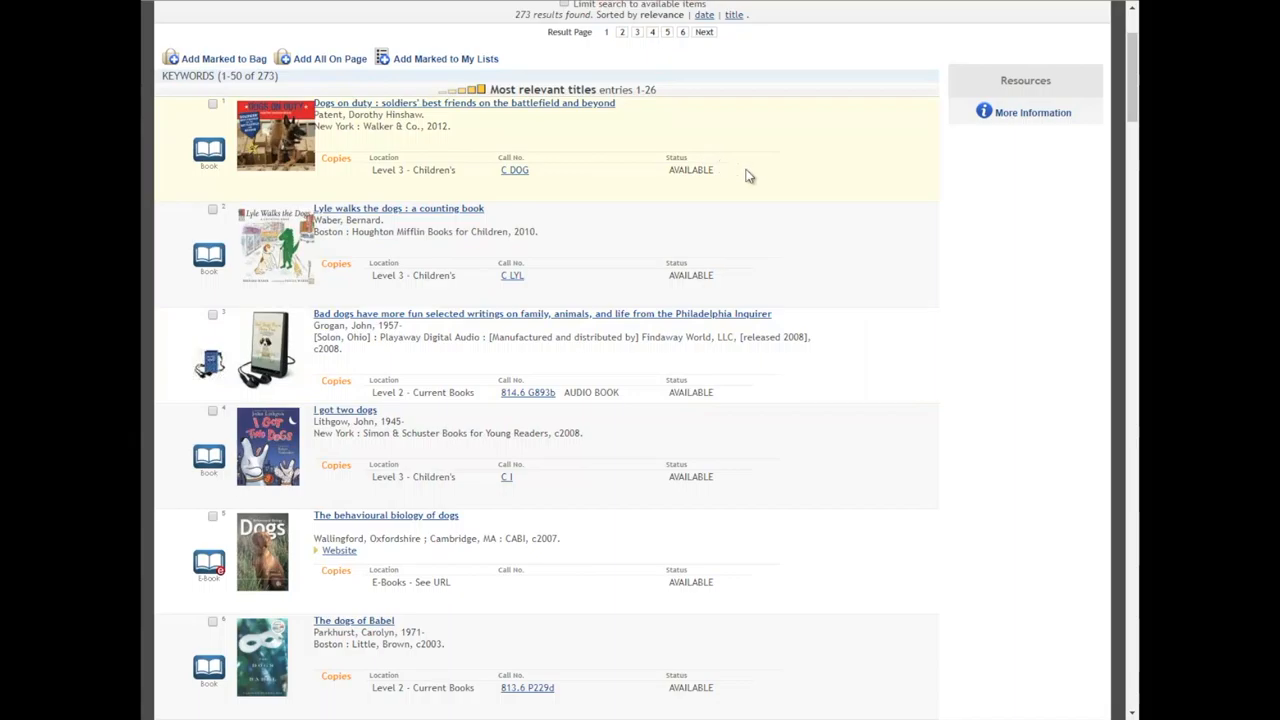
mouse_move(724, 170)
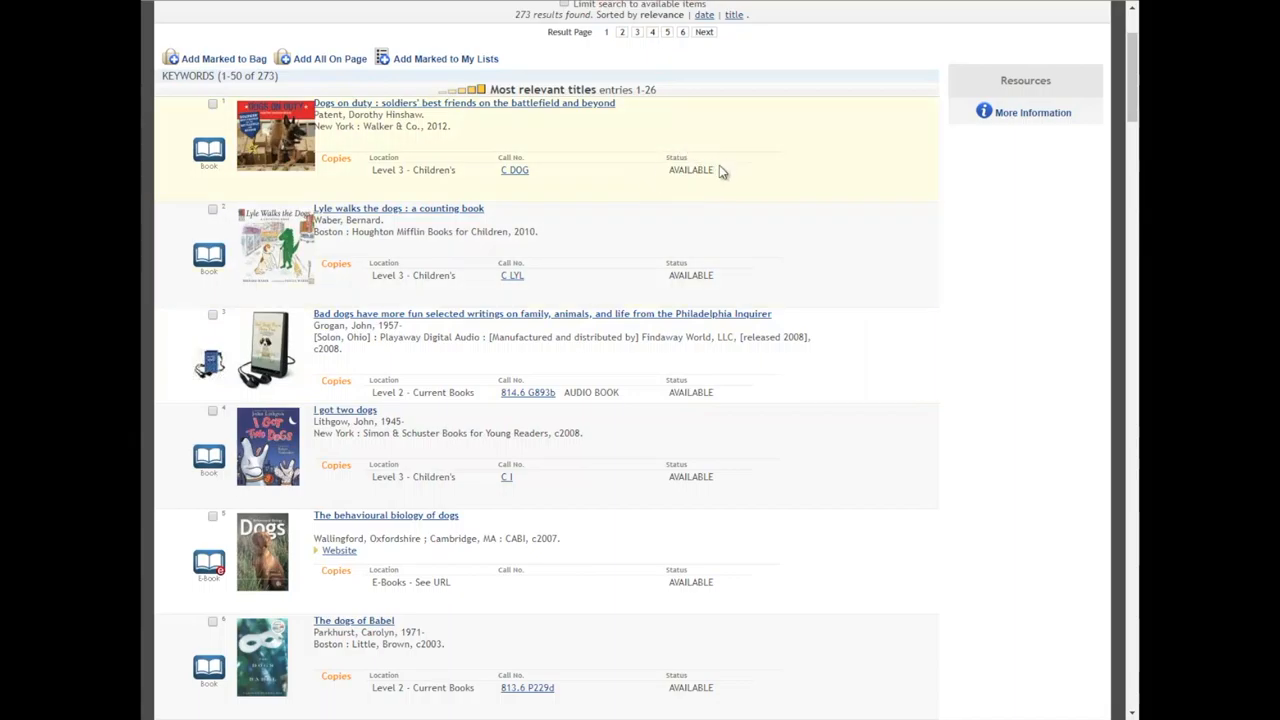
Scroll past the most relevant titles into the very relevant entries 34–272
scroll(down, 3)
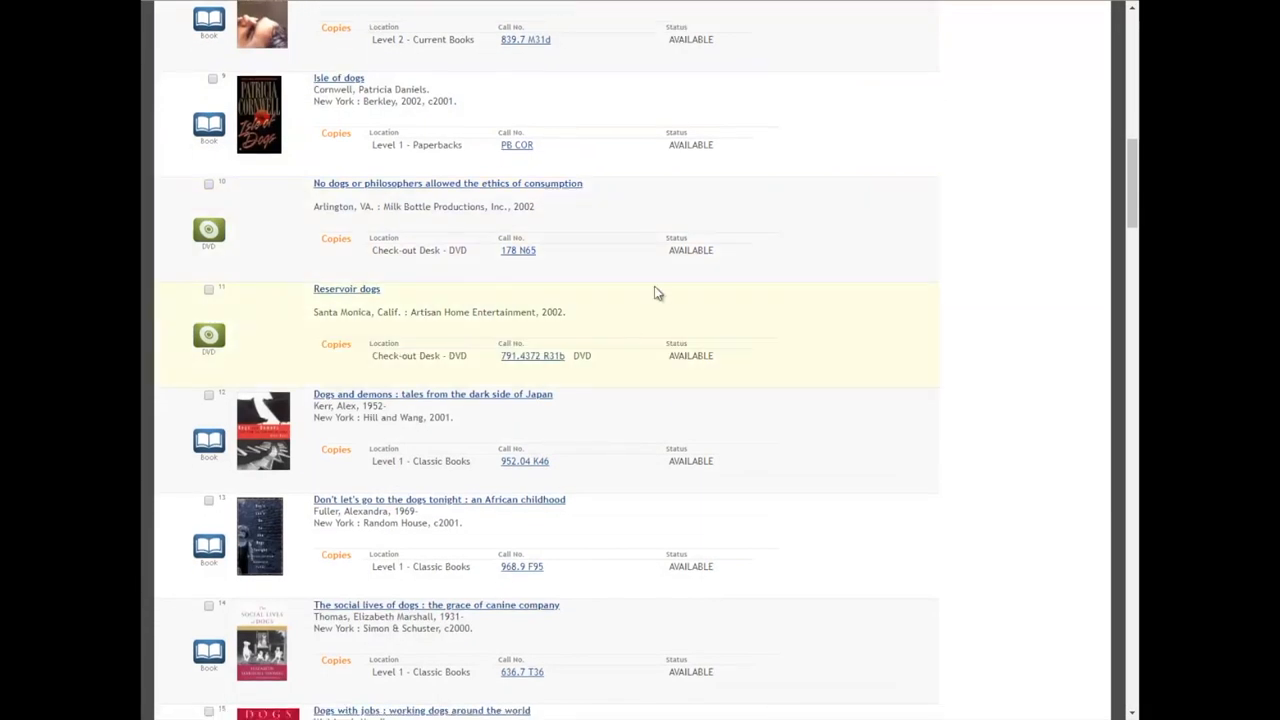
scroll(down, 3)
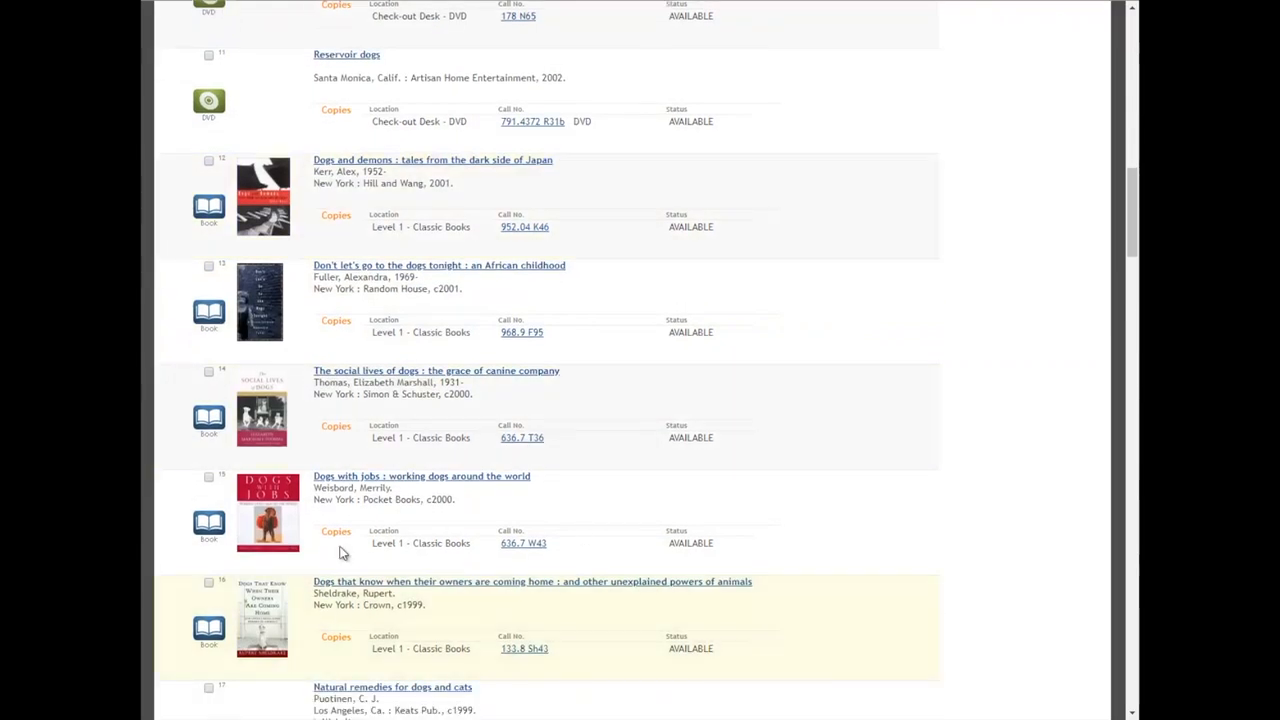
scroll(down, 3)
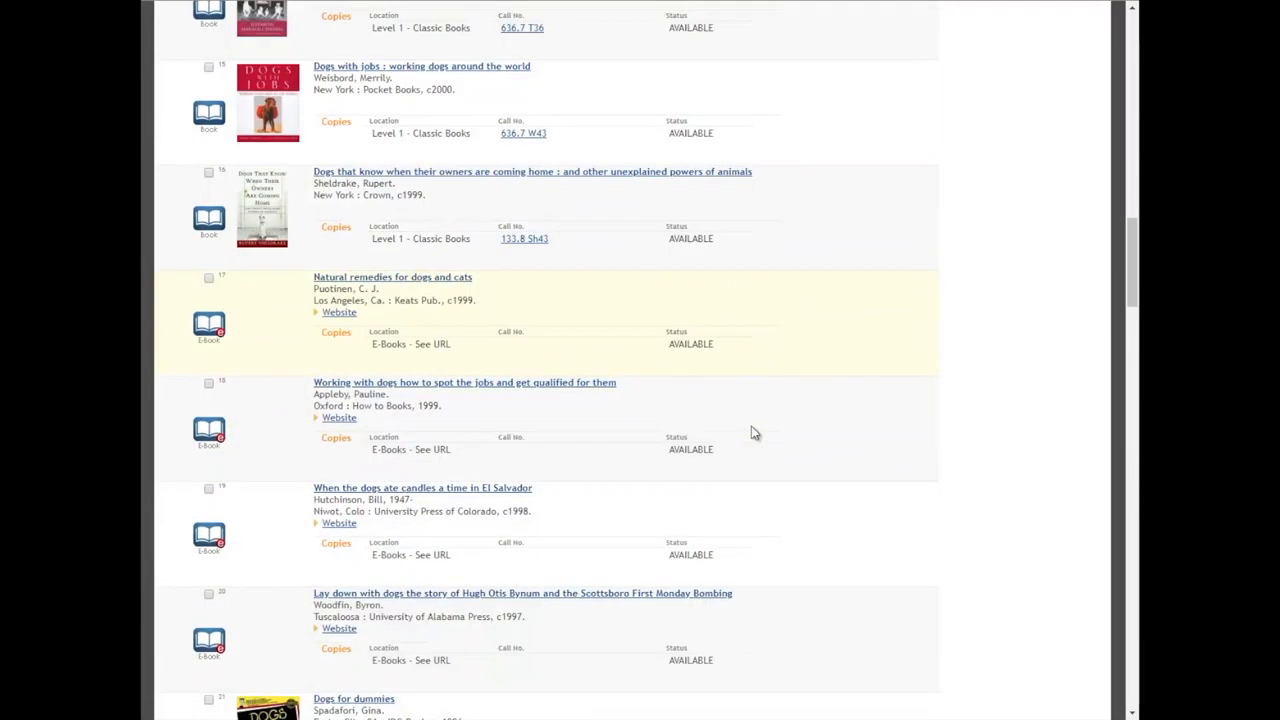
scroll(down, 3)
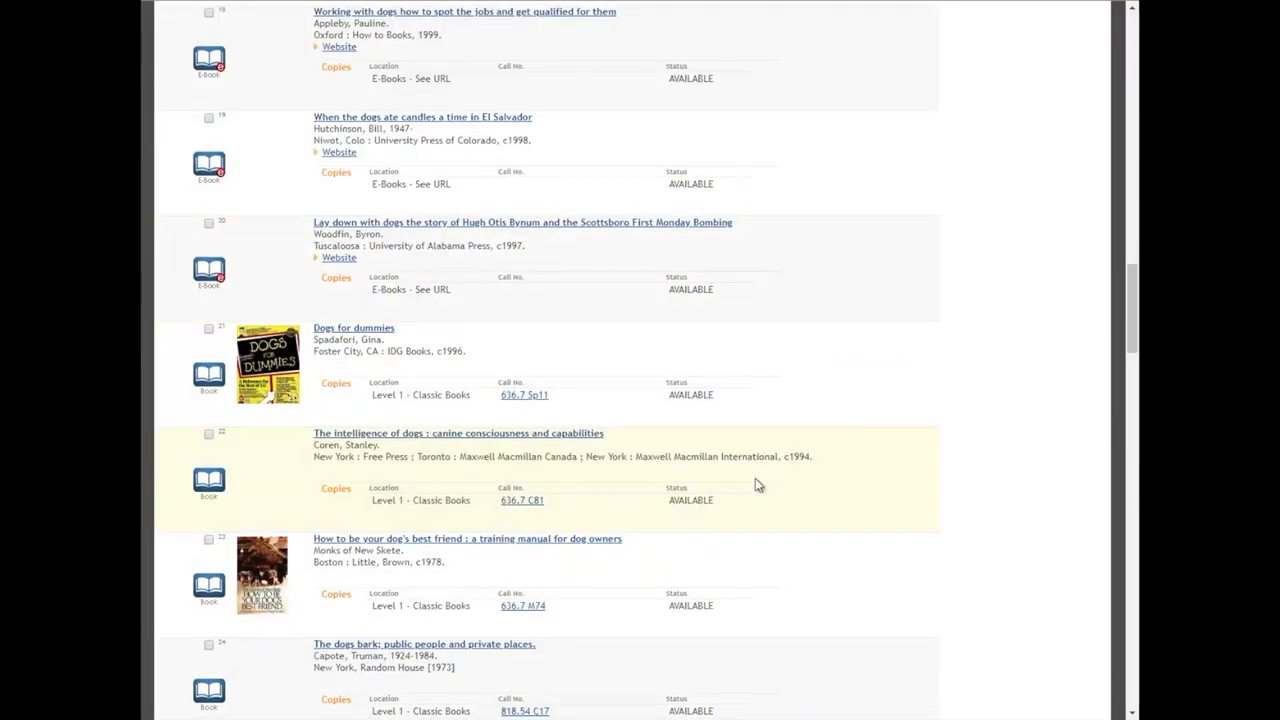
scroll(down, 3)
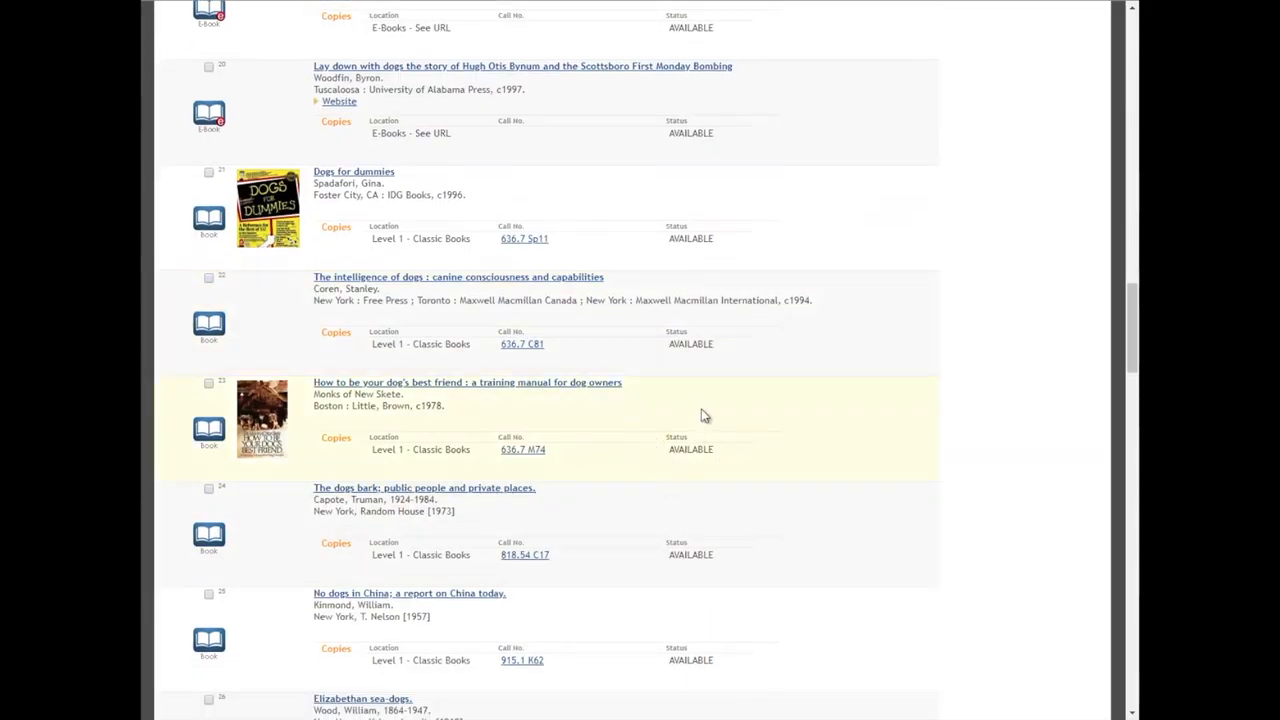
scroll(down, 3)
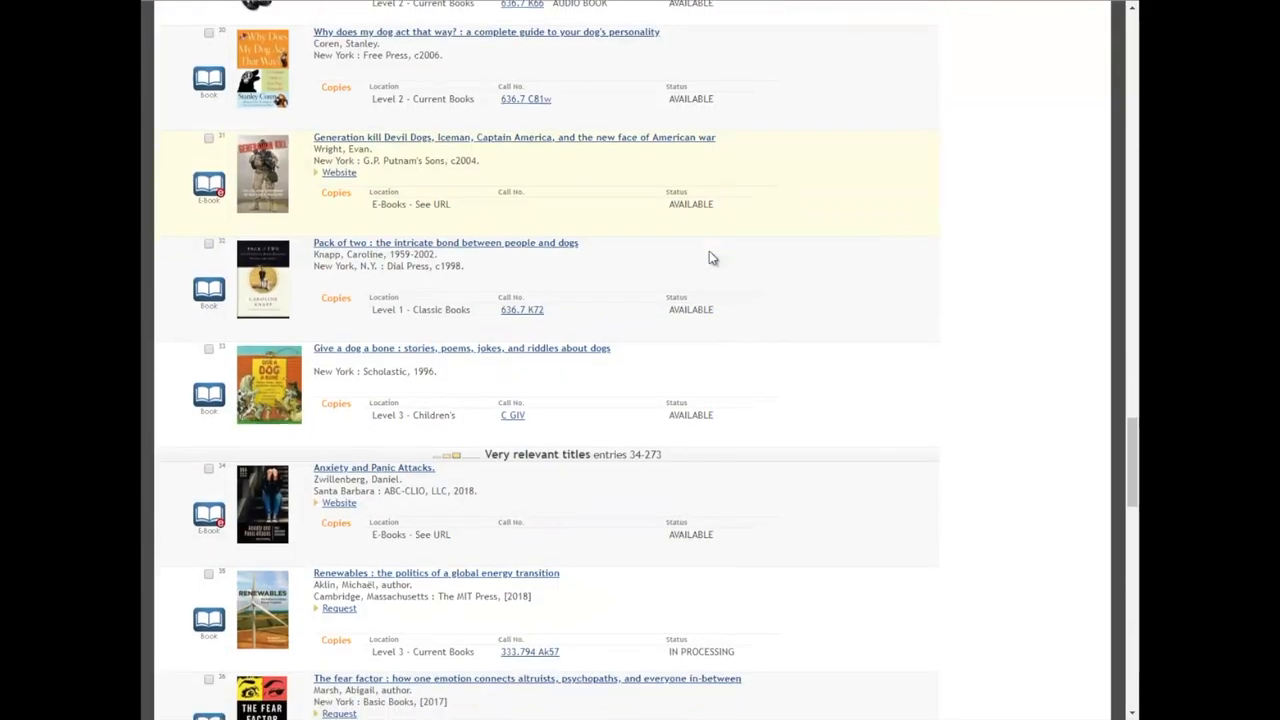
scroll(down, 3)
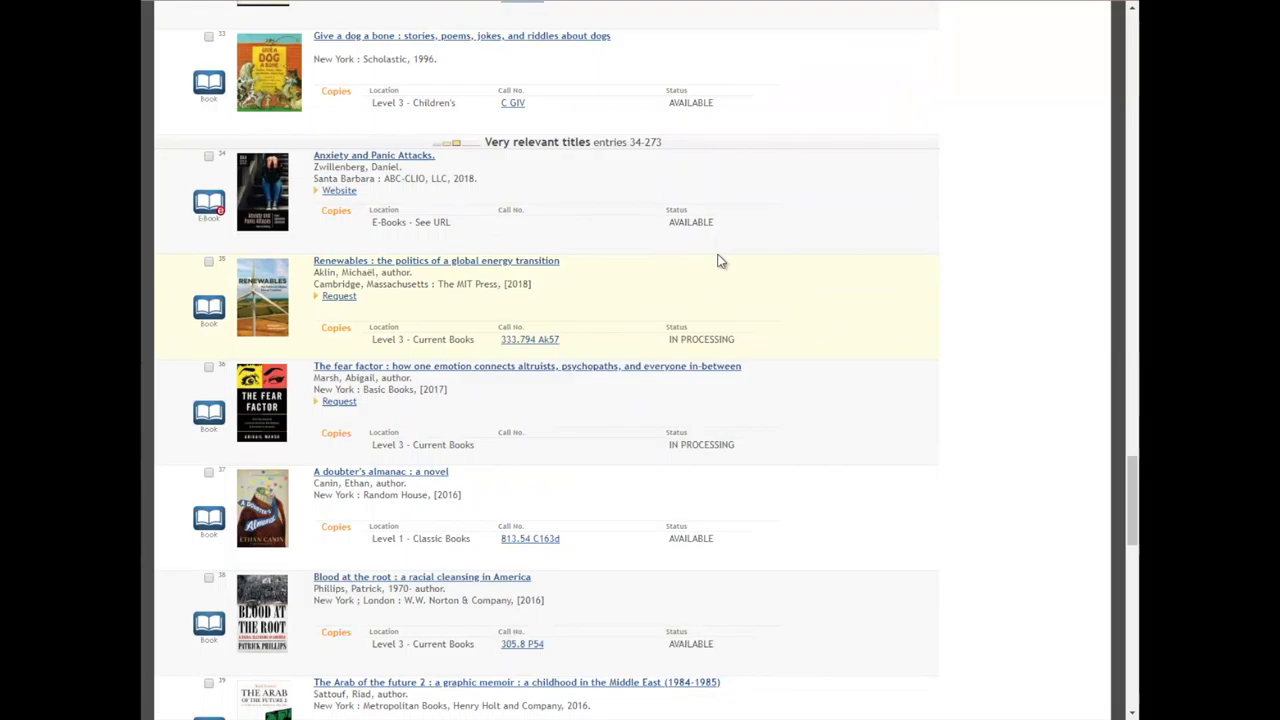
mouse_move(710, 356)
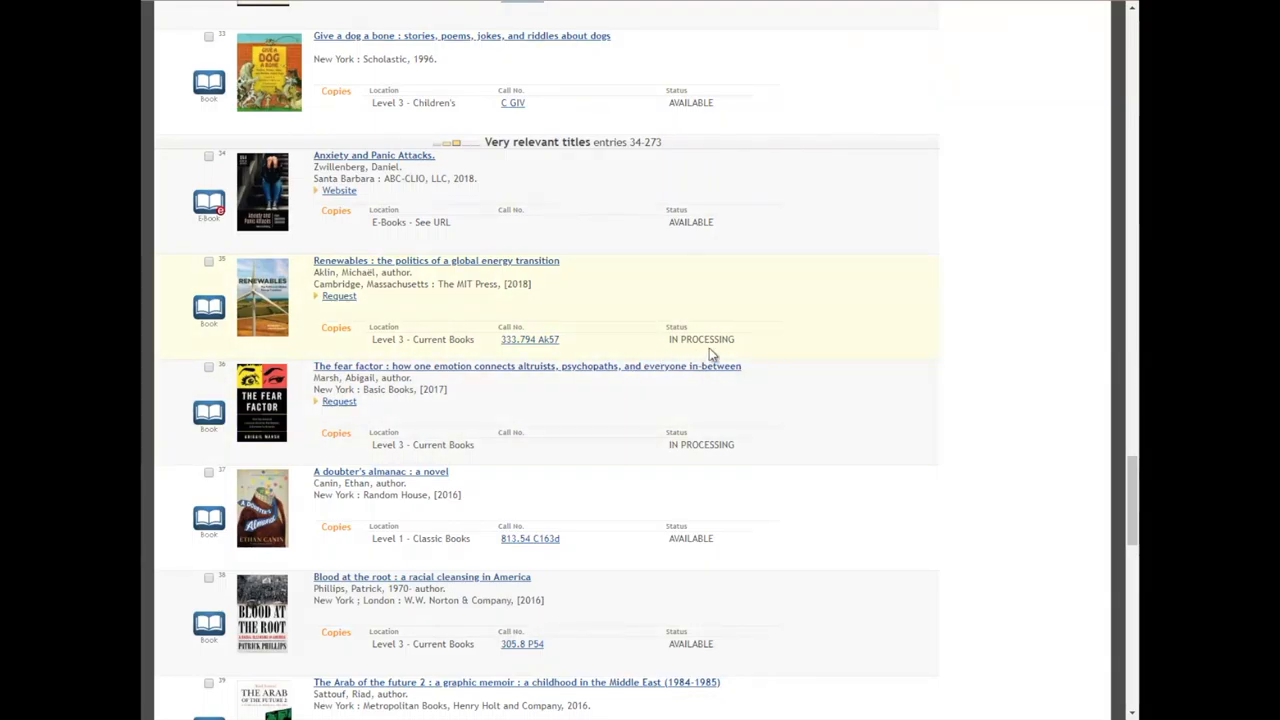
mouse_move(784, 352)
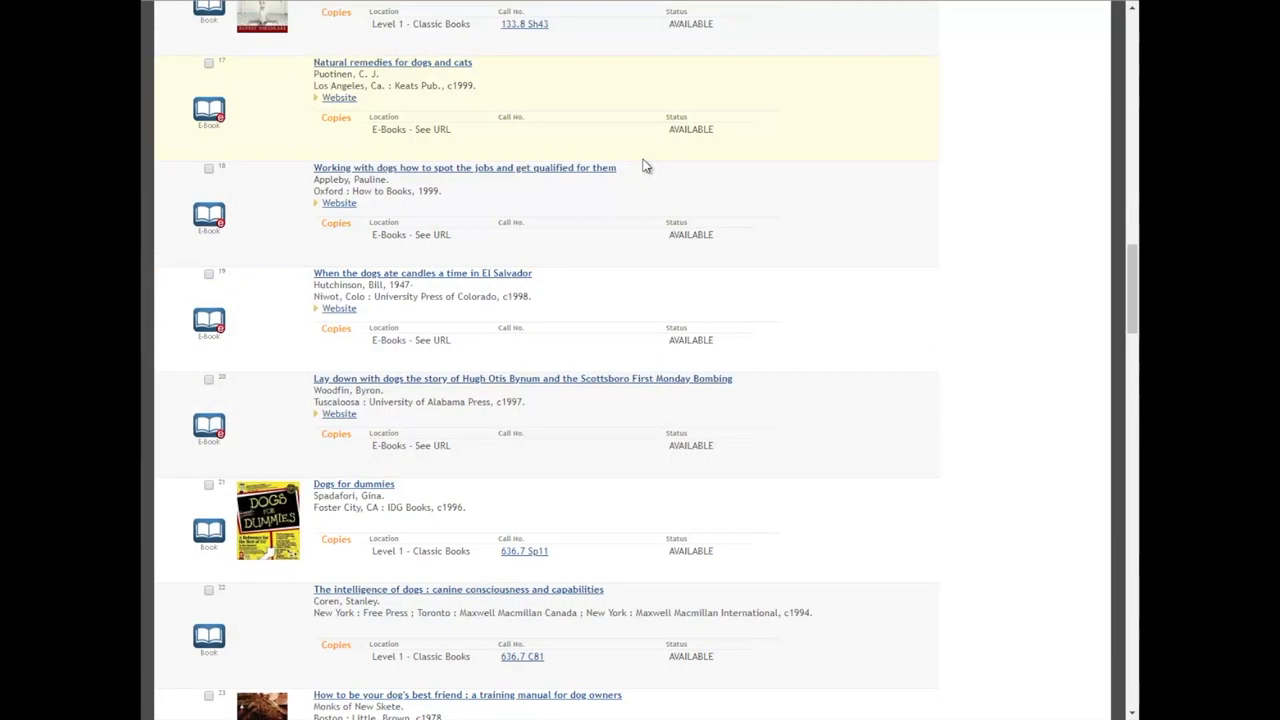
mouse_move(304, 204)
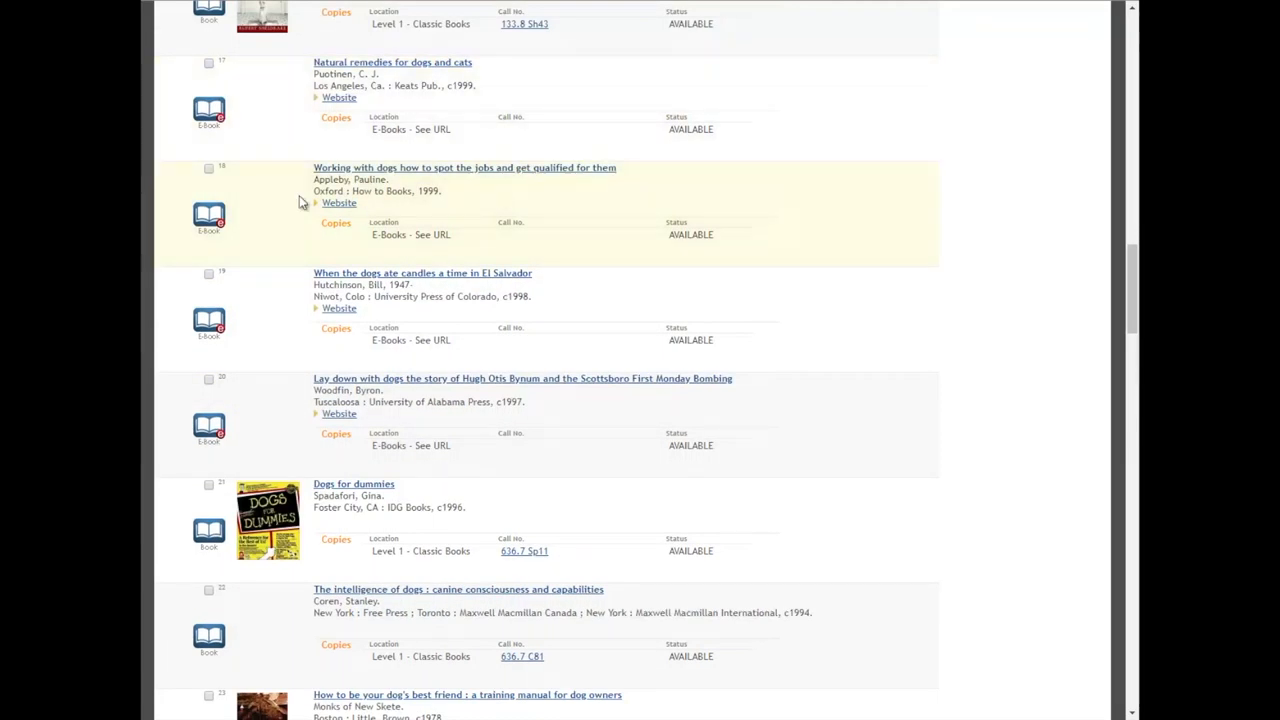
mouse_move(408, 212)
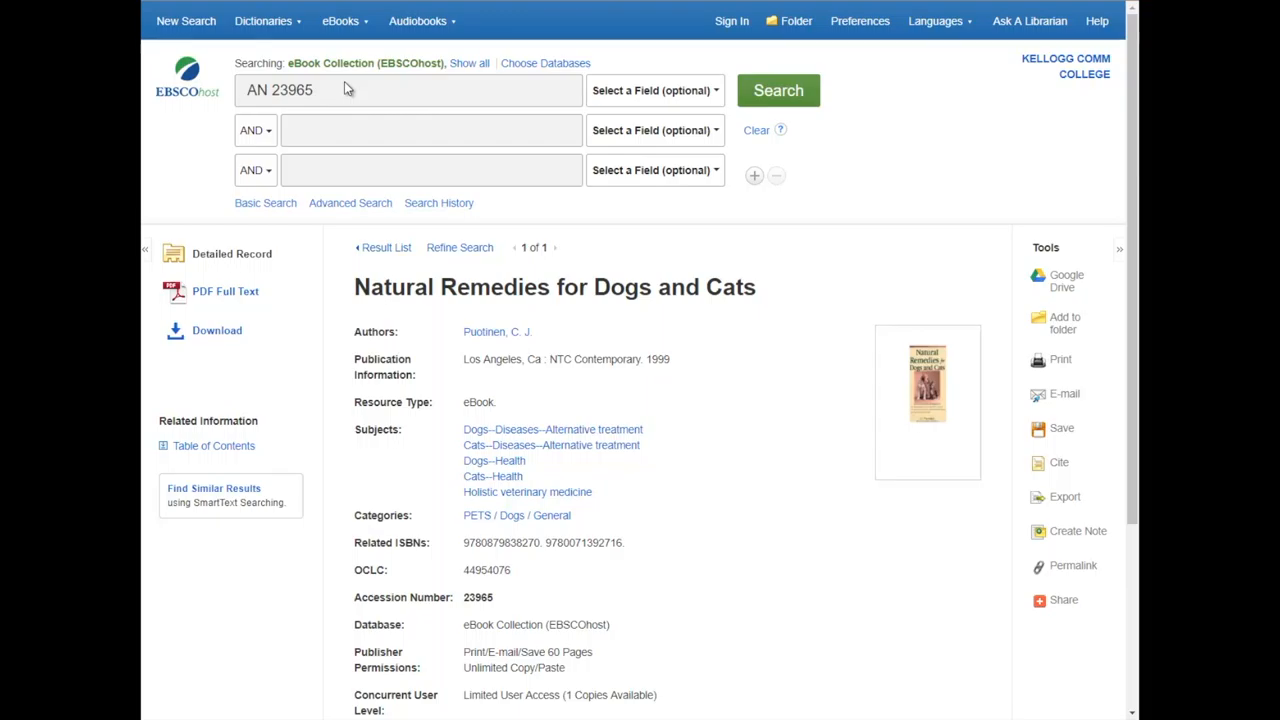
mouse_move(538, 204)
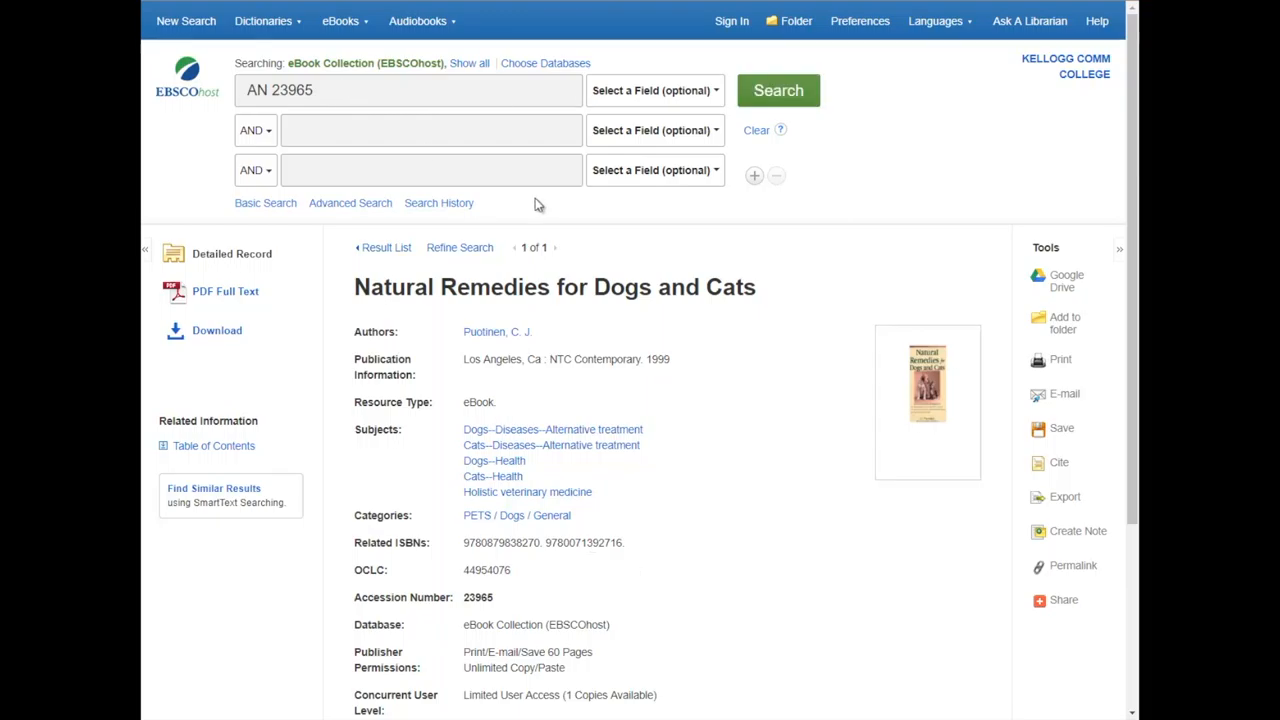
mouse_move(224, 292)
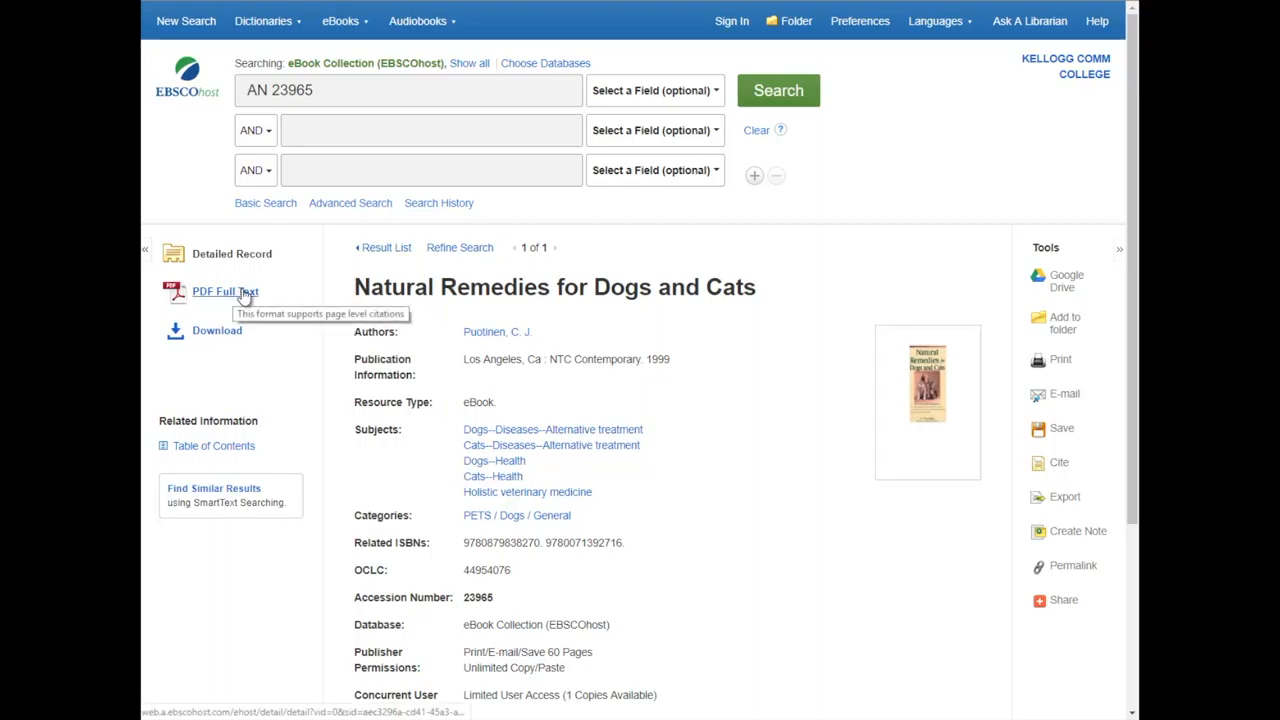
mouse_move(238, 296)
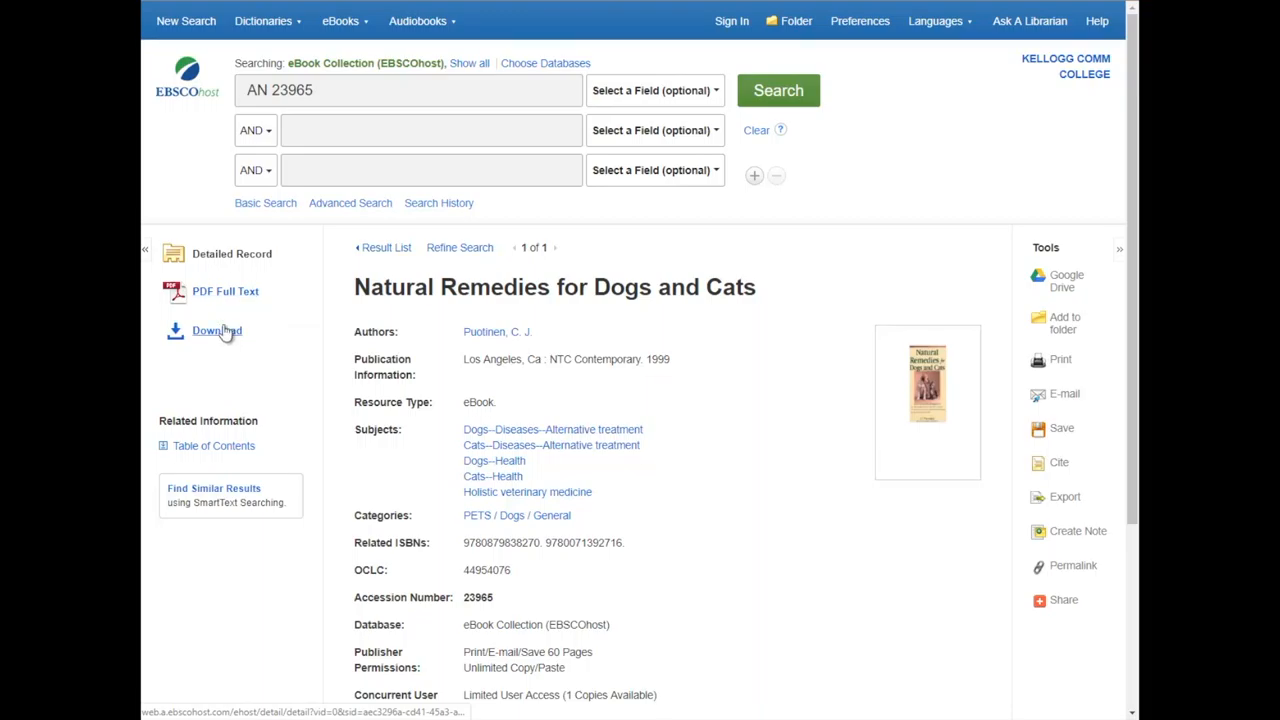
Follow the Website link to the EBSCOhost record for Natural Remedies for Dogs and Cats
click(216, 330)
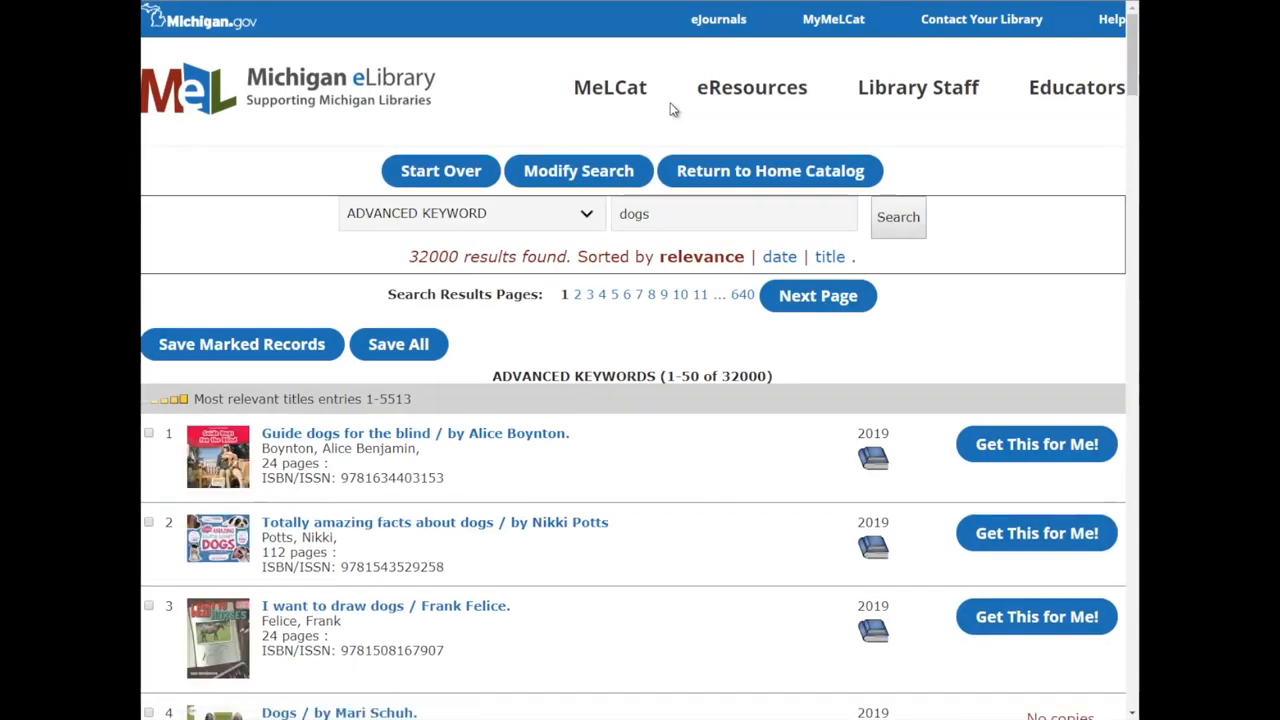
Choose Get This for Me! on an available dogs book in the MeLCat results
scroll(down, 3)
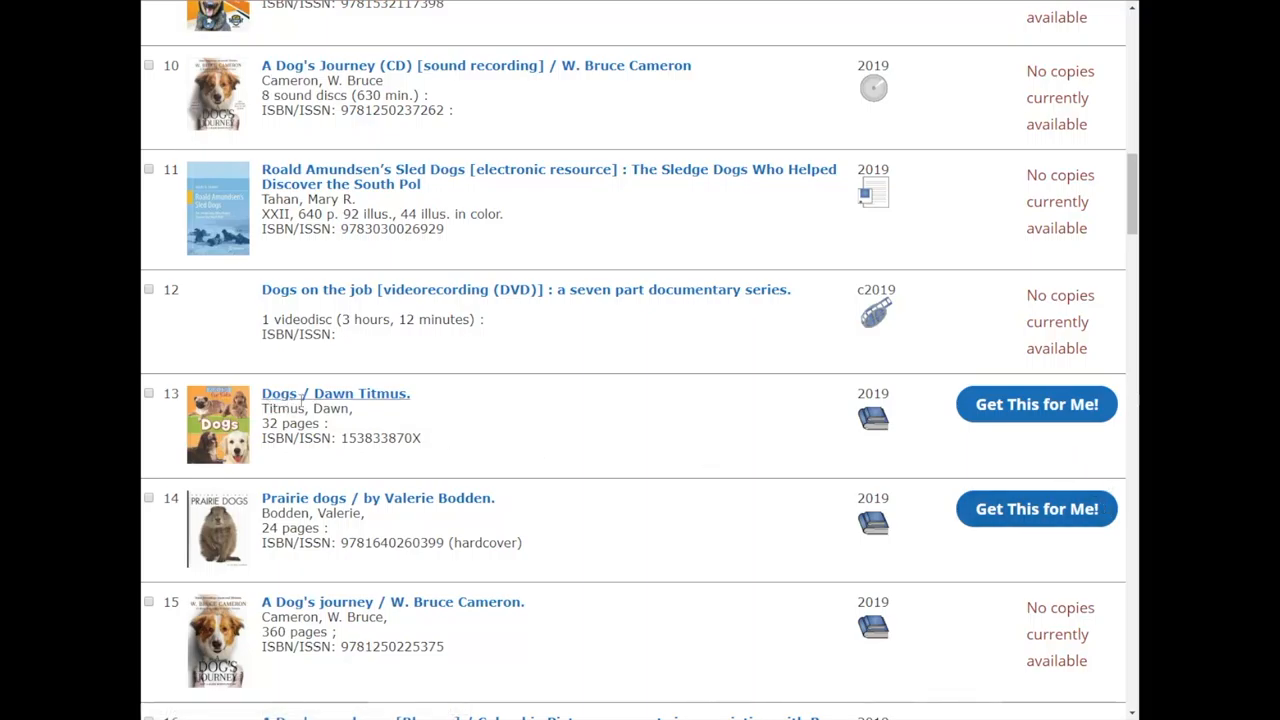
click(1036, 404)
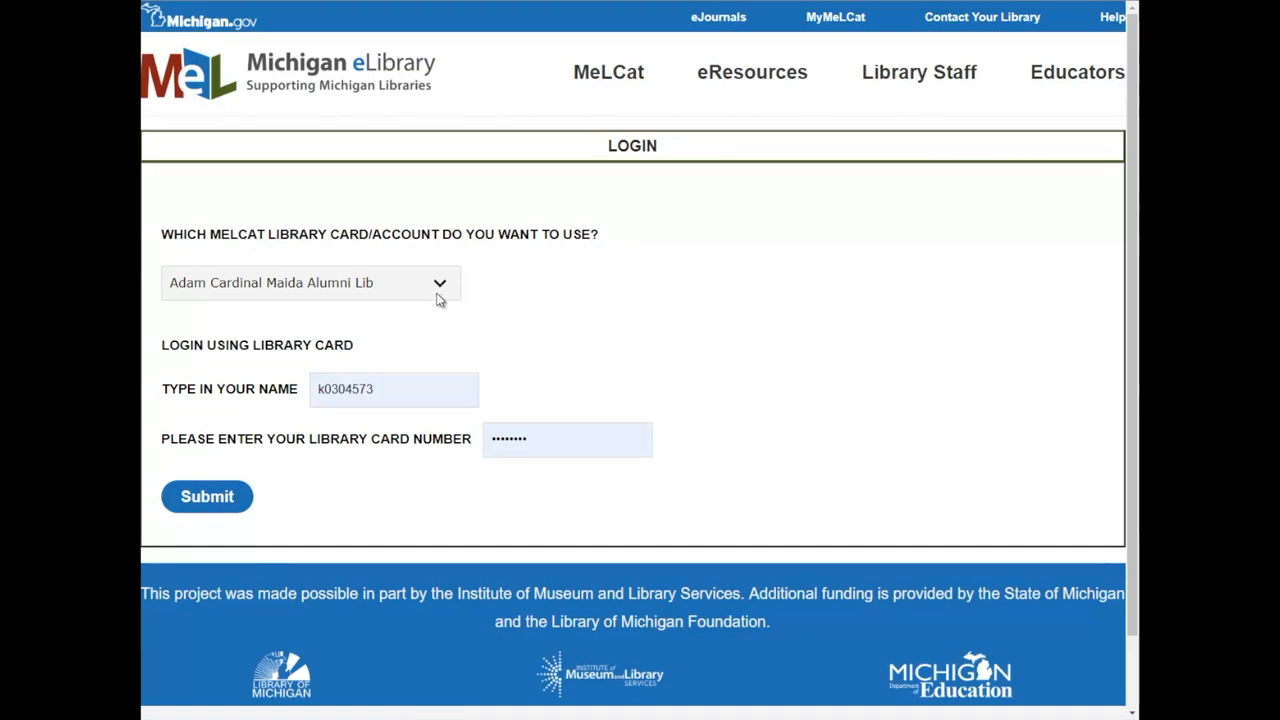
Select Kellogg Community College as the MeLCat library account and enter campus credentials
click(440, 282)
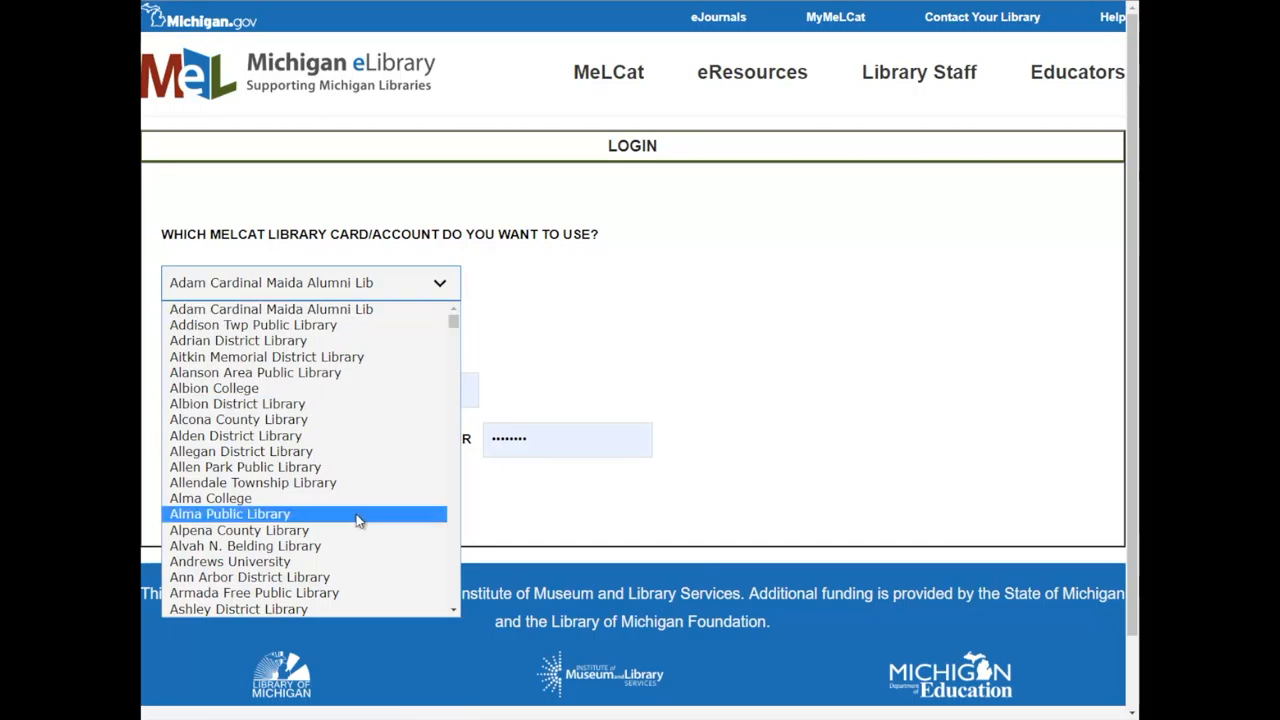
scroll(down, 3)
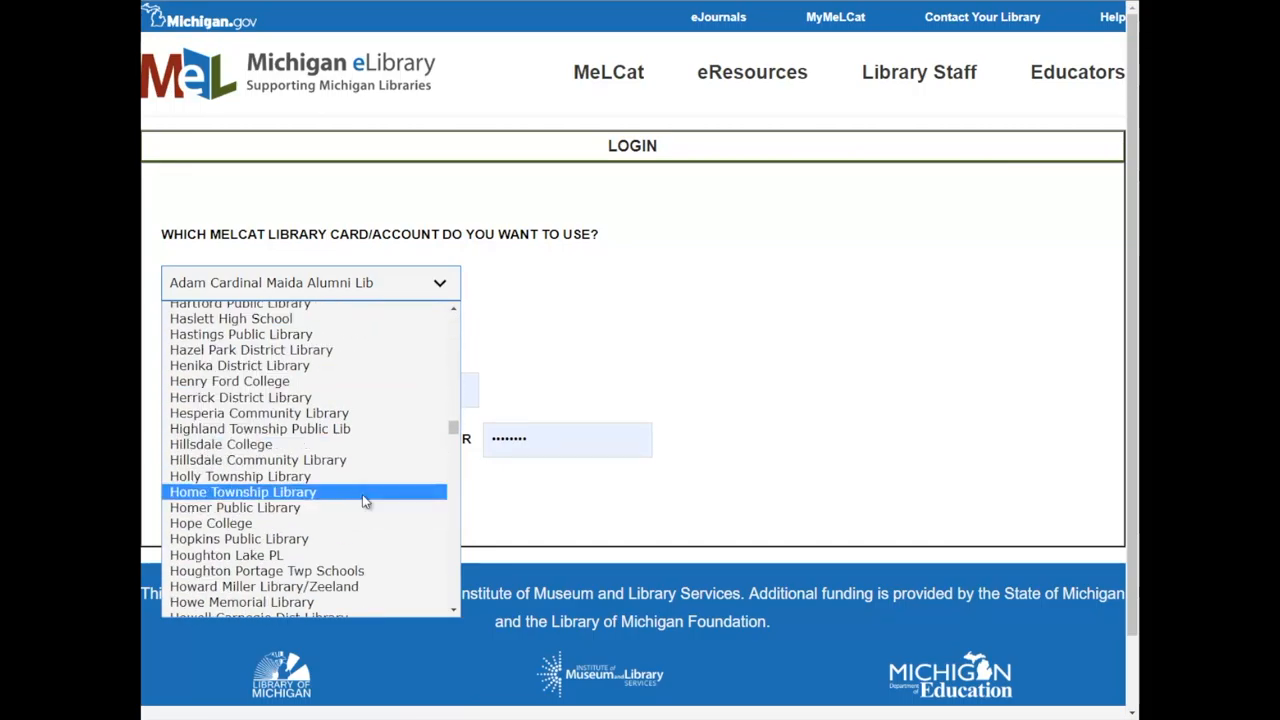
scroll(down, 3)
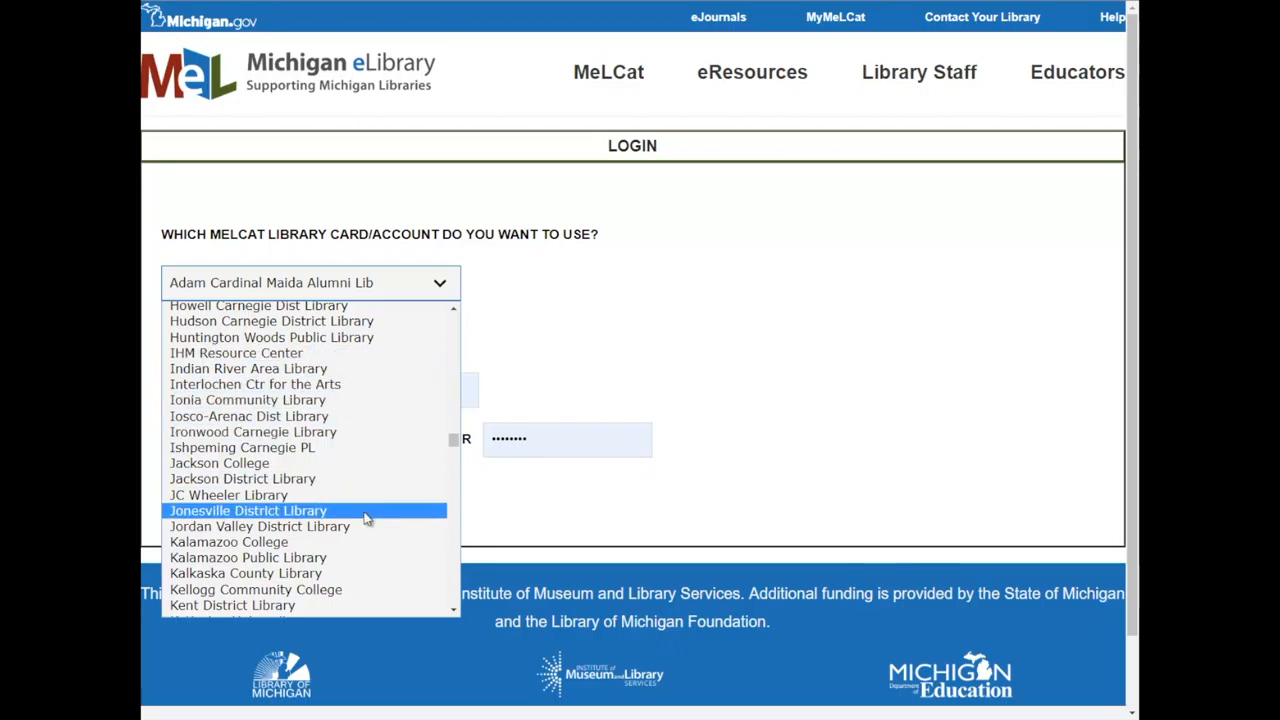
click(256, 588)
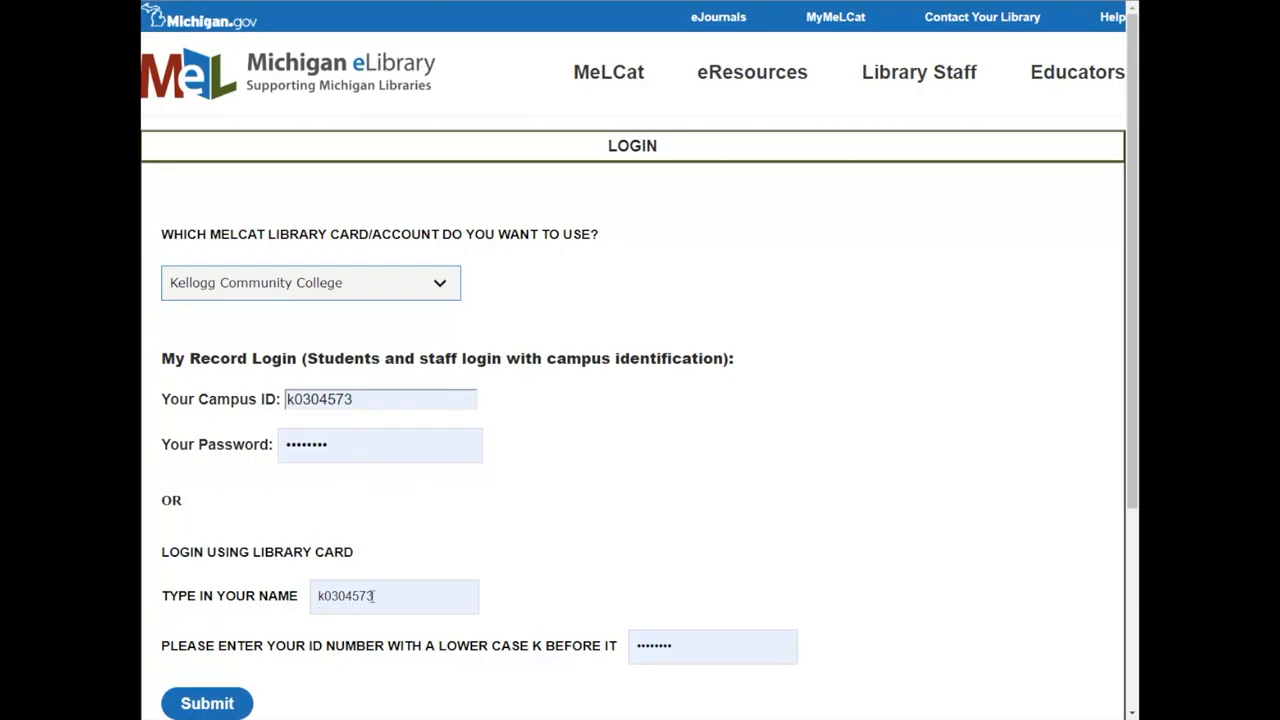
mouse_move(364, 428)
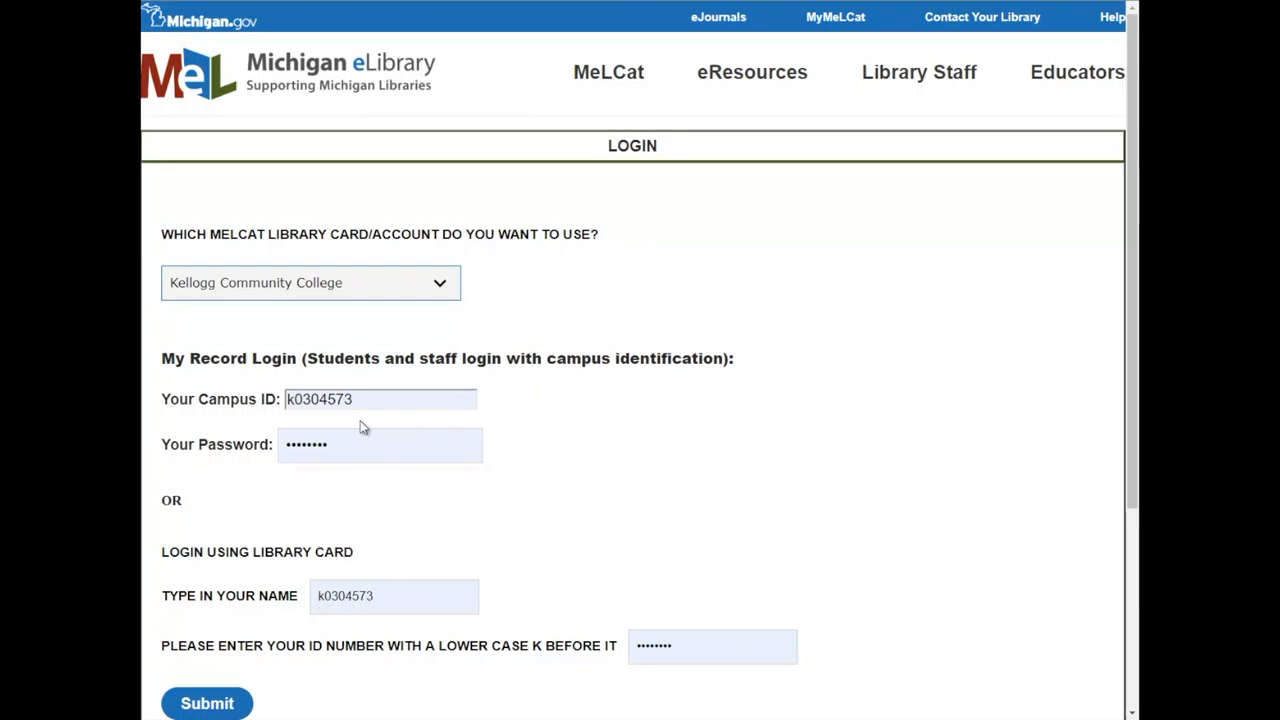
mouse_move(470, 320)
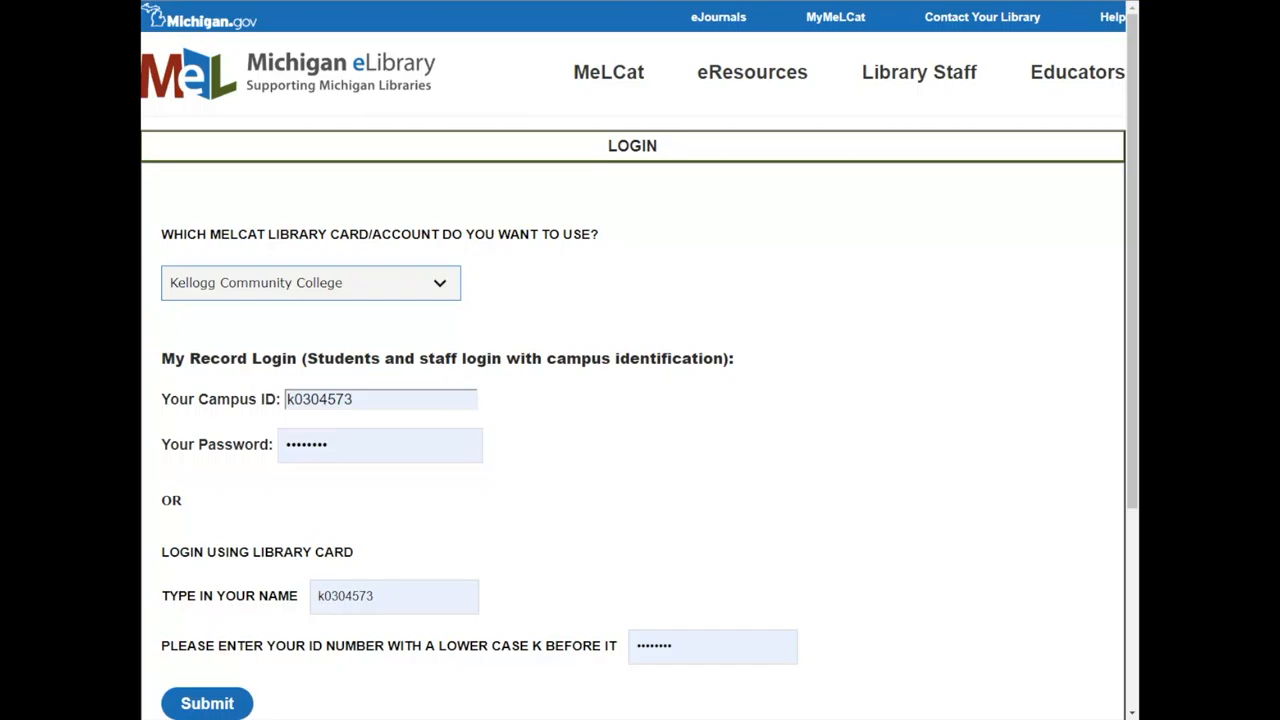
click(208, 704)
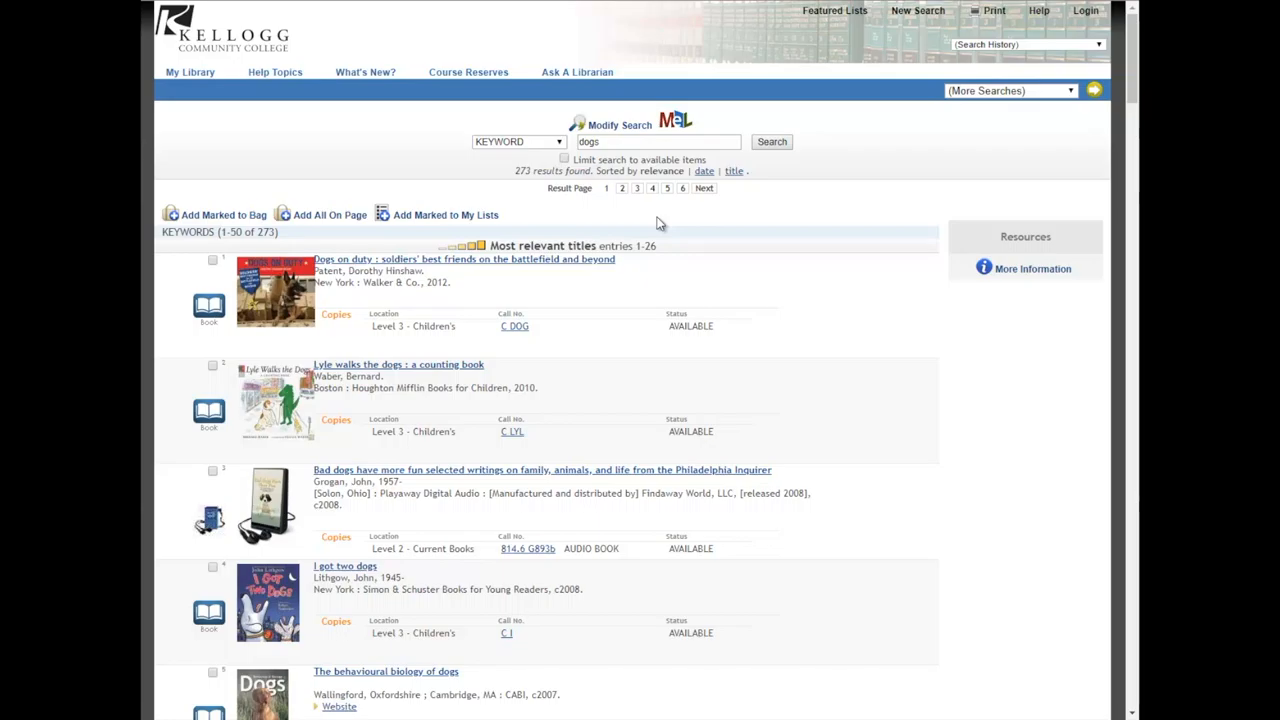
mouse_move(668, 224)
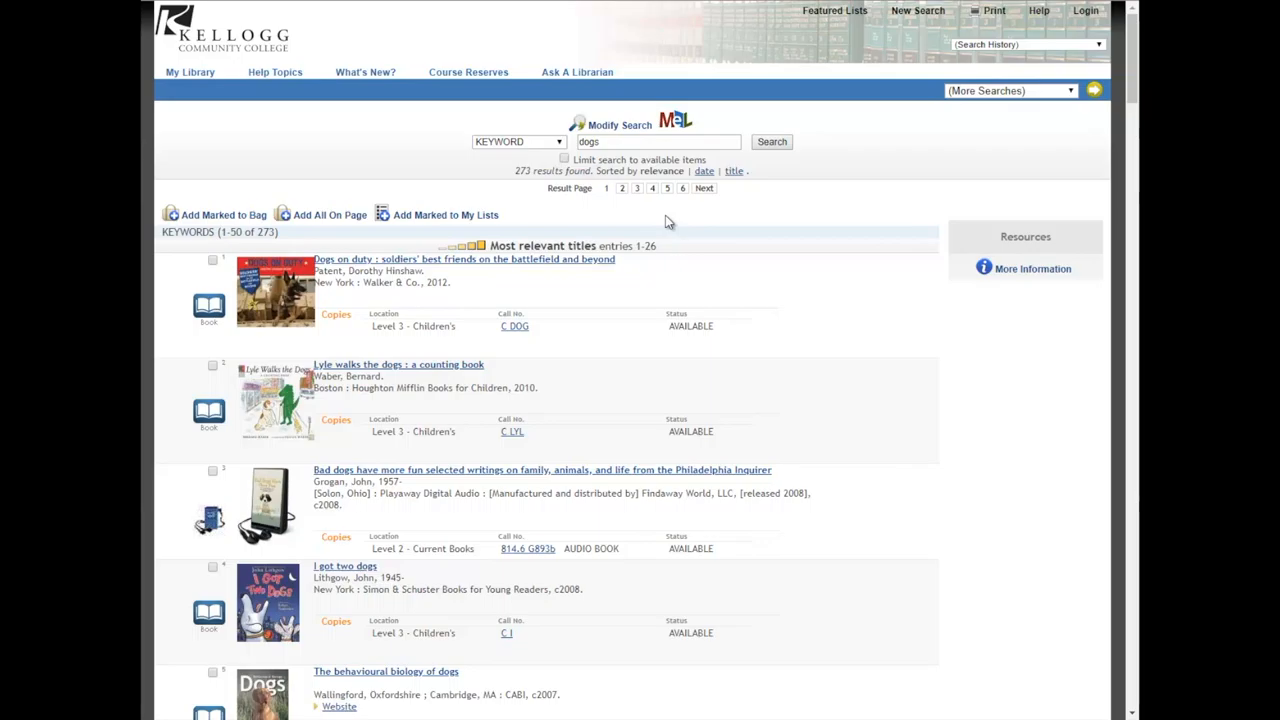